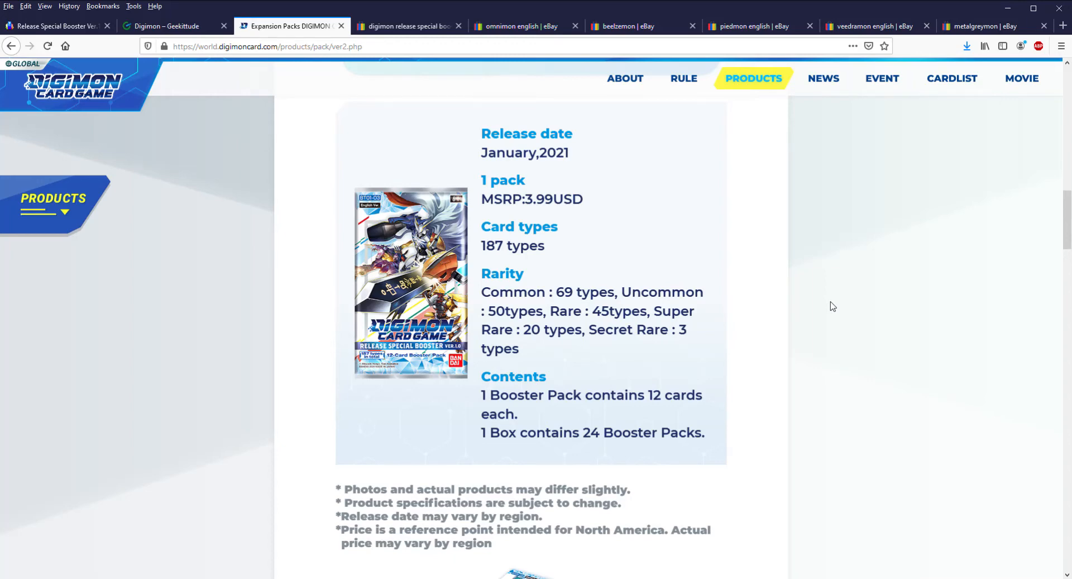
pyautogui.moveTo(296, 215)
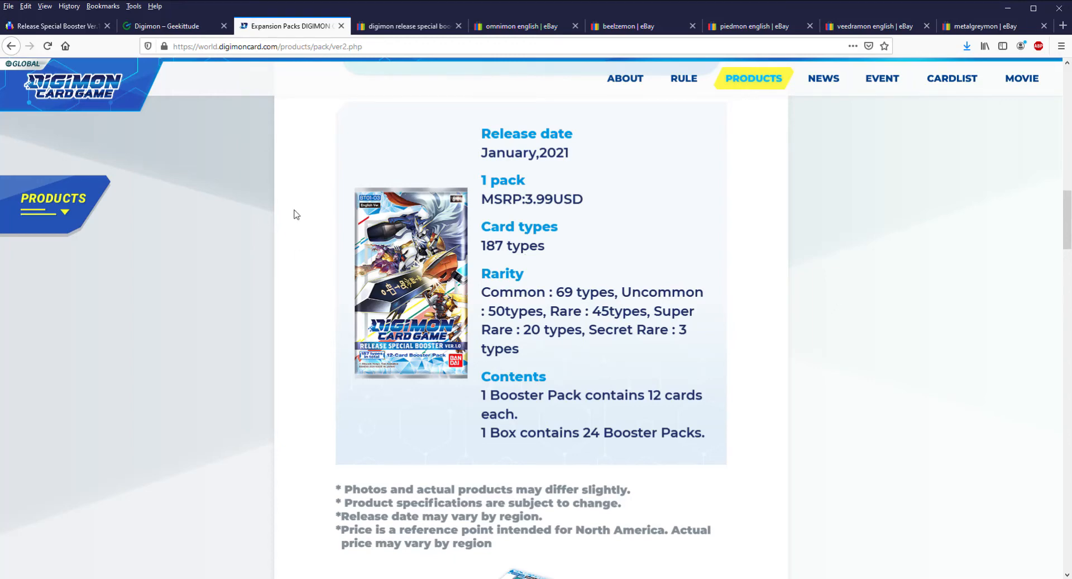
pyautogui.moveTo(590, 421)
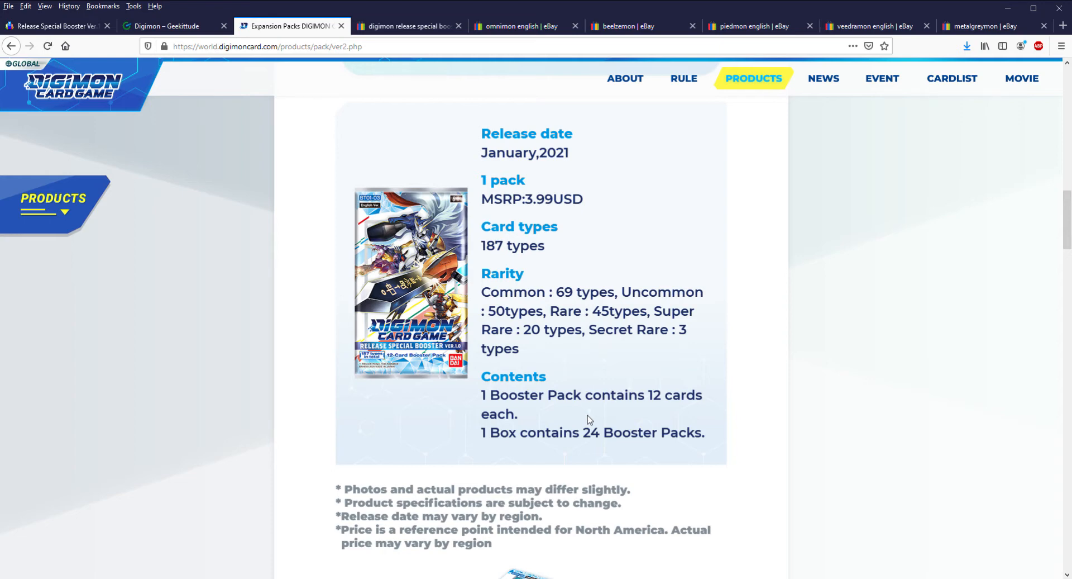
pyautogui.moveTo(195, 443)
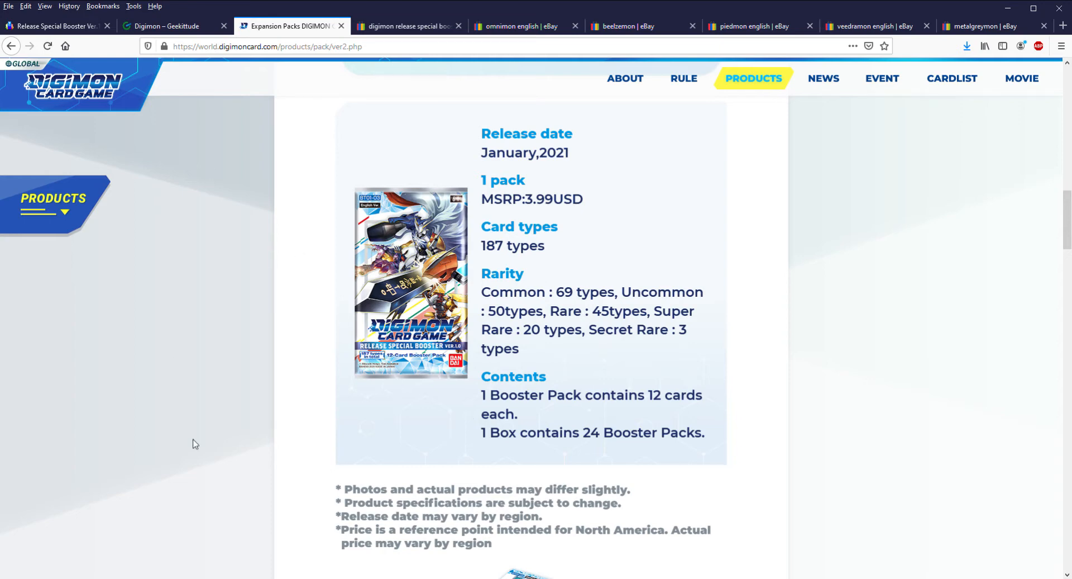
pyautogui.moveTo(281, 275)
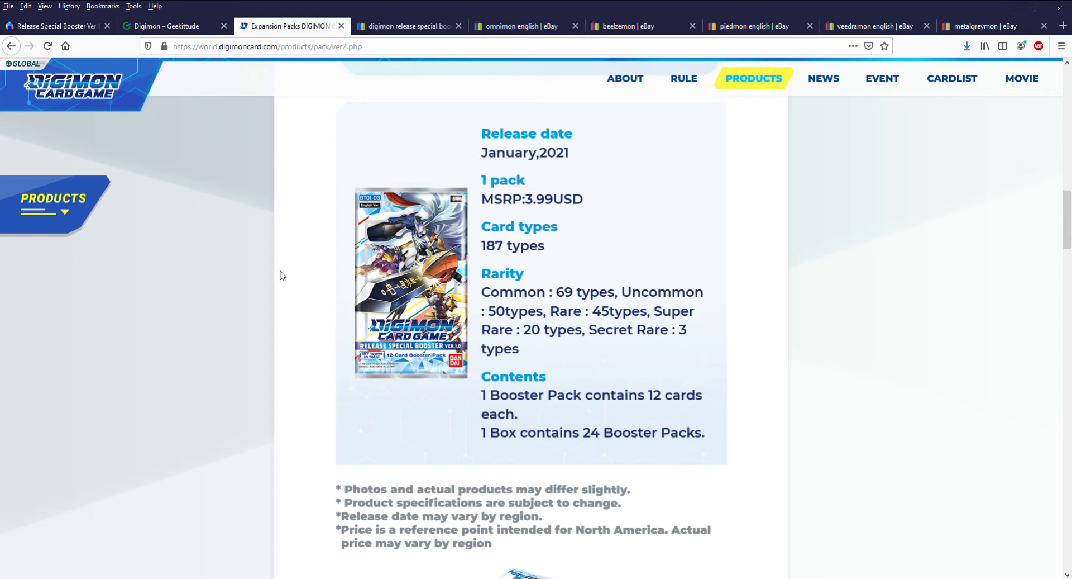
# - Review the TCGplayer booster box sellers at $169.00–$169.99 against the $131.59 market price
pyautogui.click(55, 26)
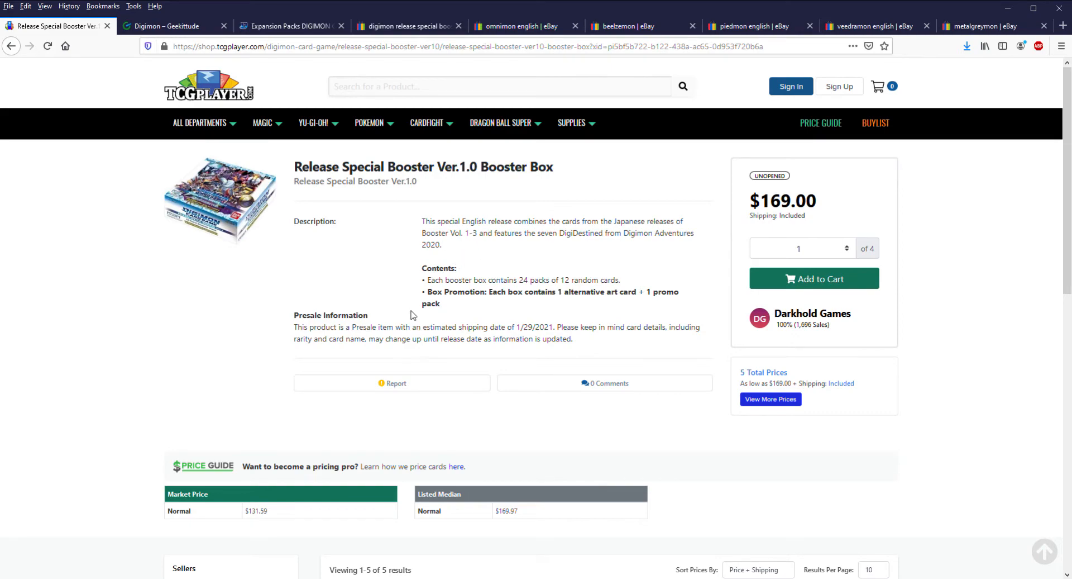
pyautogui.moveTo(318, 123)
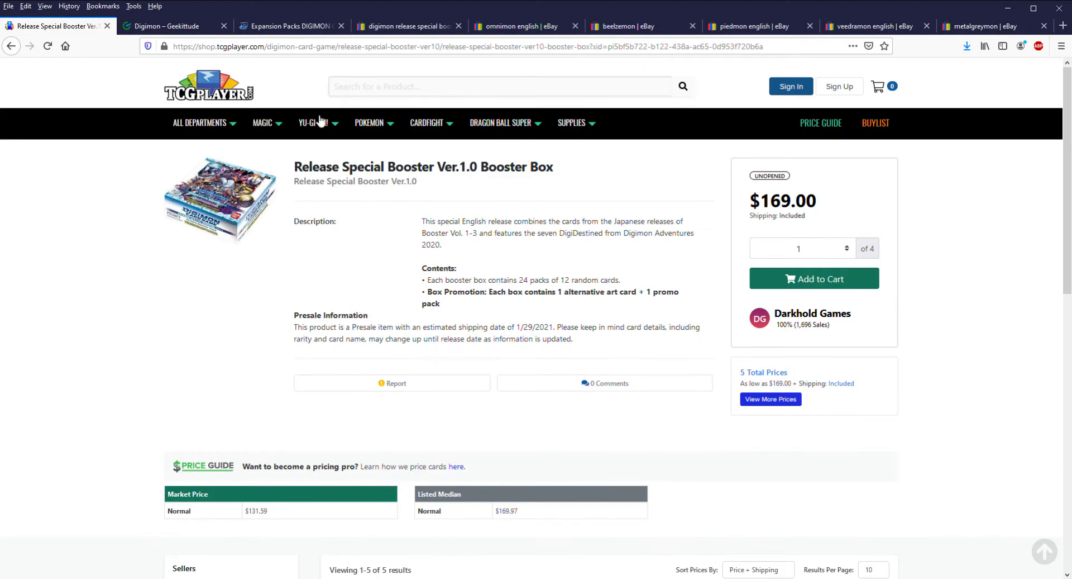
pyautogui.scroll(-3)
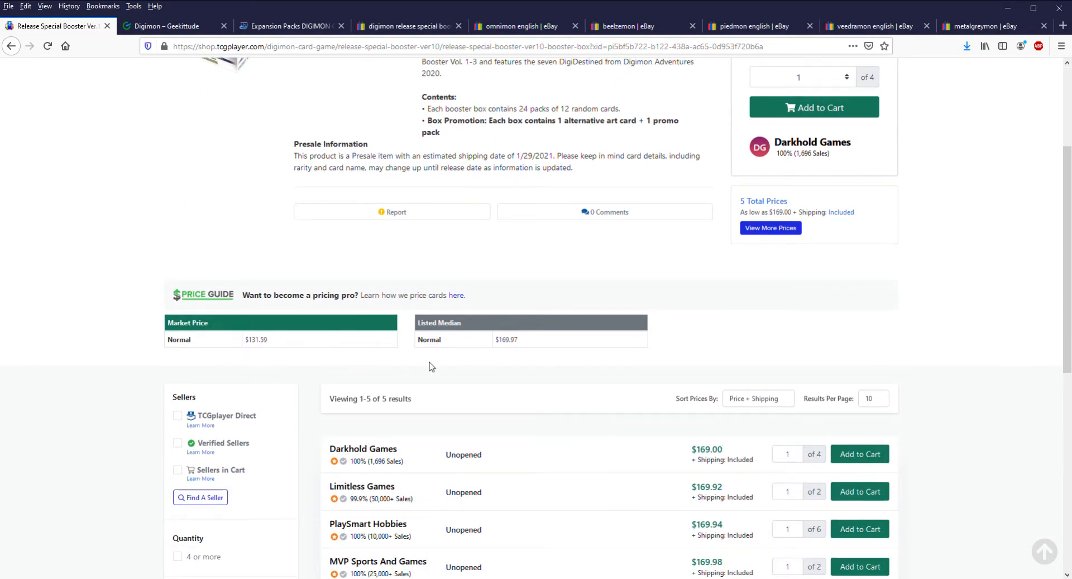
pyautogui.scroll(-3)
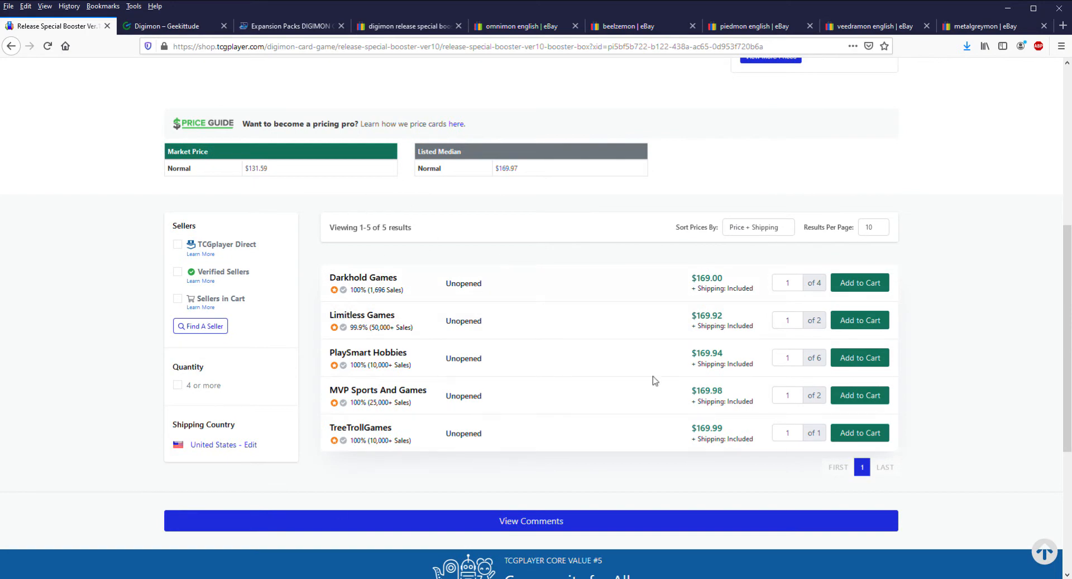
pyautogui.scroll(3)
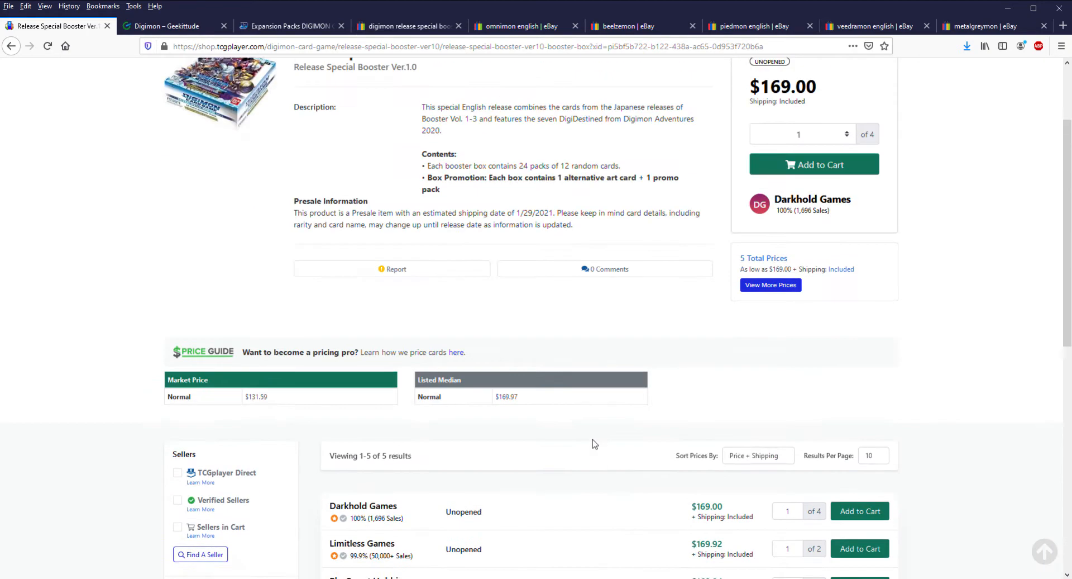
pyautogui.scroll(3)
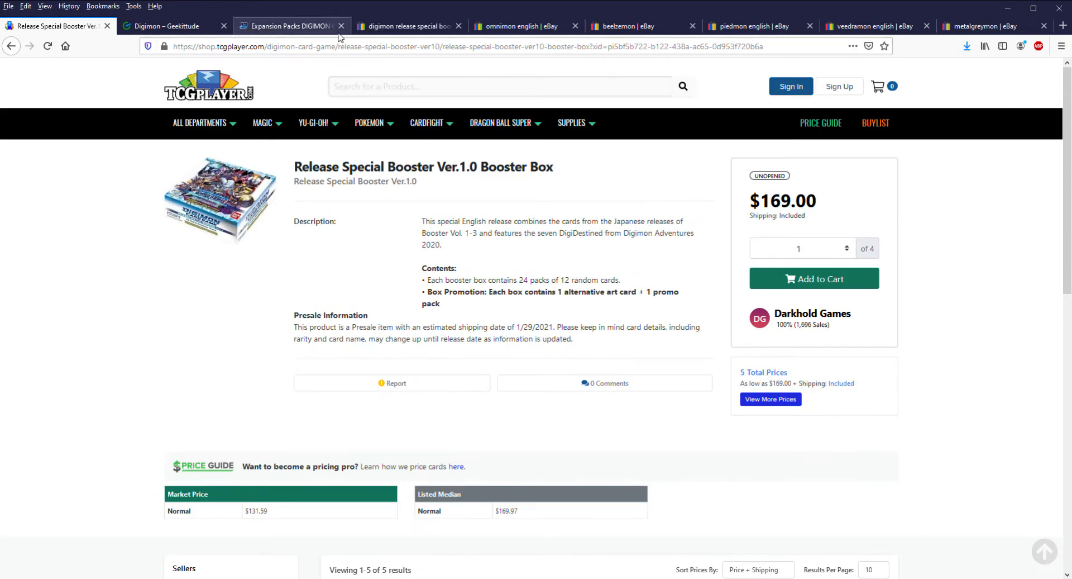
# - Look over eBay sold Release Special Booster Ver.1.0 boxes at roughly $145–$160
pyautogui.click(407, 26)
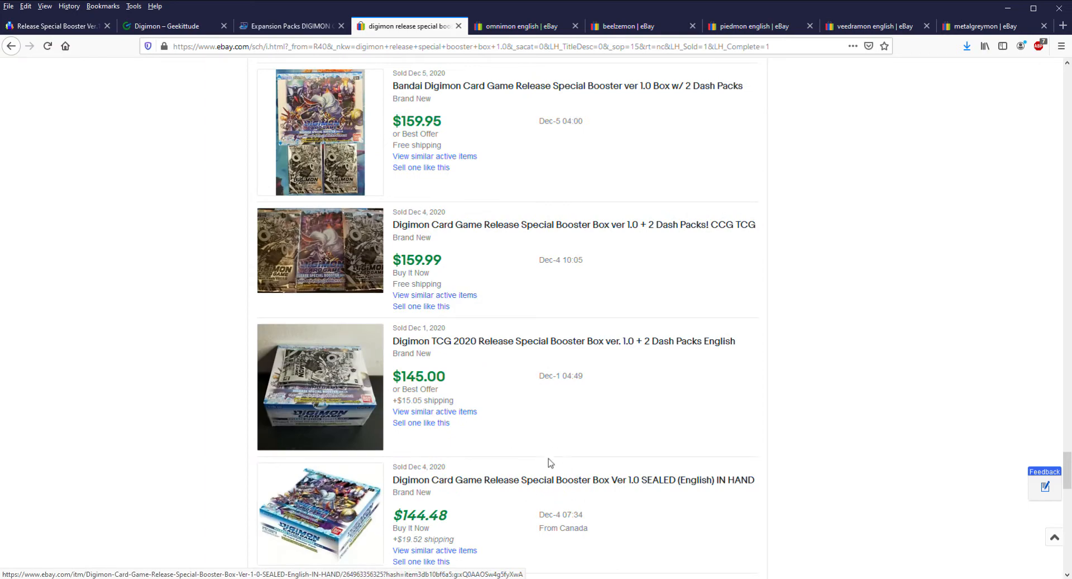
pyautogui.scroll(-3)
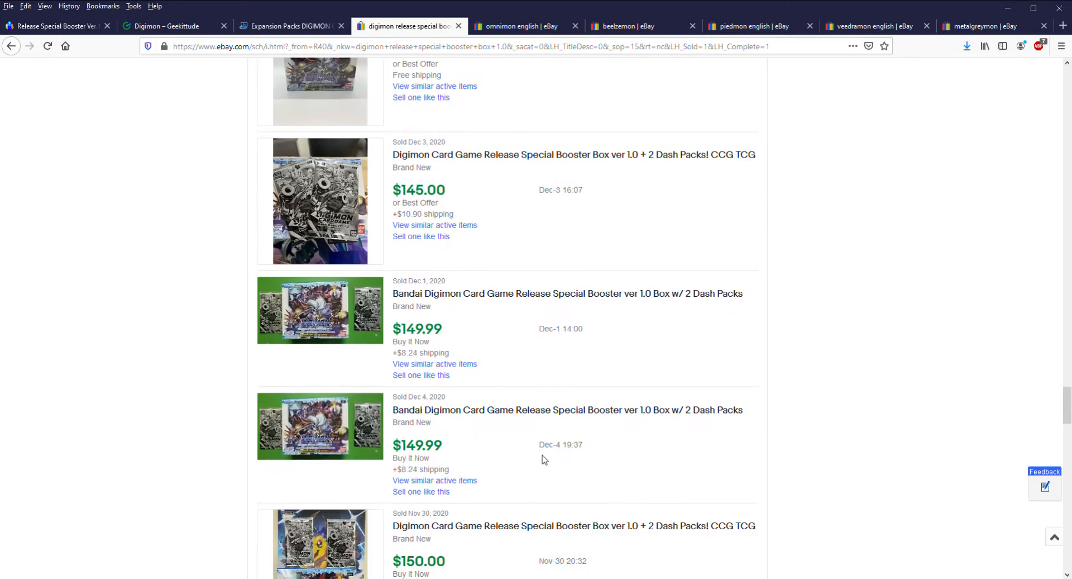
pyautogui.scroll(-3)
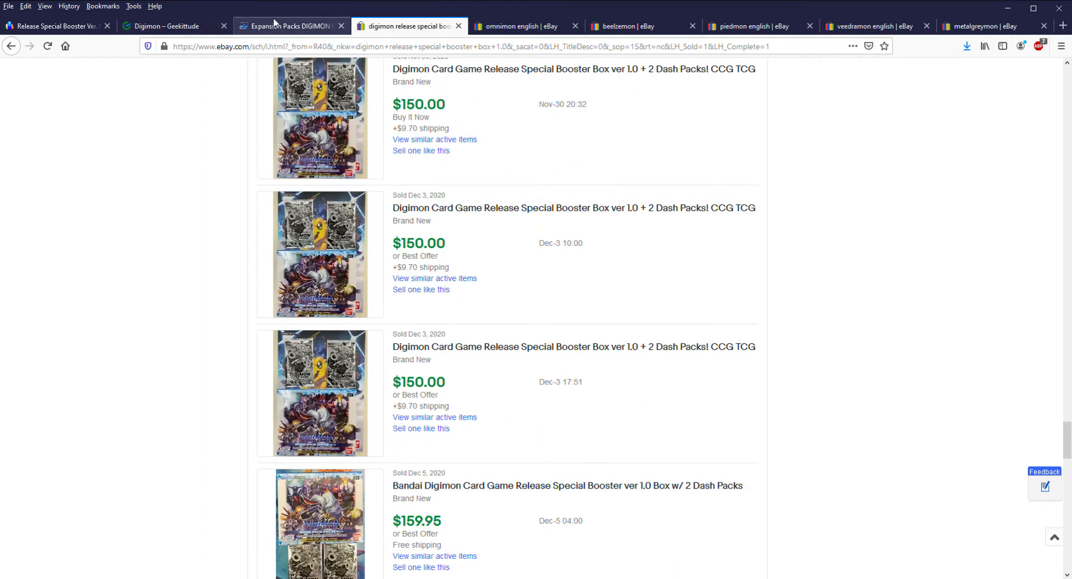
pyautogui.moveTo(524, 363)
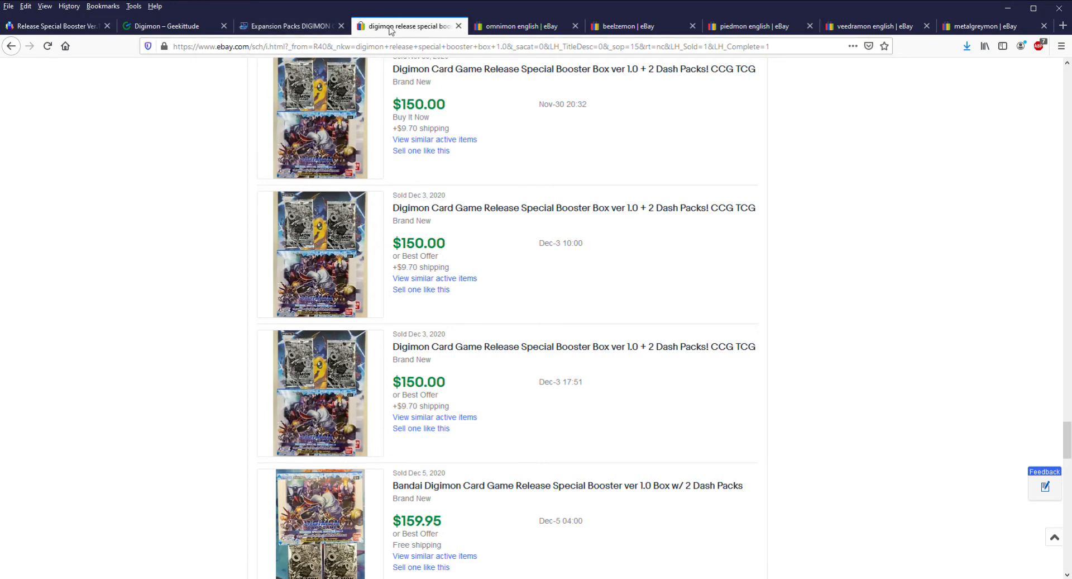
# - Check the official Ver.1.0 specs: $3.99 MSRP, 187 card types, 24 packs per box
pyautogui.click(290, 26)
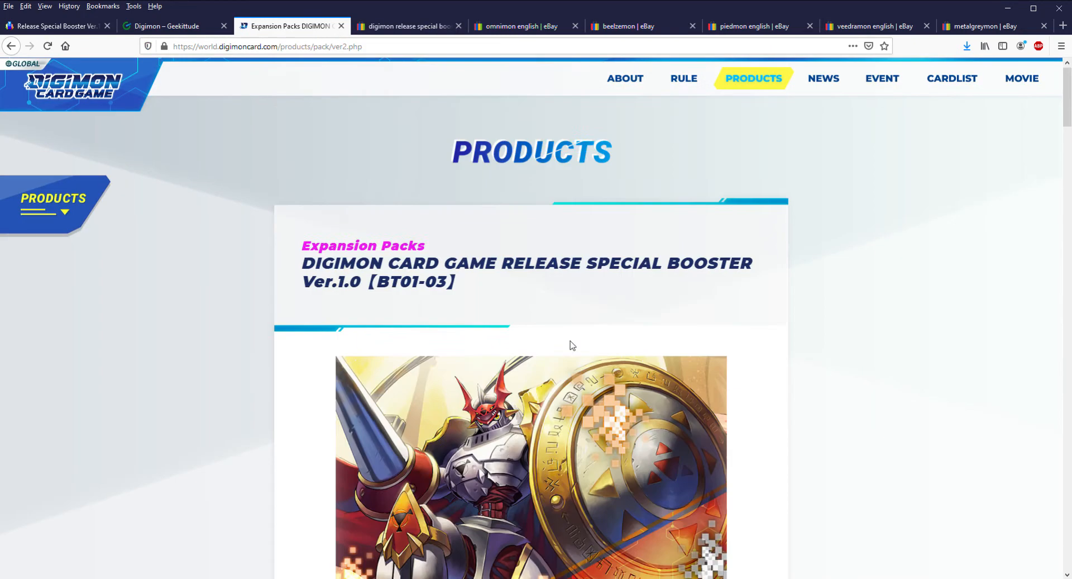
pyautogui.scroll(-3)
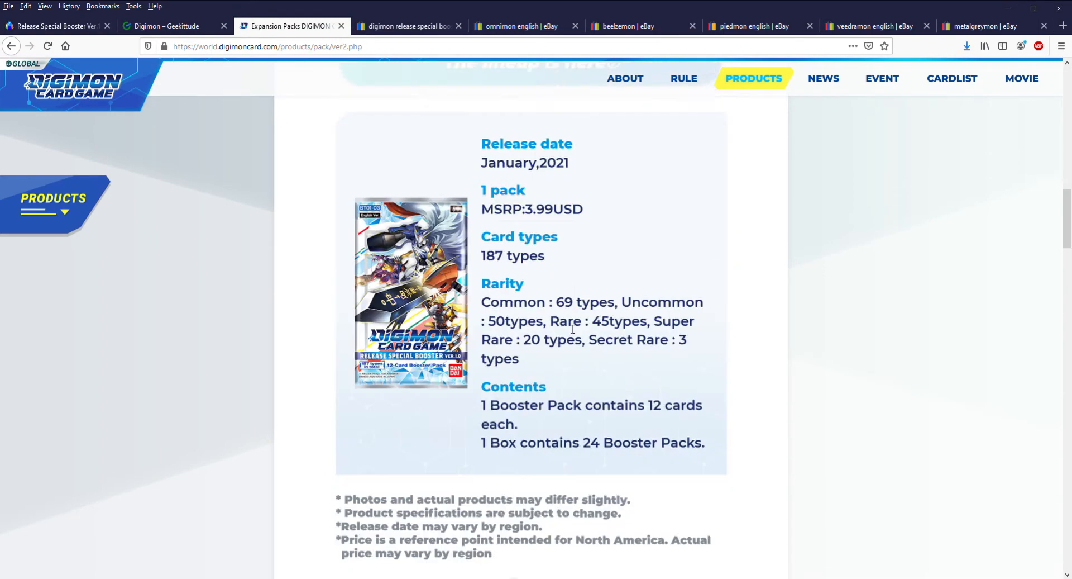
pyautogui.scroll(-3)
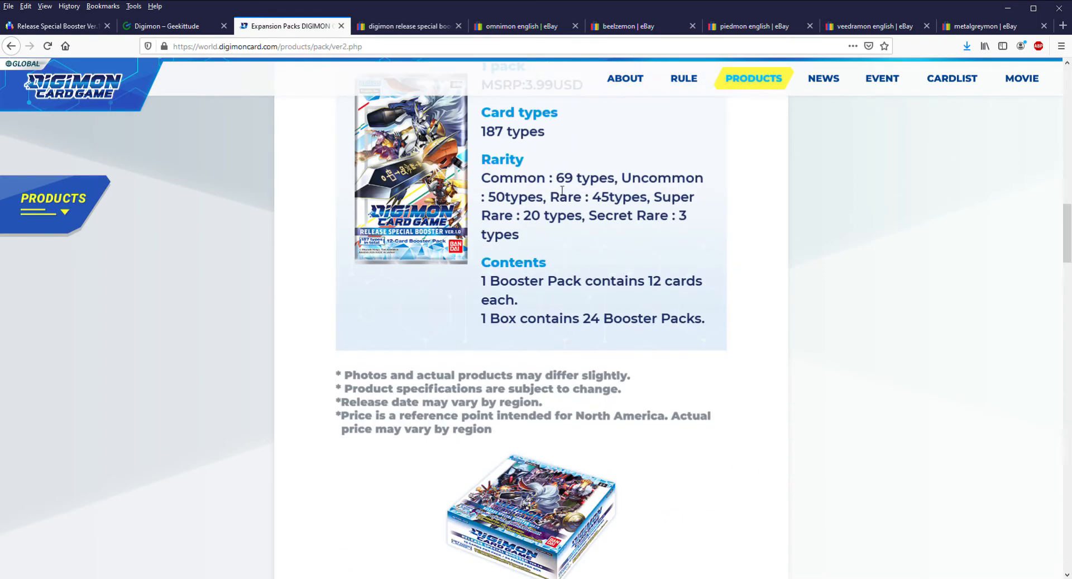
pyautogui.scroll(3)
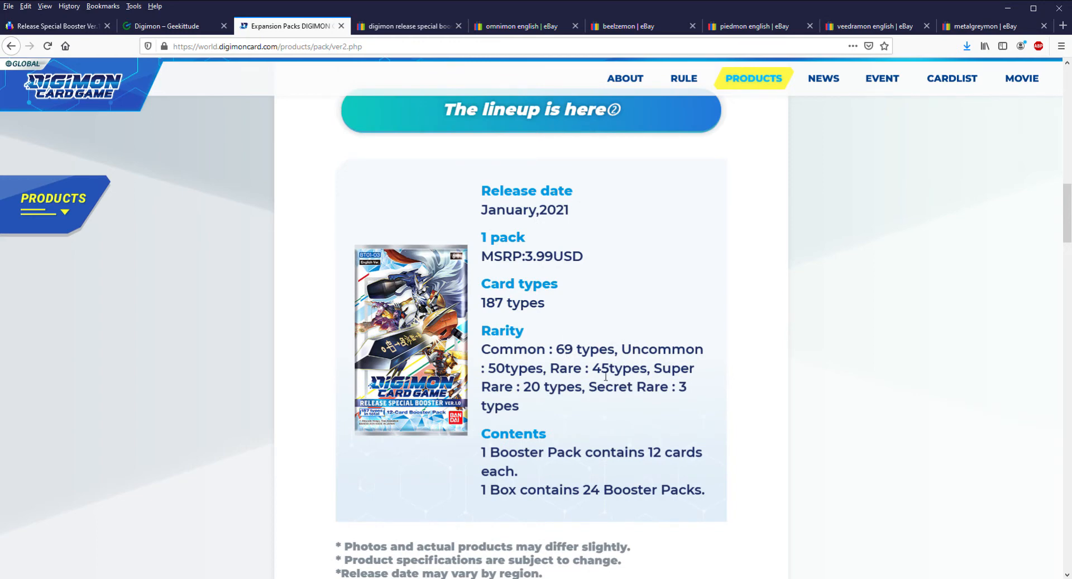
pyautogui.scroll(-3)
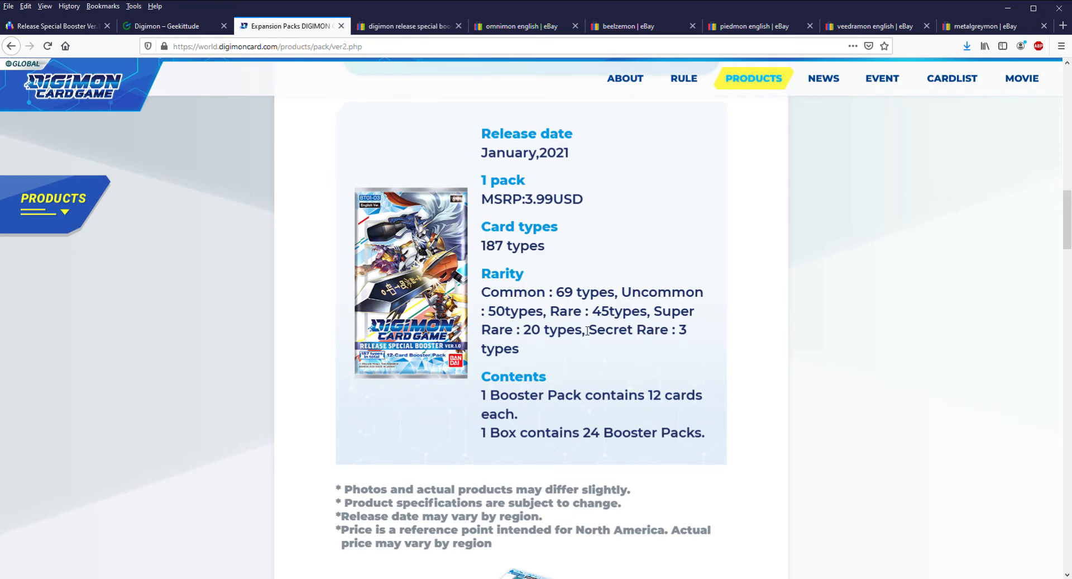
pyautogui.moveTo(526, 365)
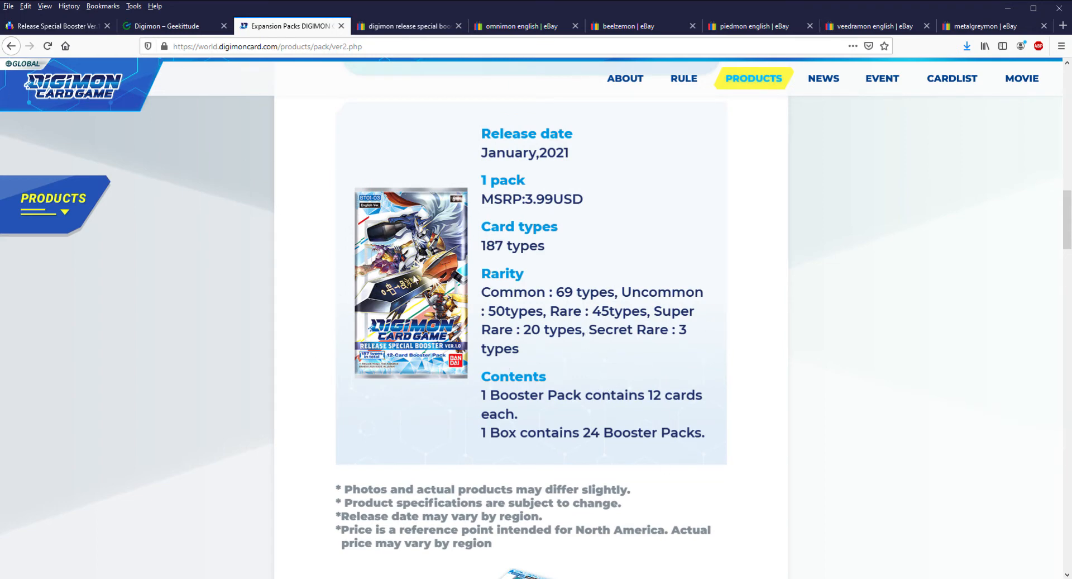
pyautogui.scroll(3)
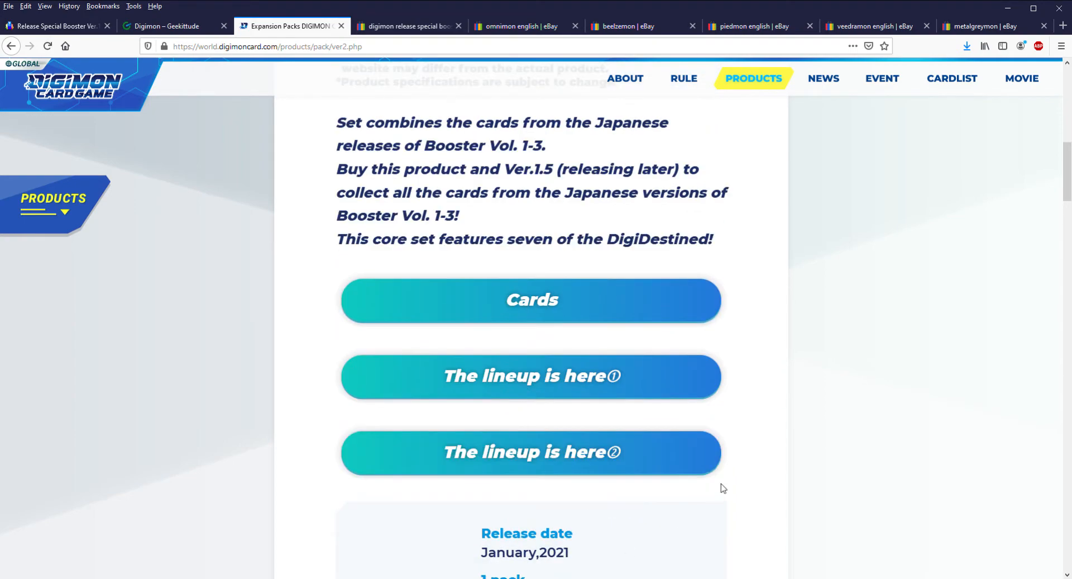
pyautogui.scroll(-3)
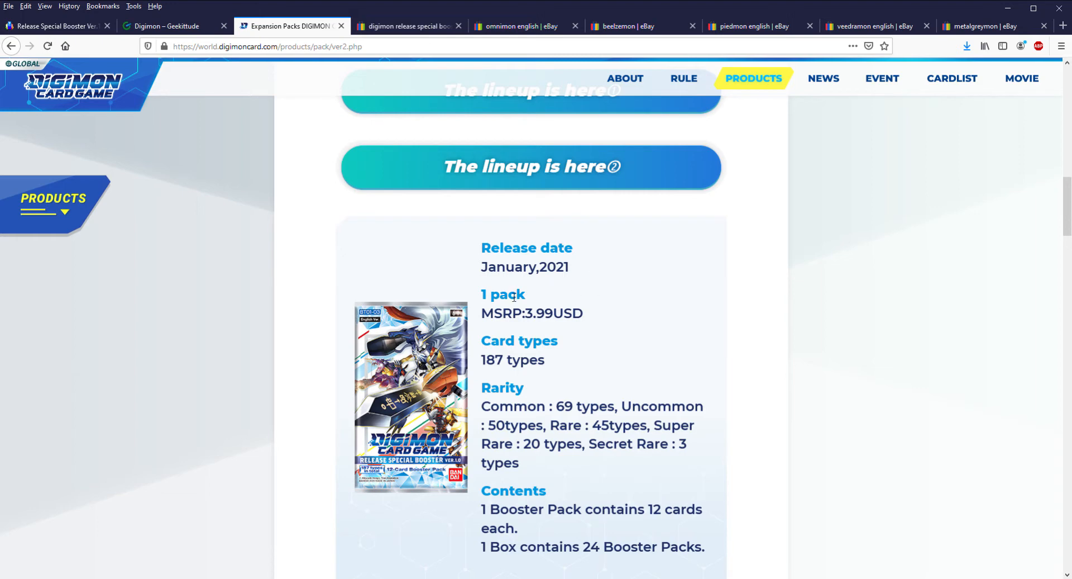
pyautogui.moveTo(514, 298)
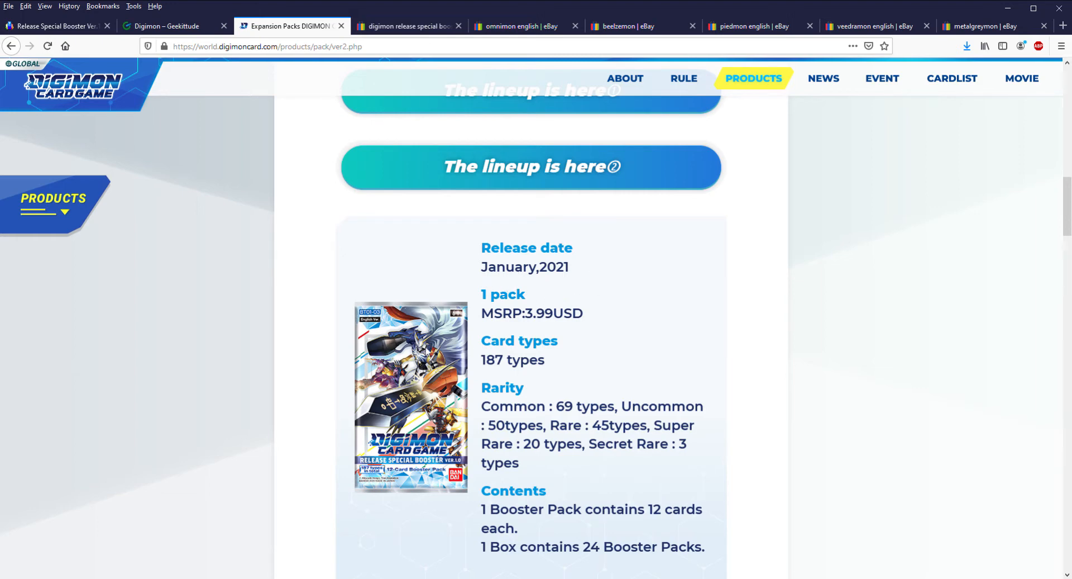
# - Recheck TCGplayer's $169.00 Darkhold Games box price and $131.59 market price
pyautogui.click(55, 26)
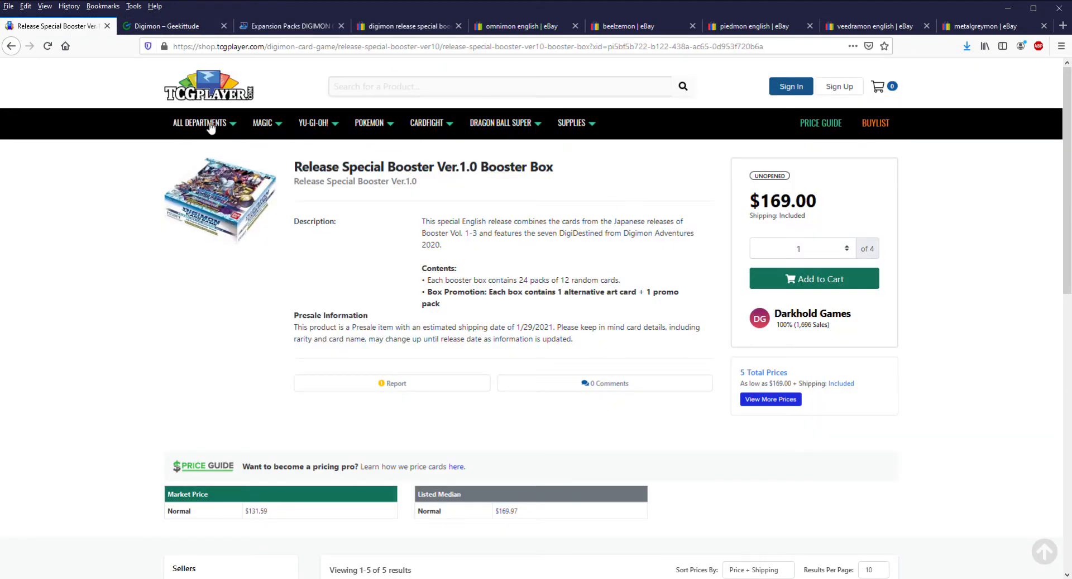
pyautogui.scroll(-3)
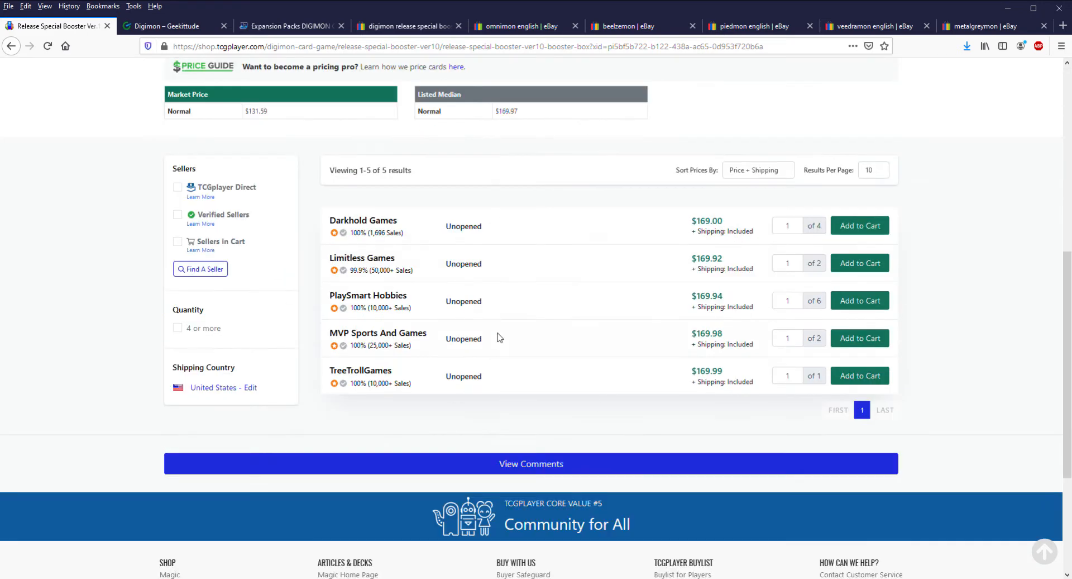
pyautogui.scroll(3)
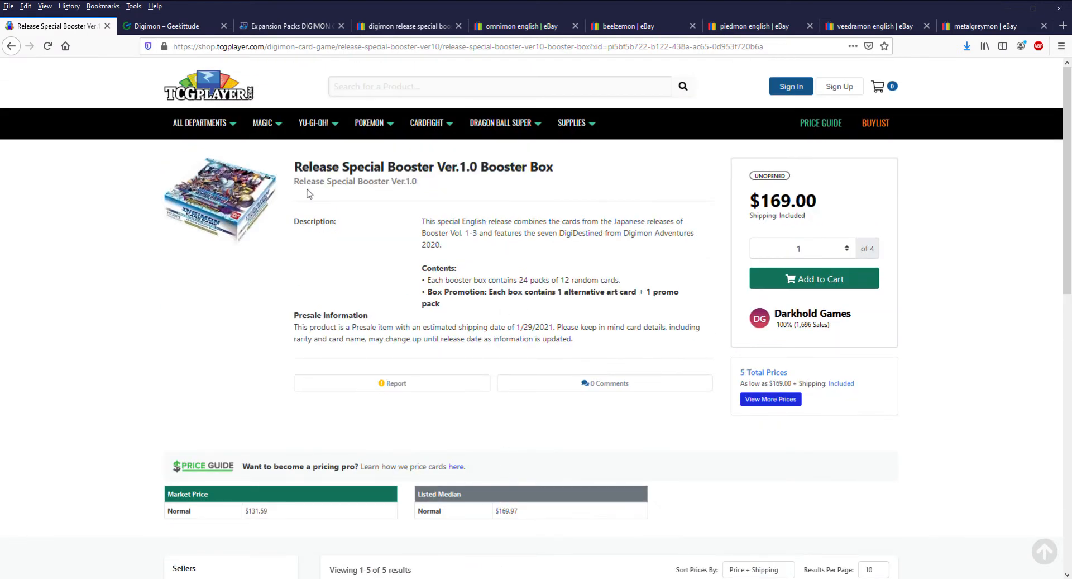
pyautogui.moveTo(262, 215)
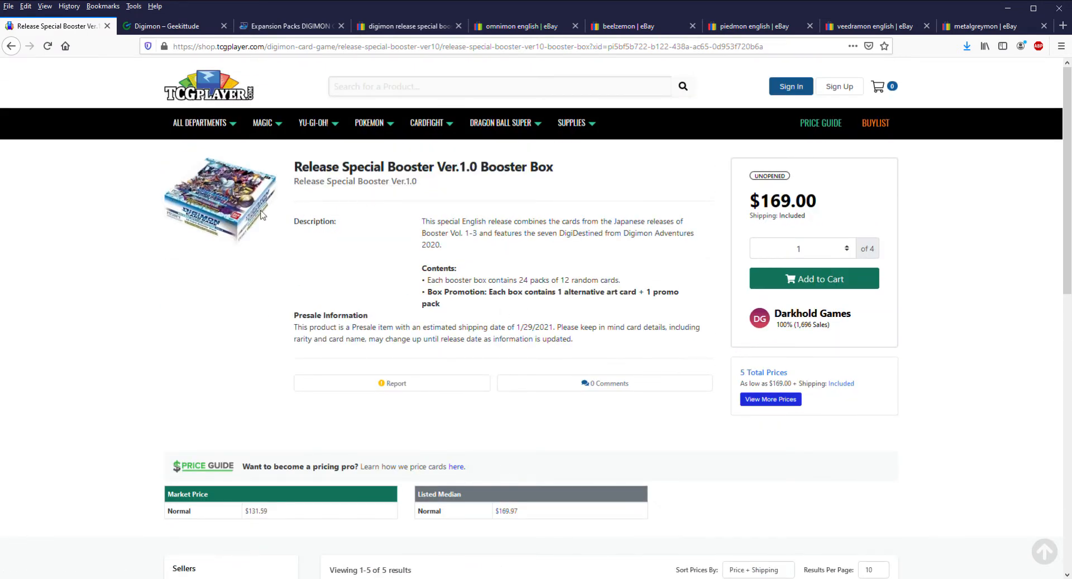
pyautogui.scroll(-3)
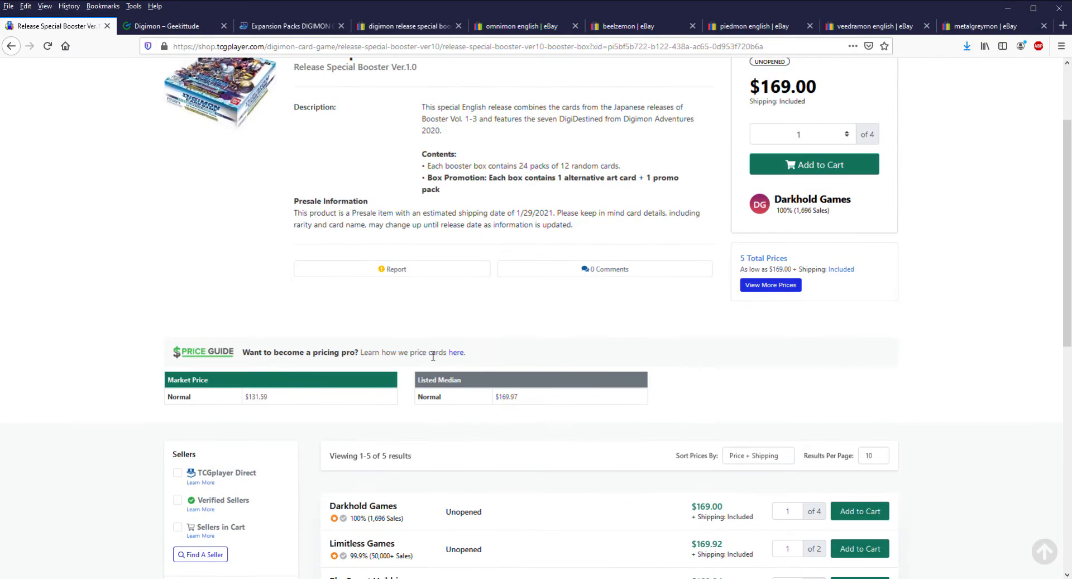
pyautogui.scroll(3)
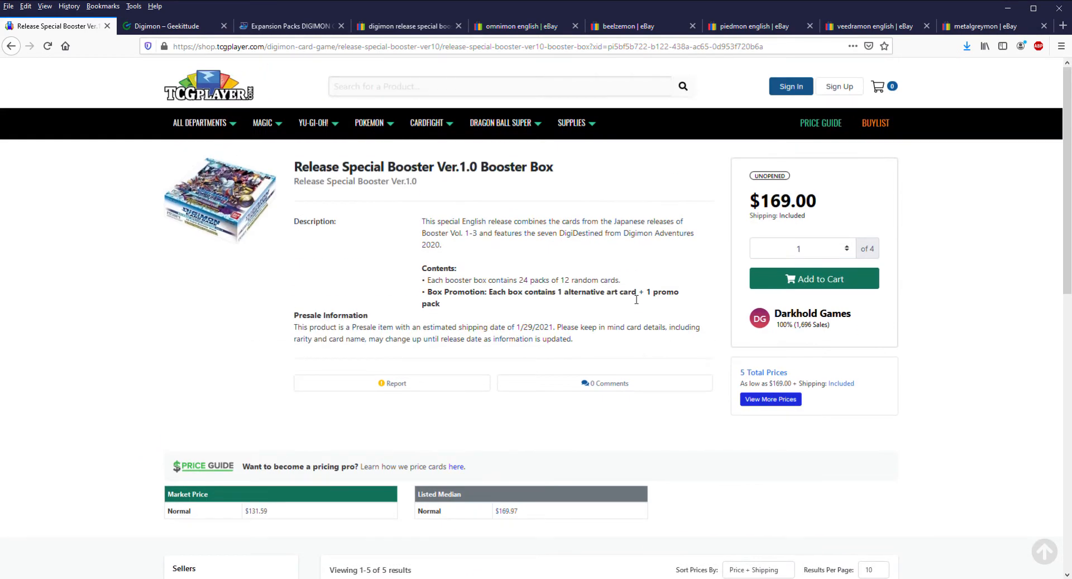
pyautogui.moveTo(608, 275)
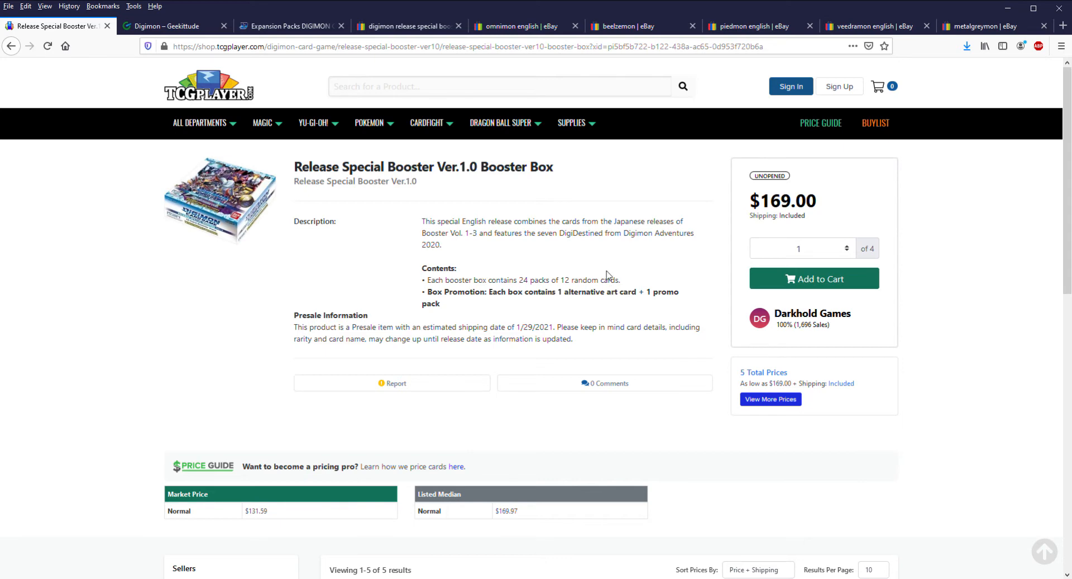
pyautogui.moveTo(550, 319)
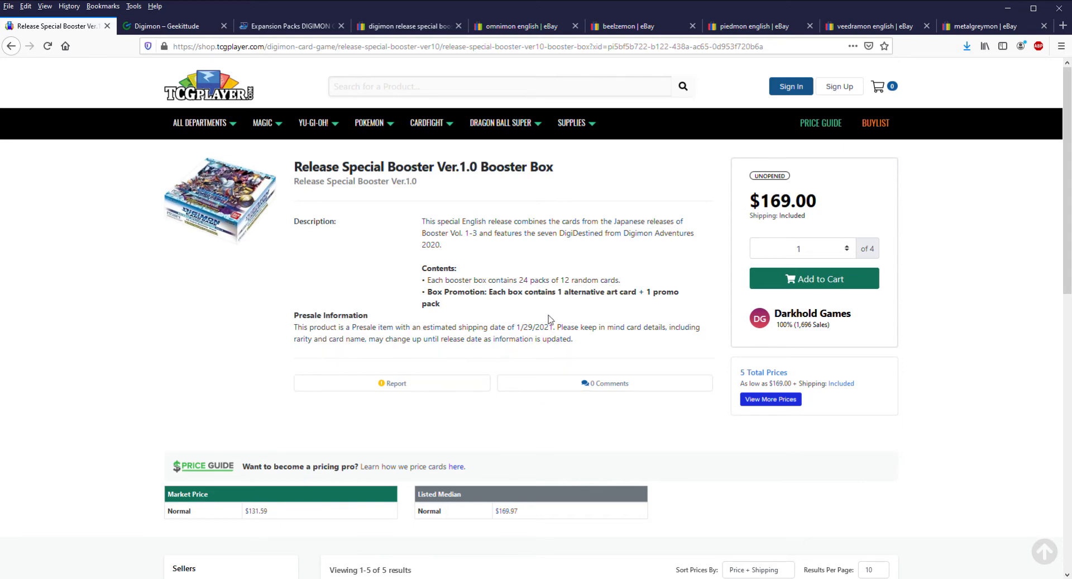
pyautogui.scroll(-3)
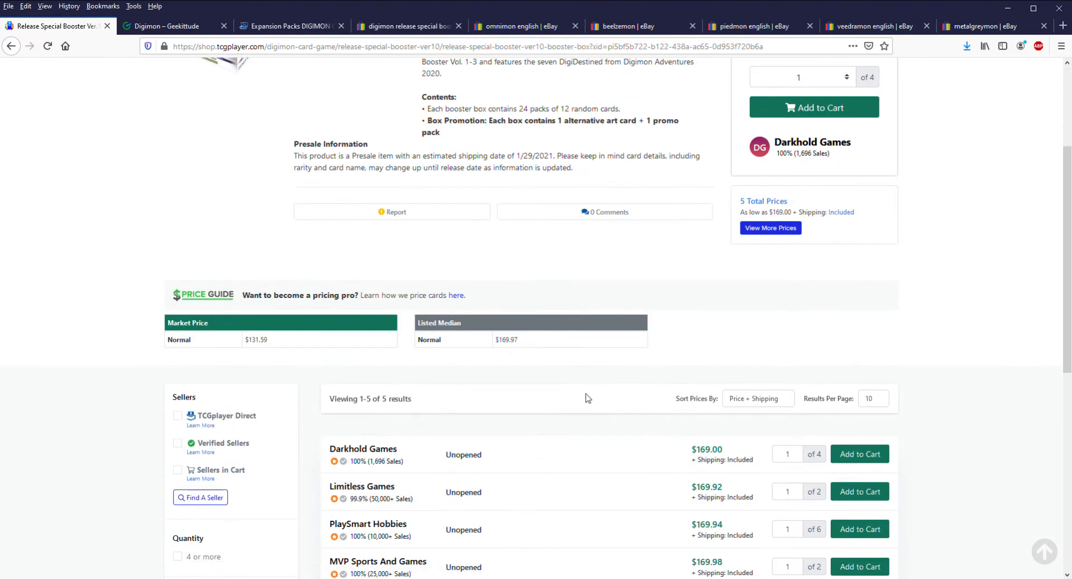
pyautogui.scroll(3)
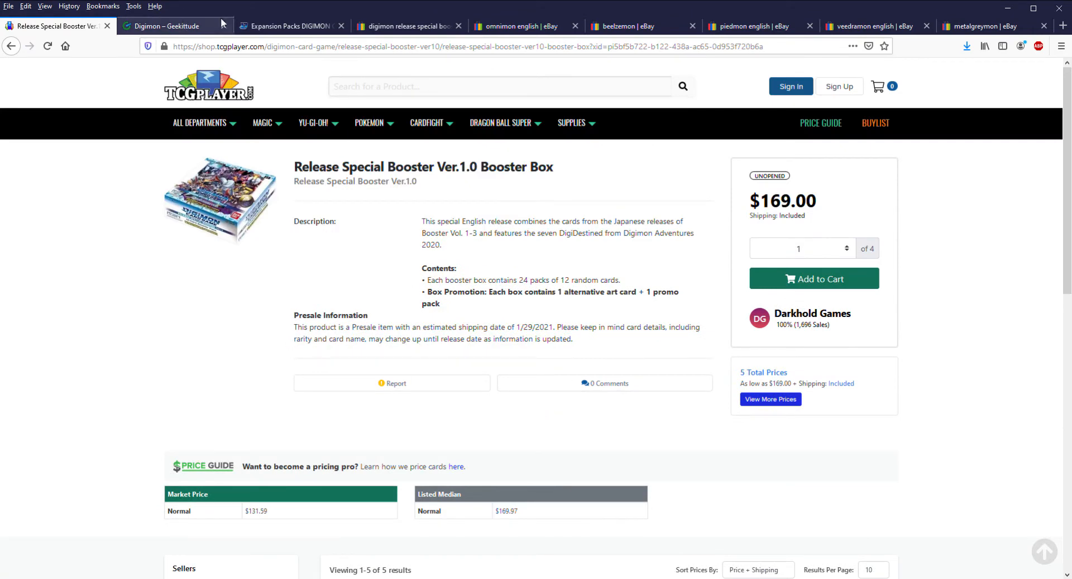
pyautogui.moveTo(275, 19)
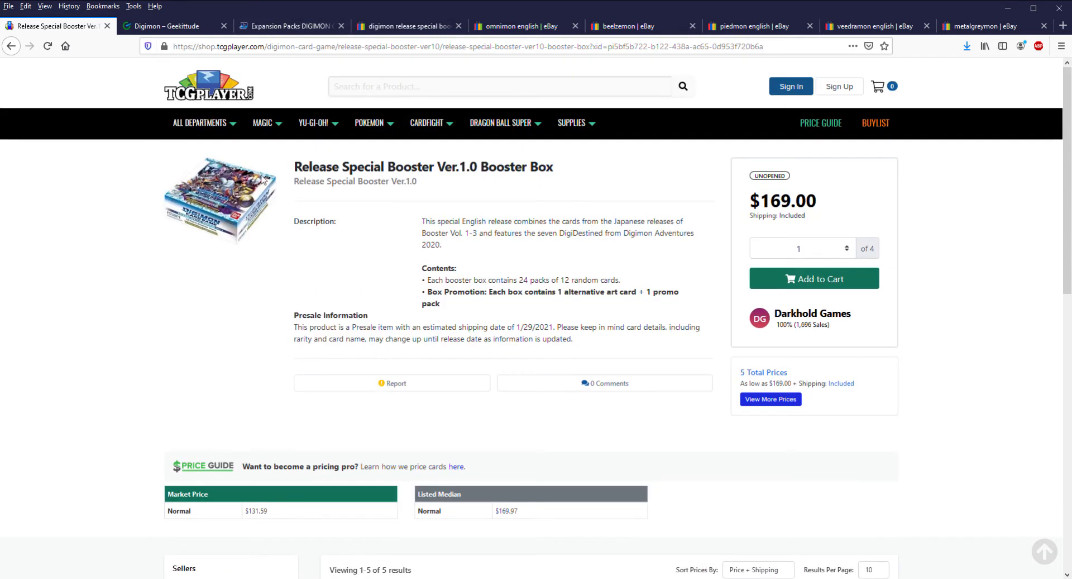
pyautogui.moveTo(382, 184)
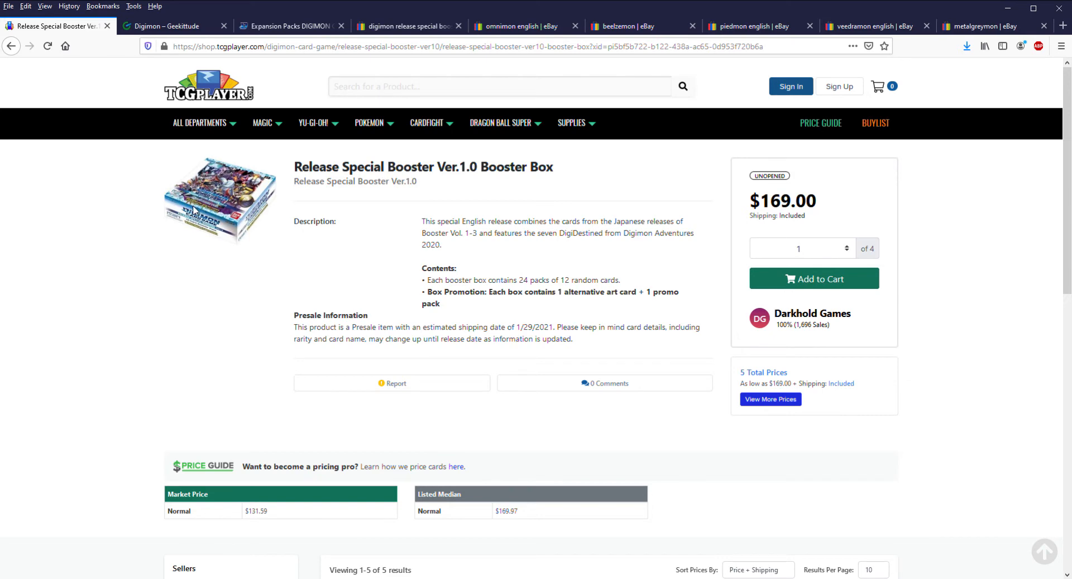
pyautogui.moveTo(459, 251)
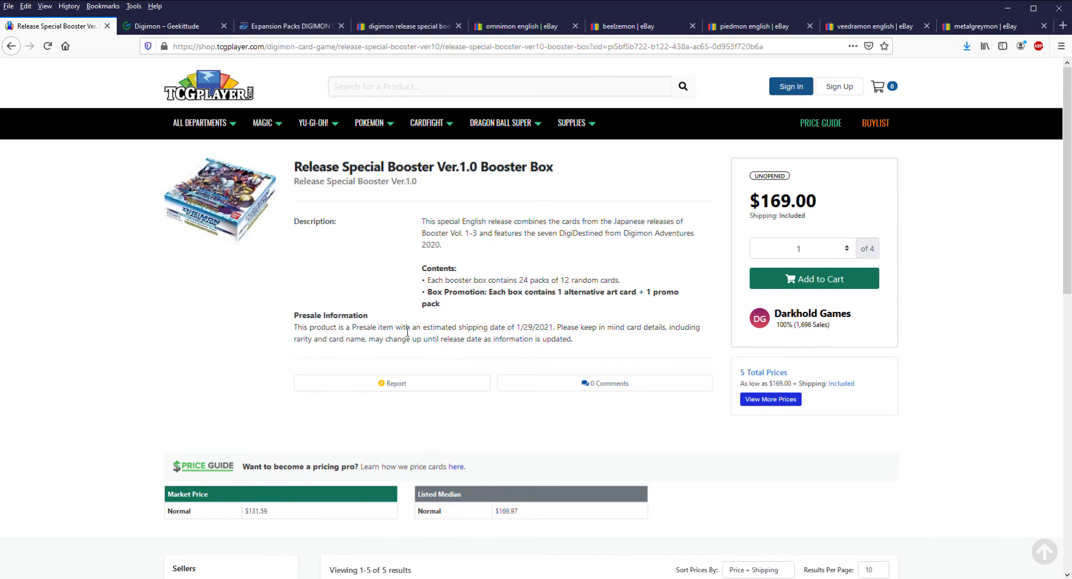
pyautogui.moveTo(267, 240)
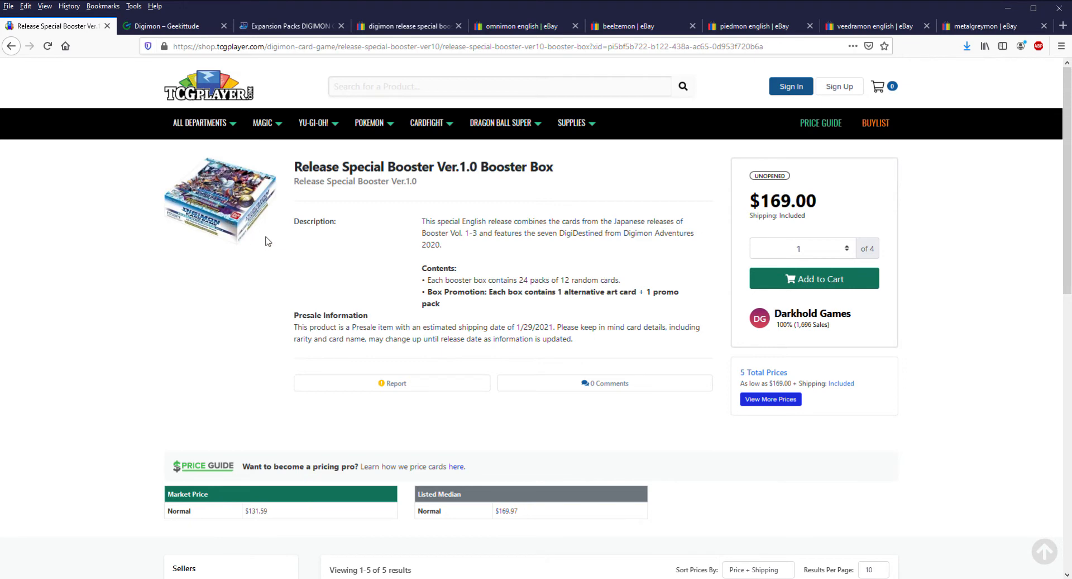
pyautogui.moveTo(355, 181)
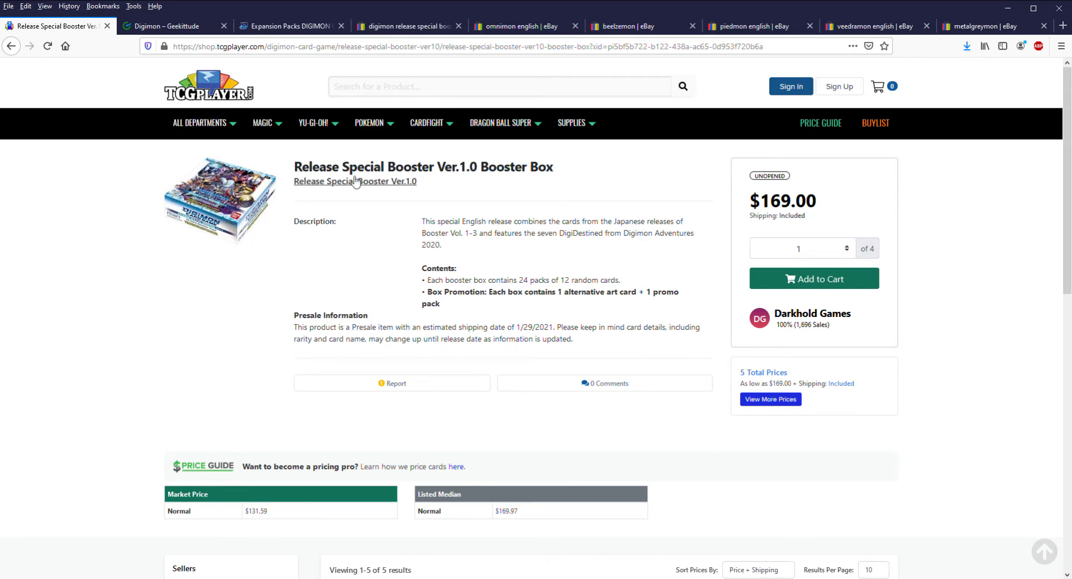
# - Review the official page's pack specs with rarity counts and 24 packs per box
pyautogui.click(287, 26)
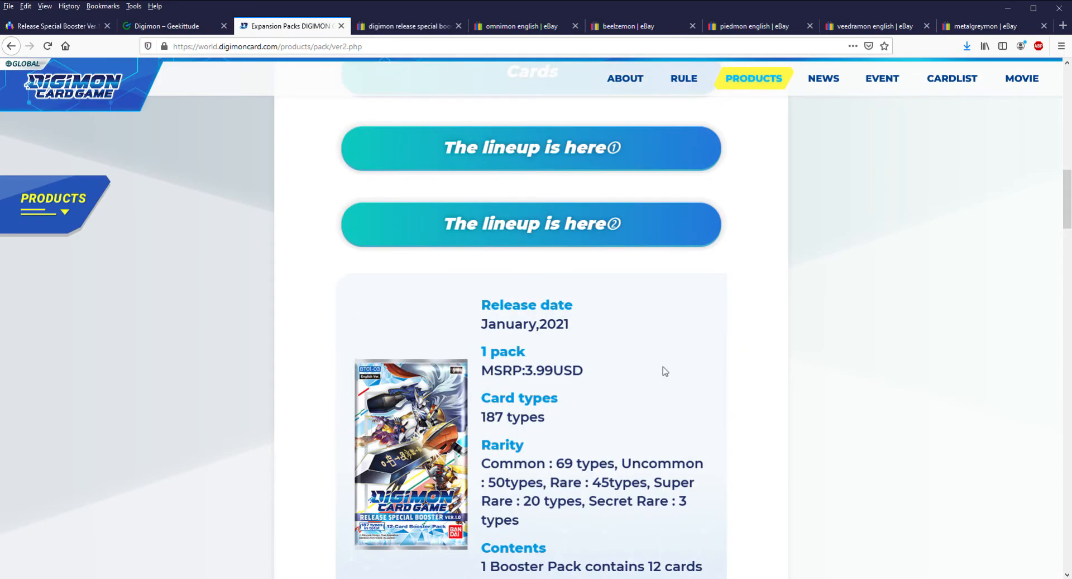
pyautogui.scroll(3)
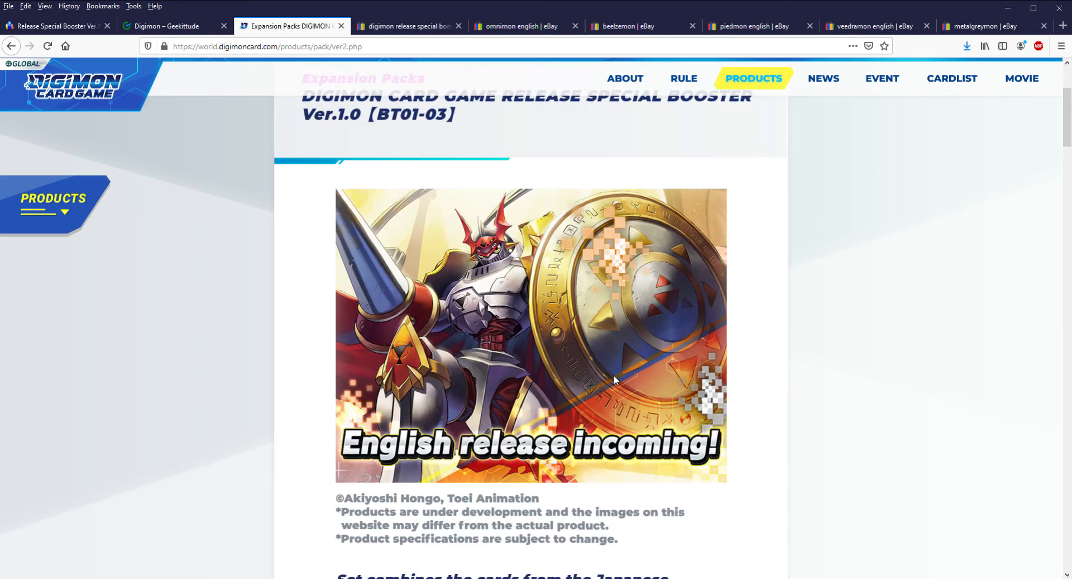
pyautogui.scroll(3)
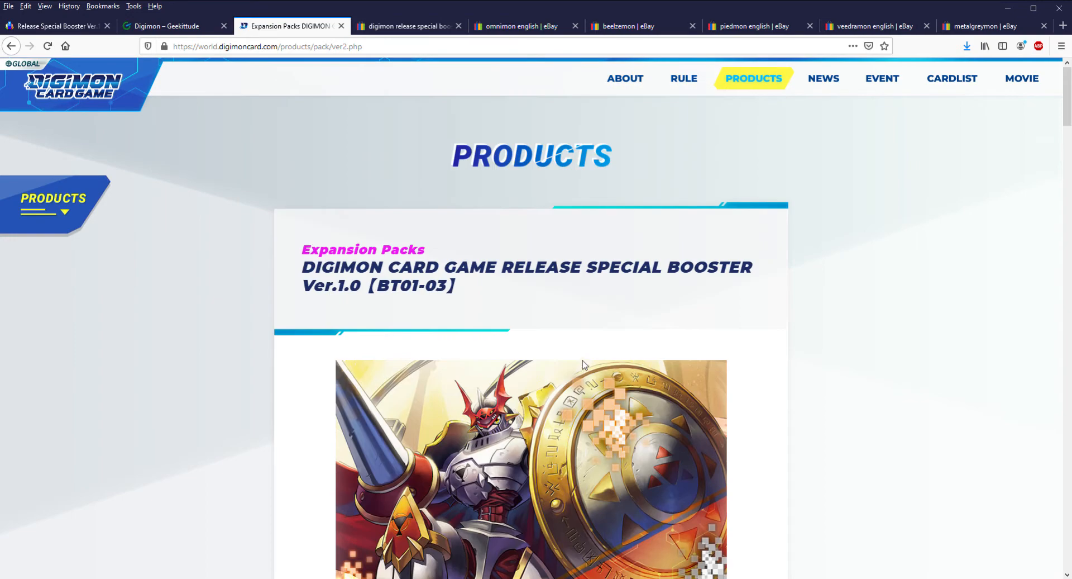
pyautogui.scroll(-3)
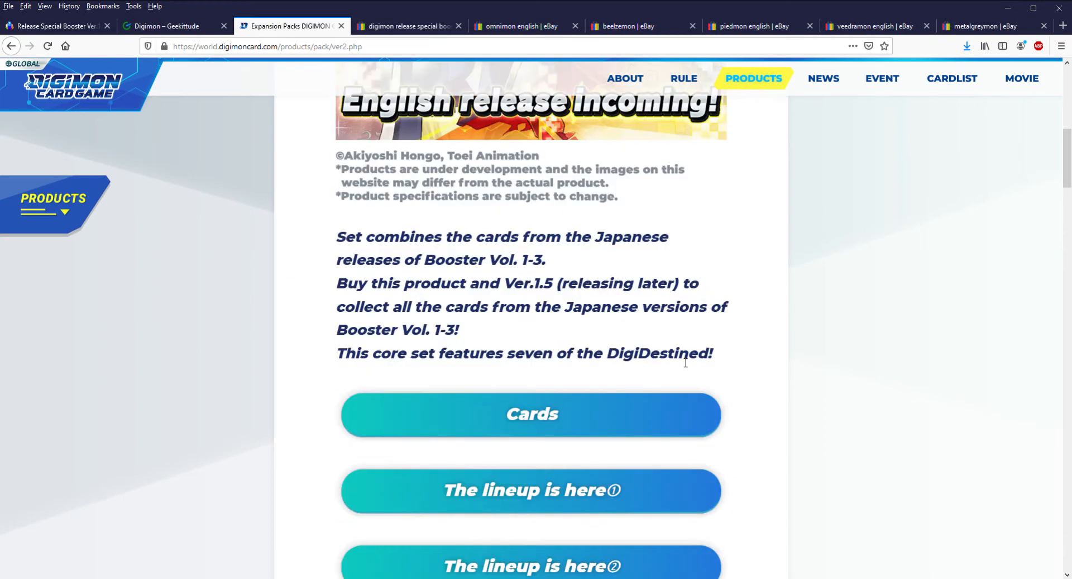
pyautogui.scroll(-3)
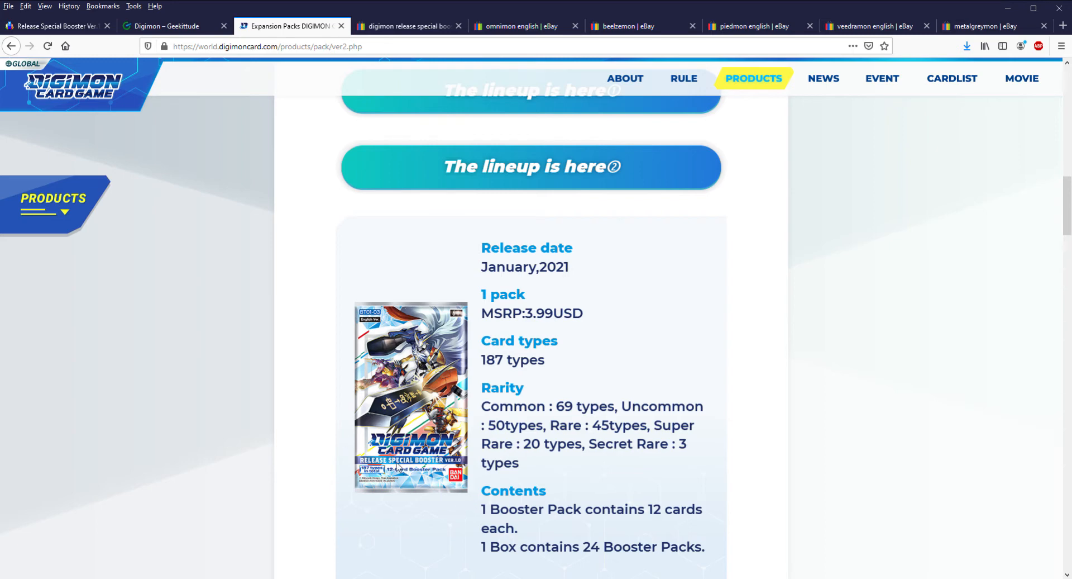
pyautogui.moveTo(701, 369)
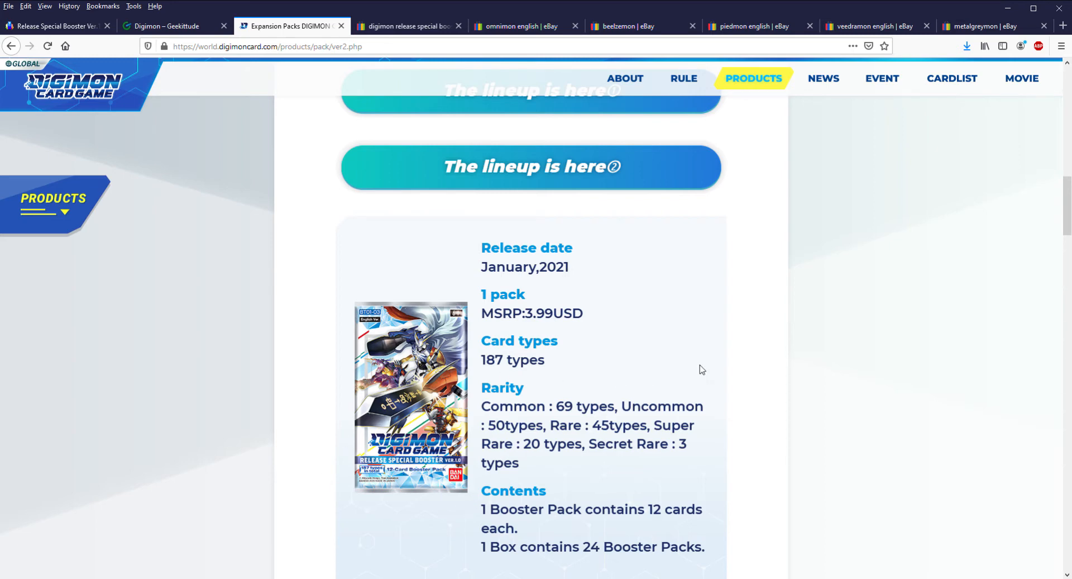
pyautogui.moveTo(668, 376)
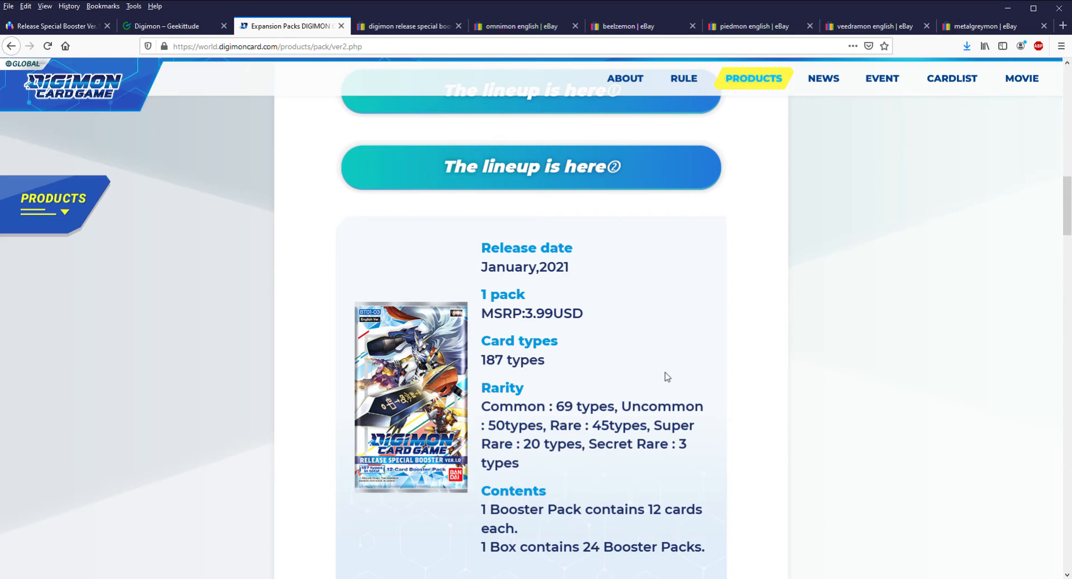
pyautogui.moveTo(692, 391)
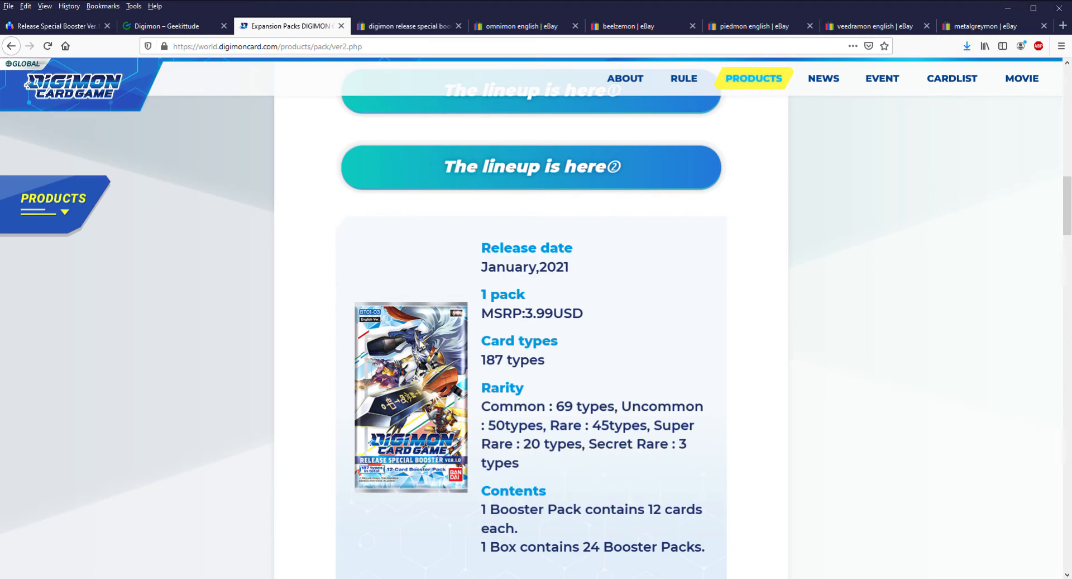
pyautogui.scroll(-3)
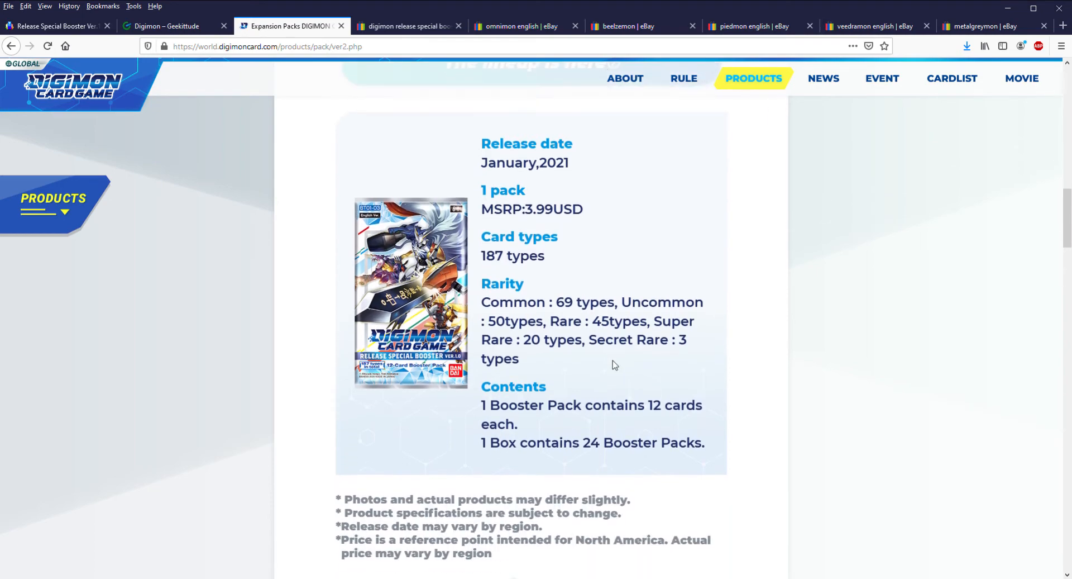
pyautogui.scroll(3)
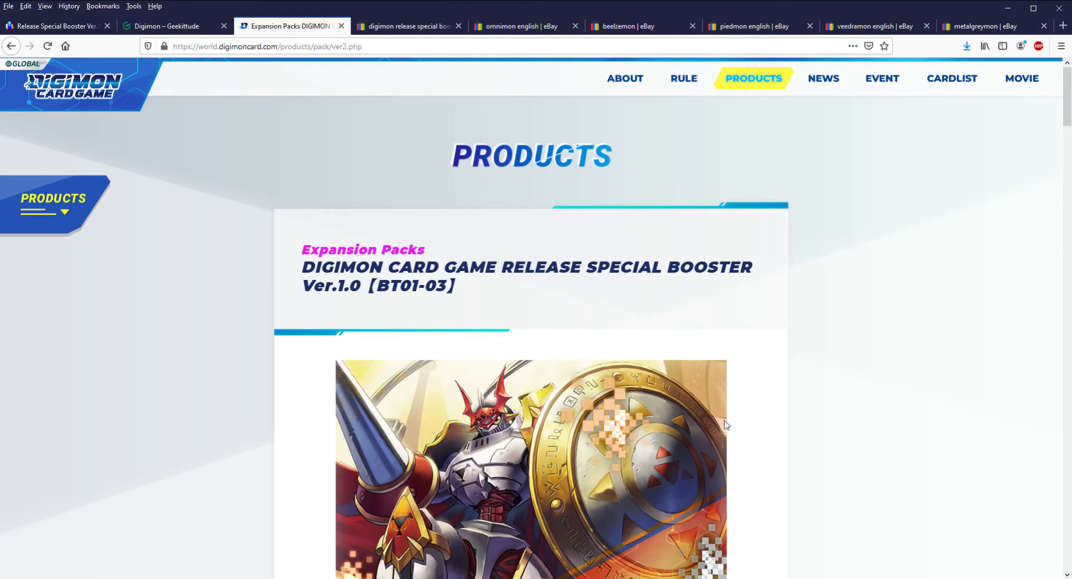
# - Scroll on to the Box Toppers section with the Tamer card promotions
pyautogui.scroll(-3)
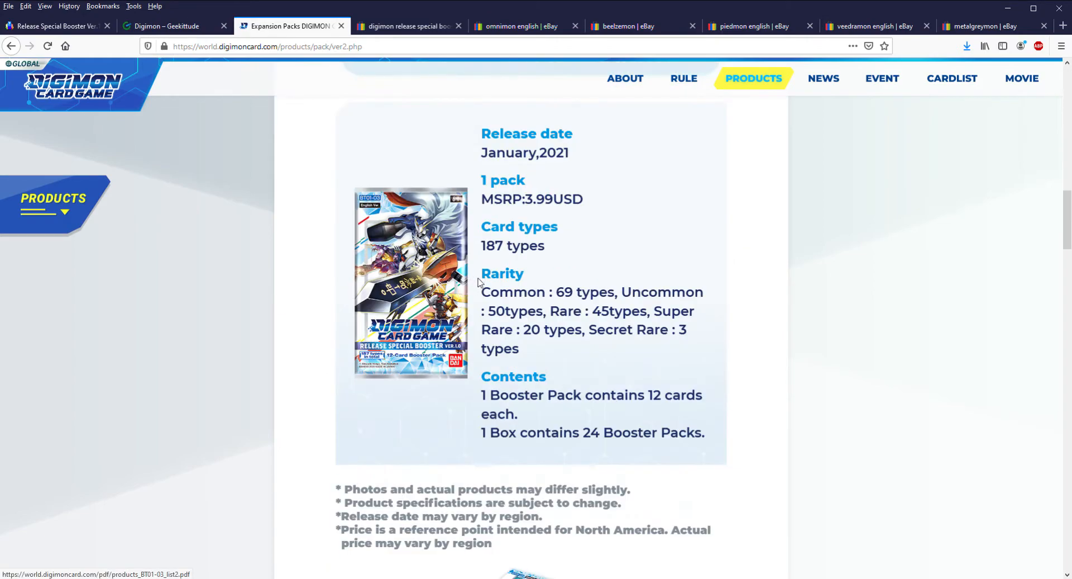
pyautogui.scroll(3)
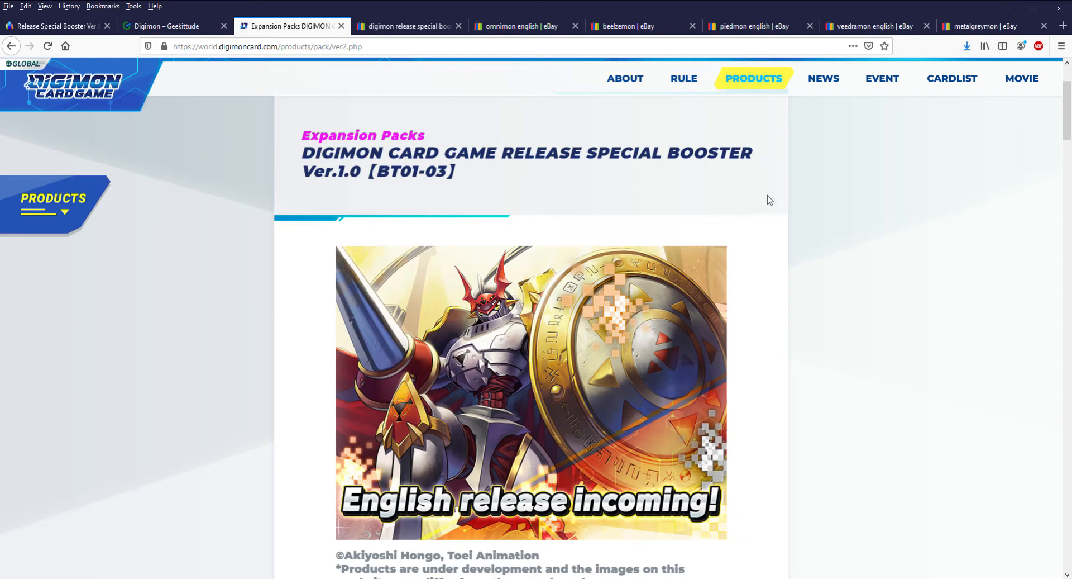
pyautogui.scroll(-3)
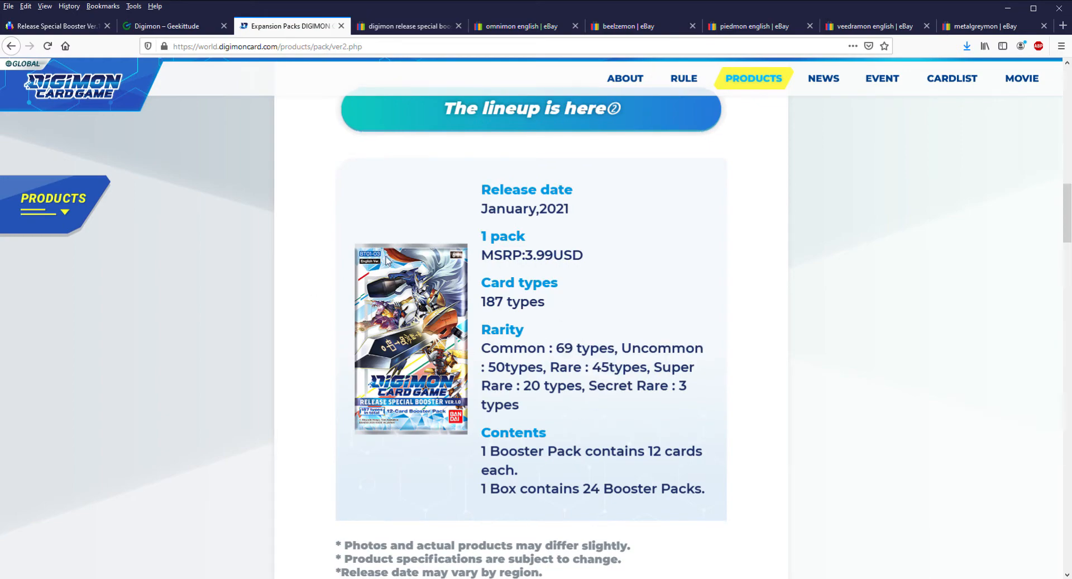
pyautogui.scroll(-3)
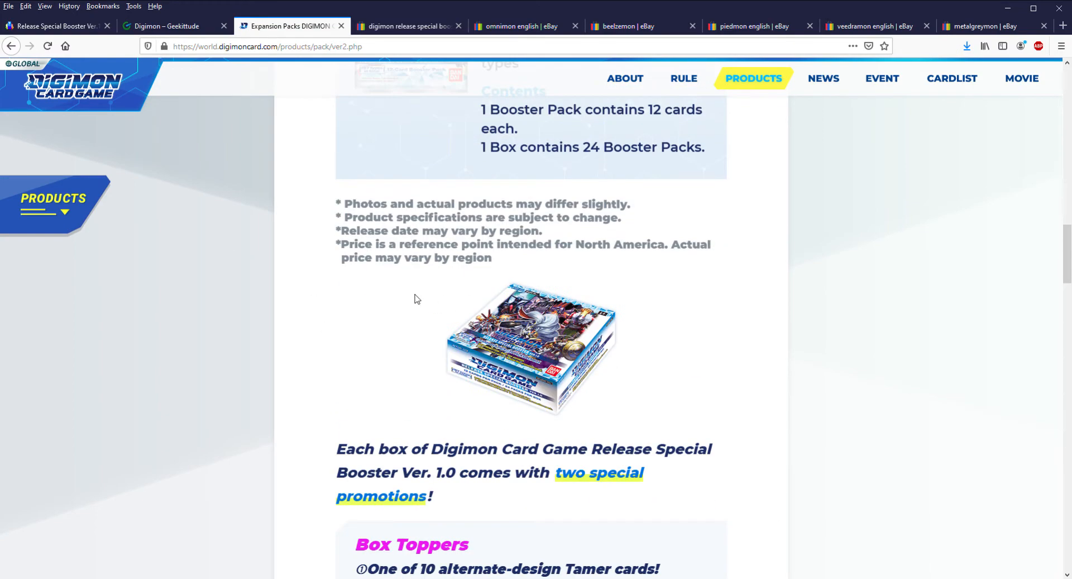
pyautogui.moveTo(550, 260)
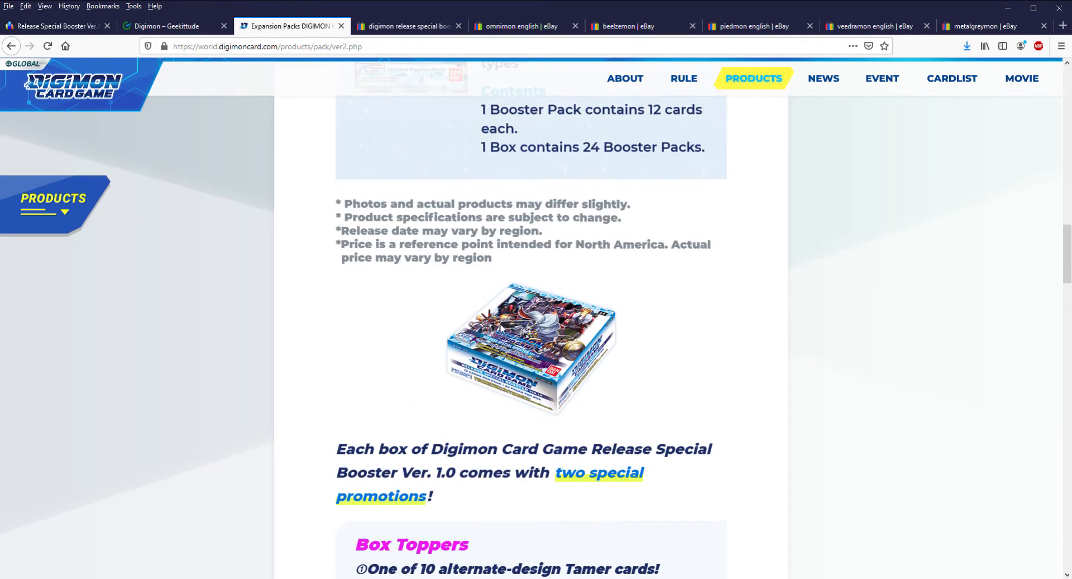
pyautogui.scroll(-3)
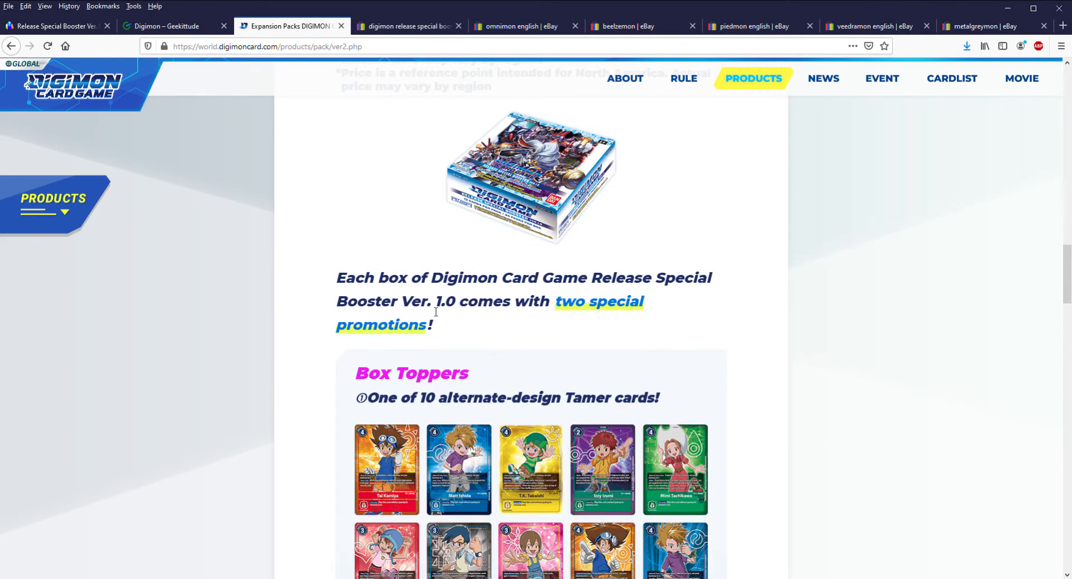
pyautogui.scroll(3)
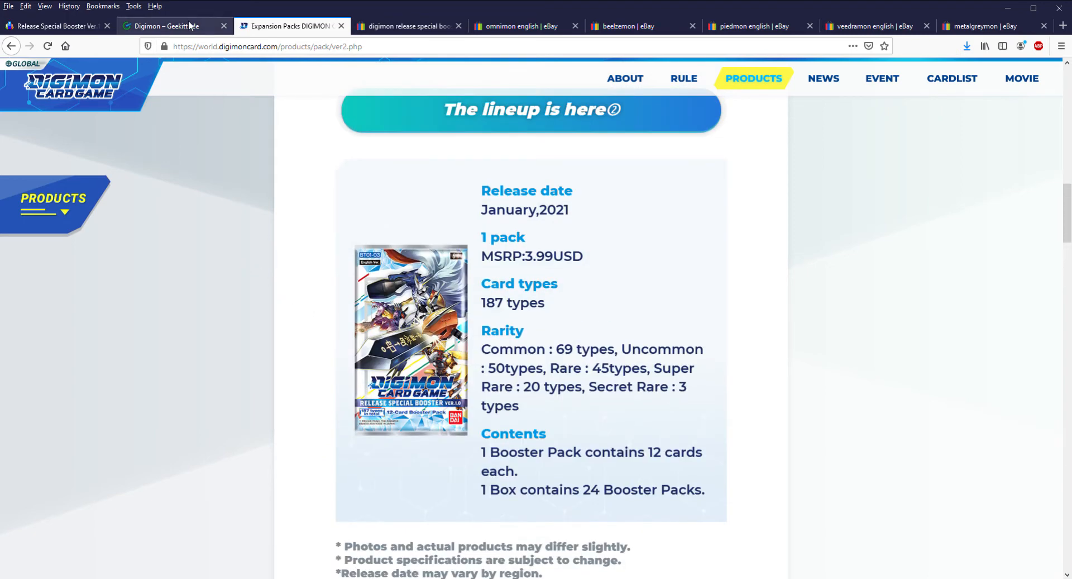
pyautogui.moveTo(212, 25)
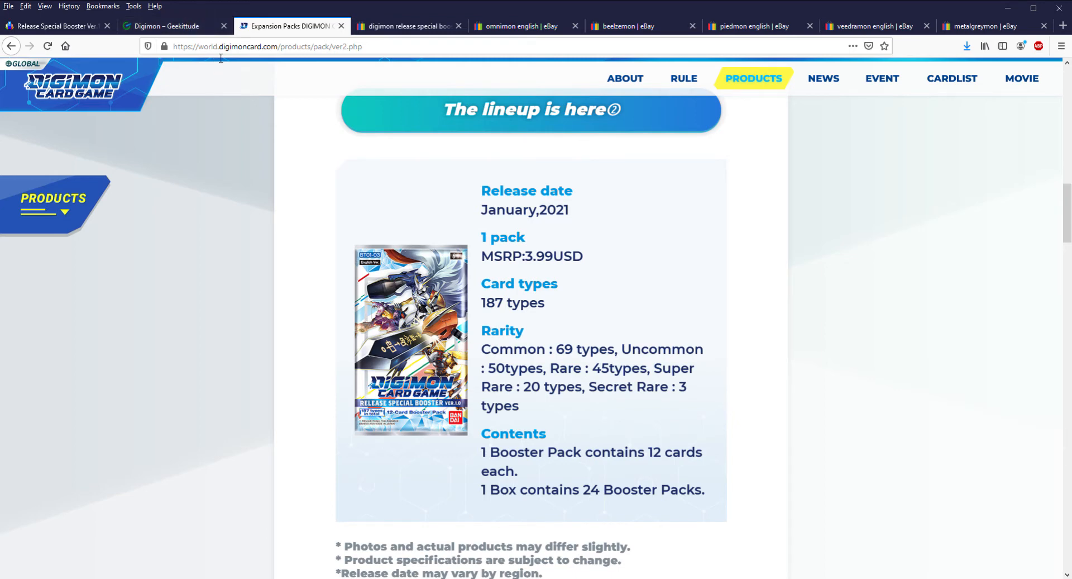
pyautogui.moveTo(302, 27)
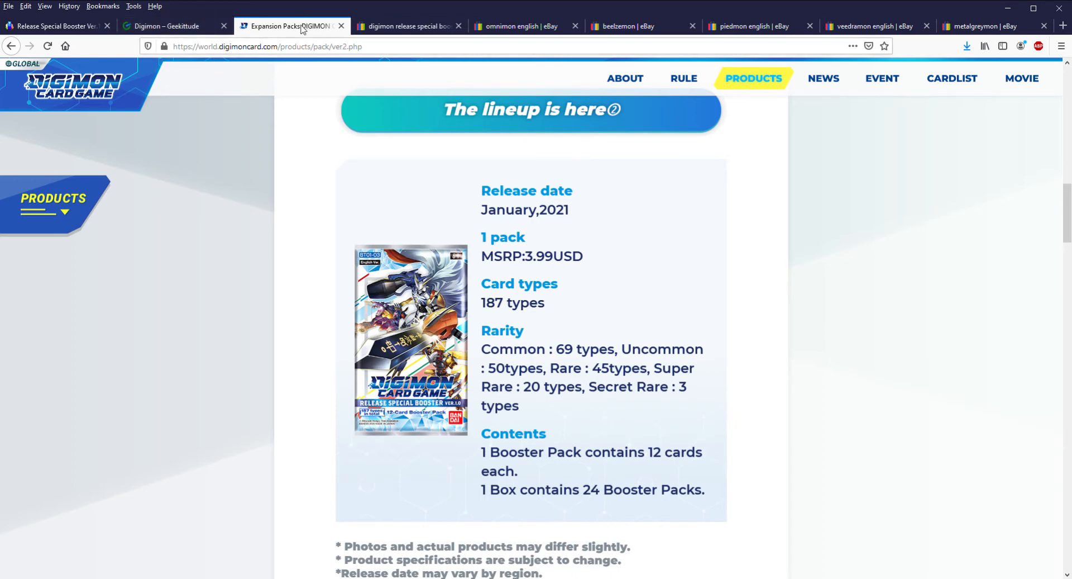
# - Show page 7 of Geekittude Digimon singles with the sold-out Beelzemon BT2-111 alt art at $84.99
pyautogui.click(164, 26)
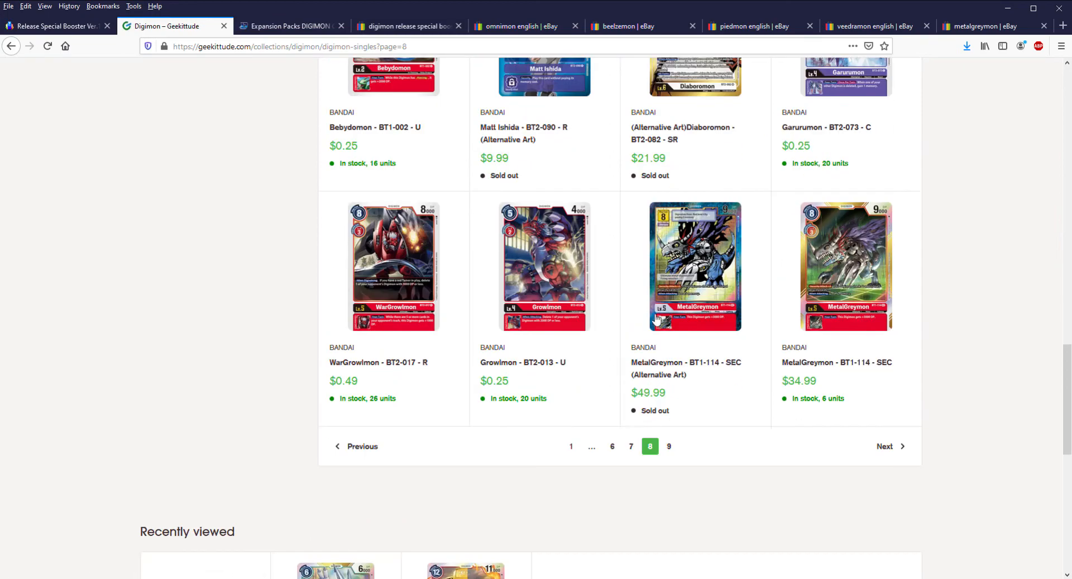
pyautogui.scroll(3)
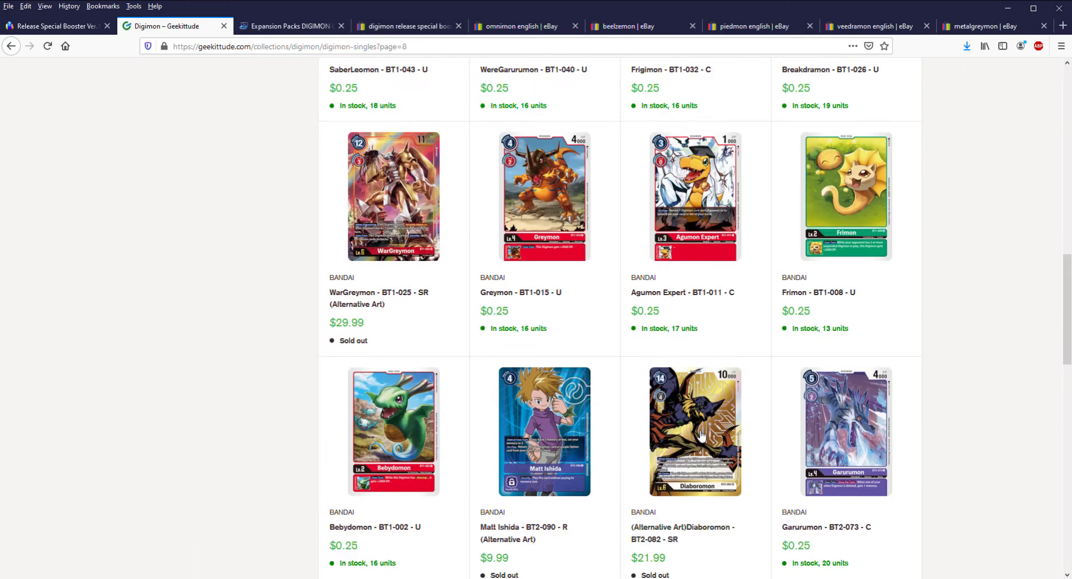
pyautogui.scroll(-3)
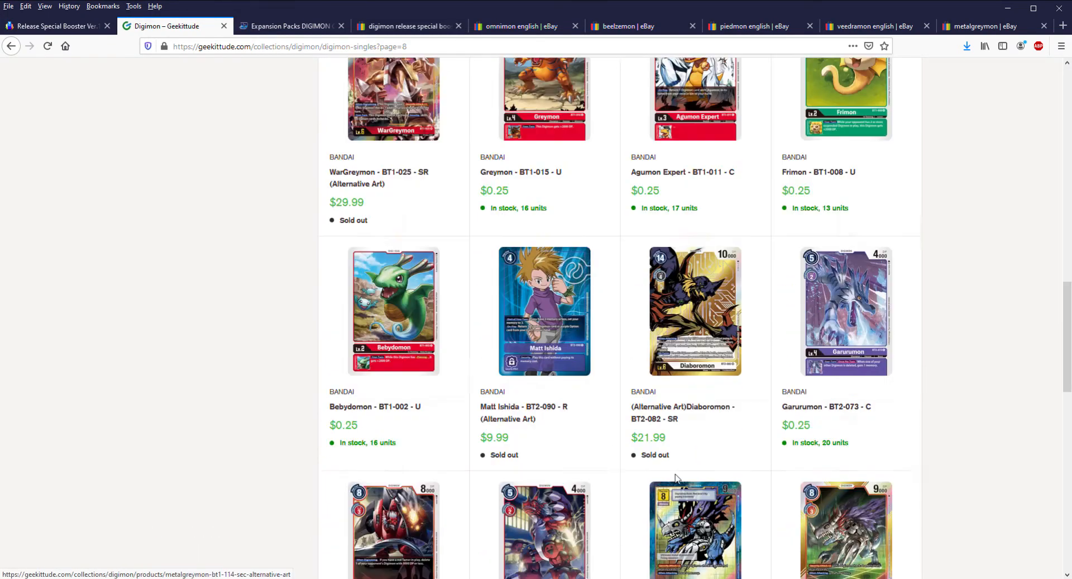
pyautogui.scroll(-3)
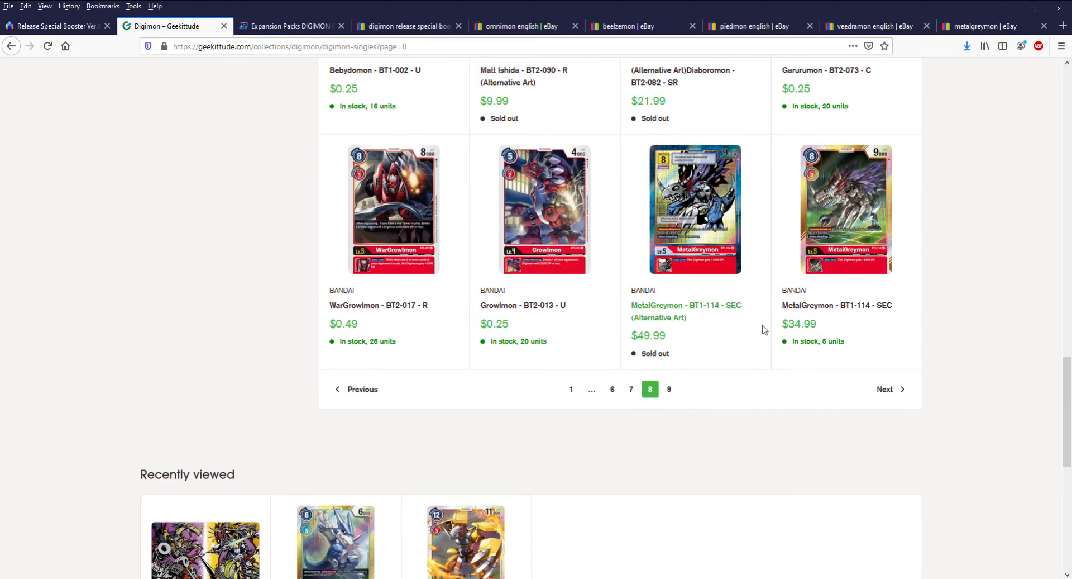
pyautogui.moveTo(718, 305)
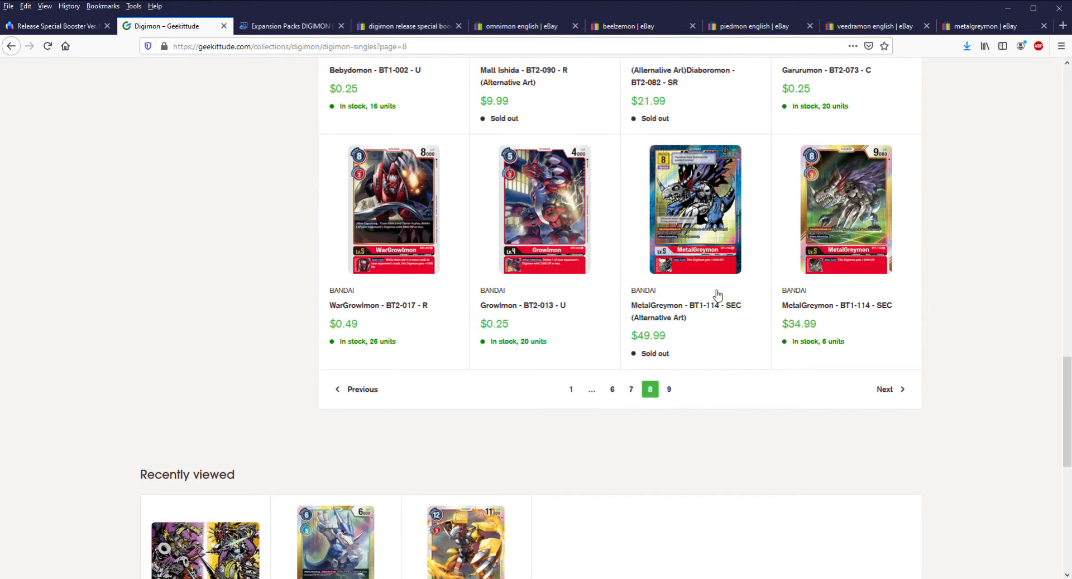
pyautogui.click(629, 389)
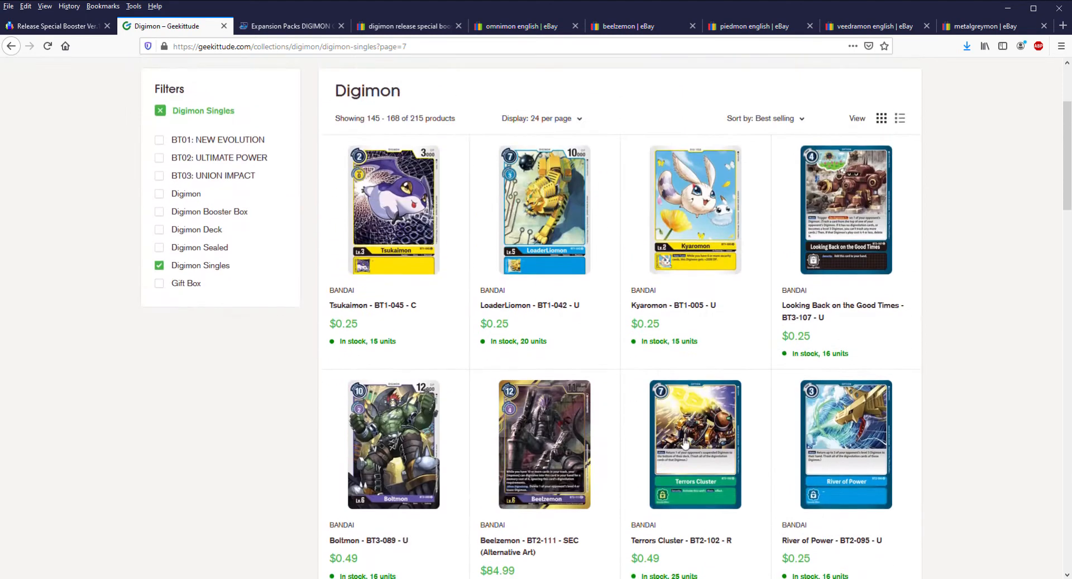
pyautogui.scroll(-3)
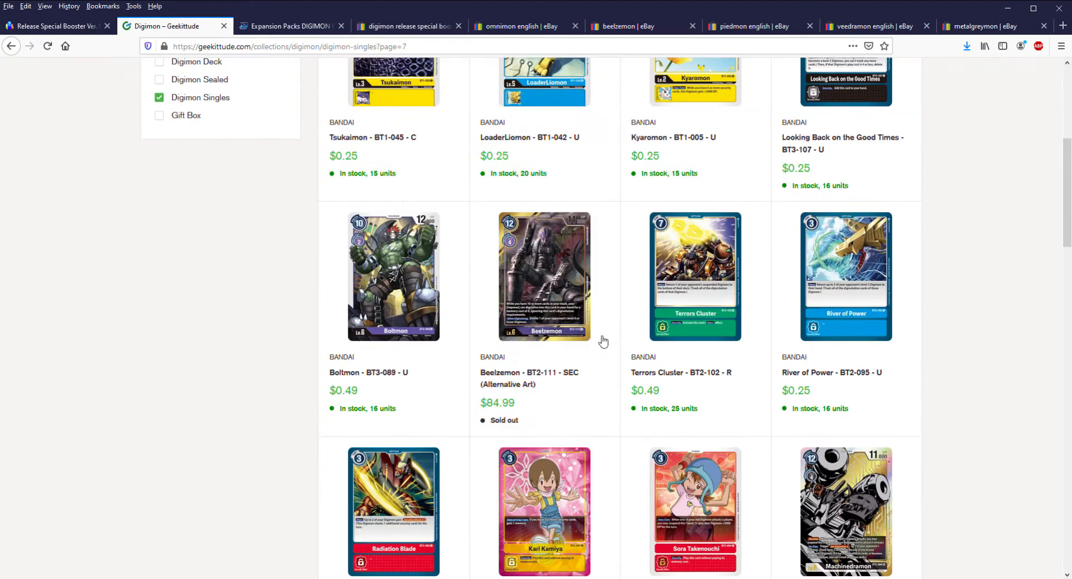
pyautogui.moveTo(574, 245)
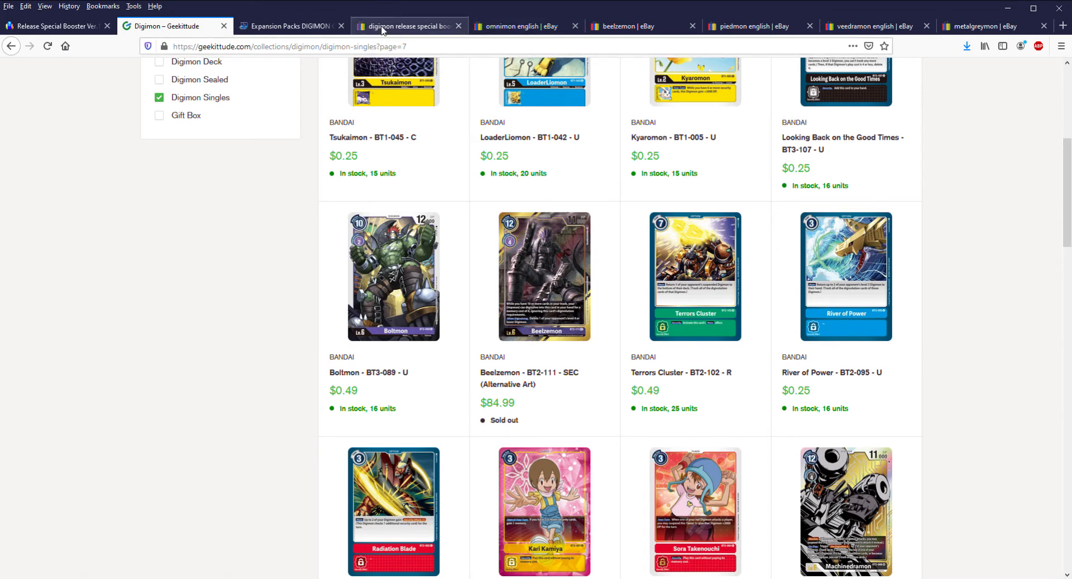
# - Review eBay sold Omnimon English cards ranging $62.47–$150
pyautogui.click(519, 25)
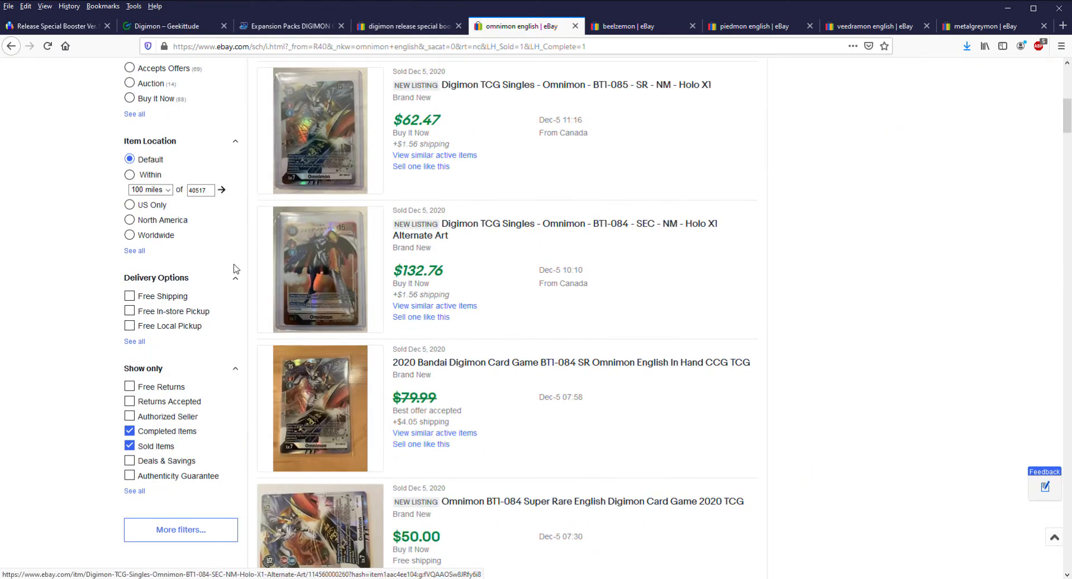
pyautogui.scroll(-3)
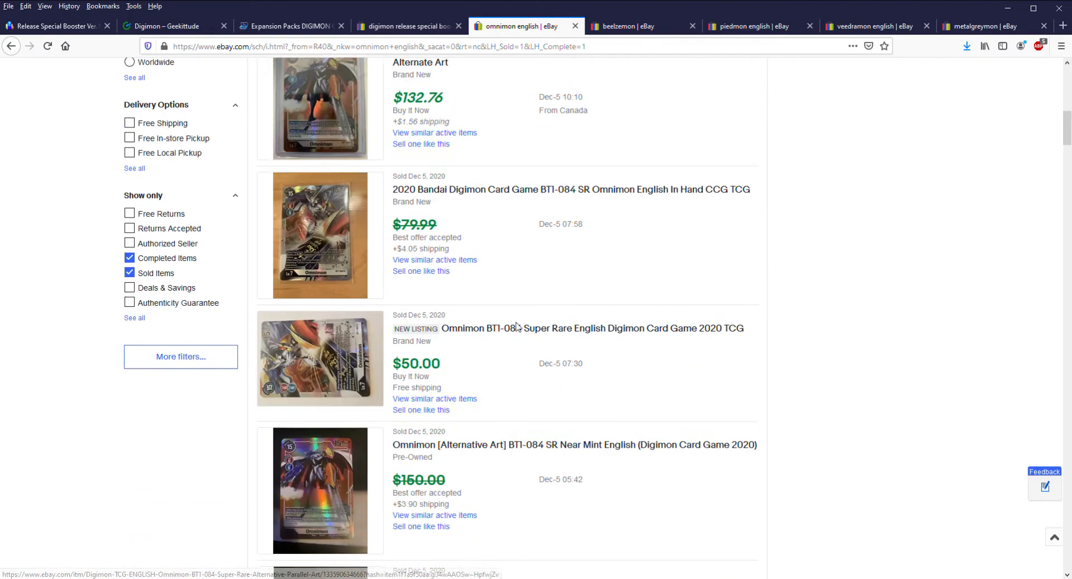
pyautogui.scroll(3)
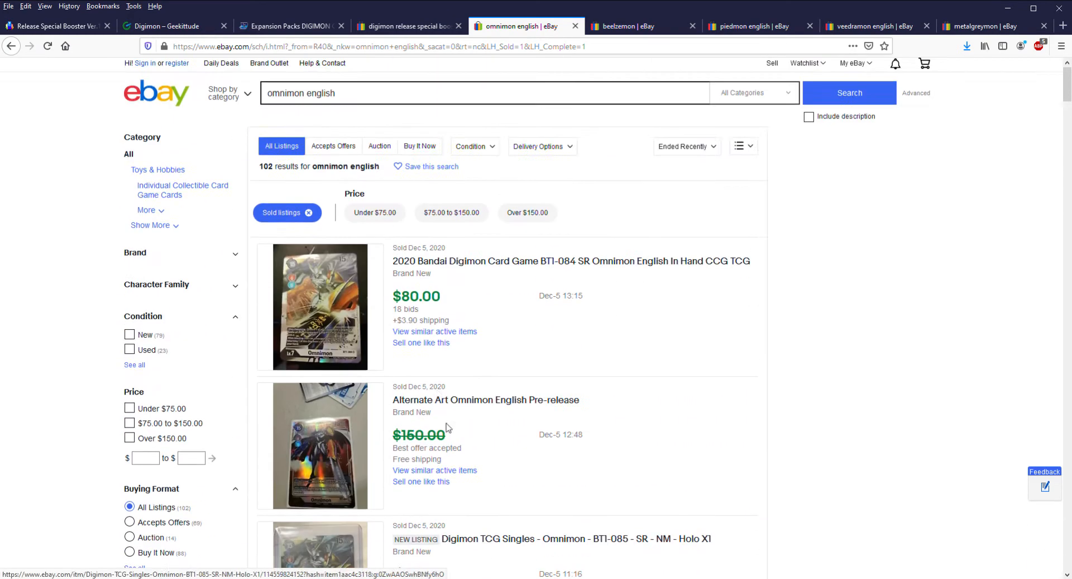
pyautogui.scroll(-3)
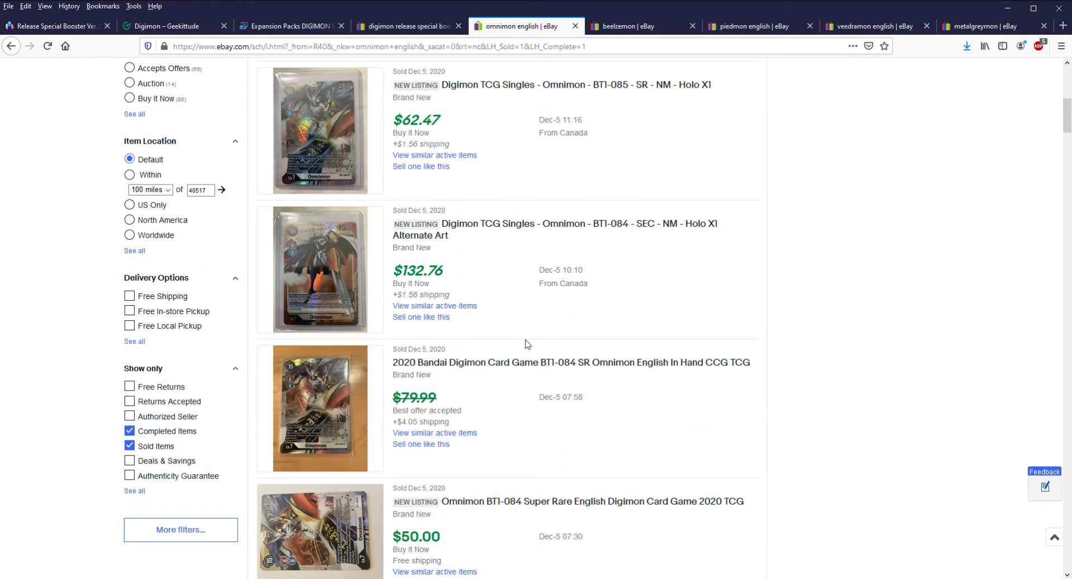
pyautogui.scroll(3)
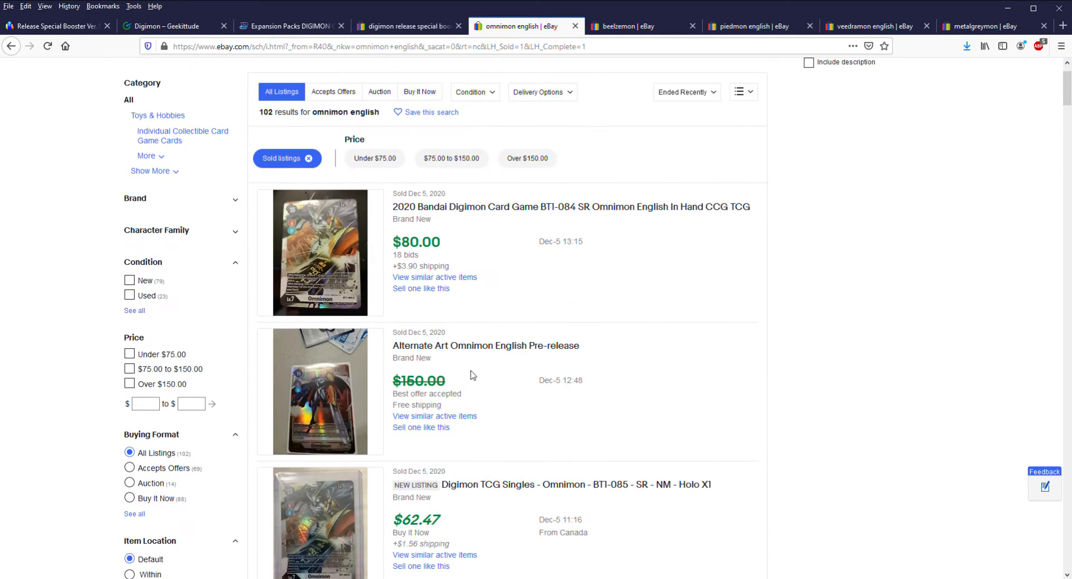
pyautogui.scroll(-3)
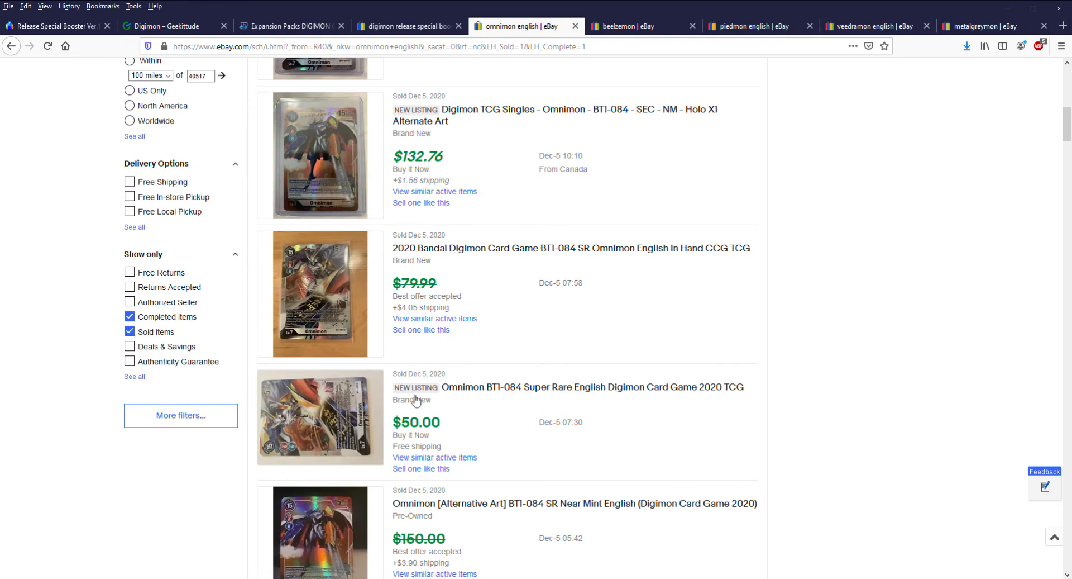
pyautogui.moveTo(300, 367)
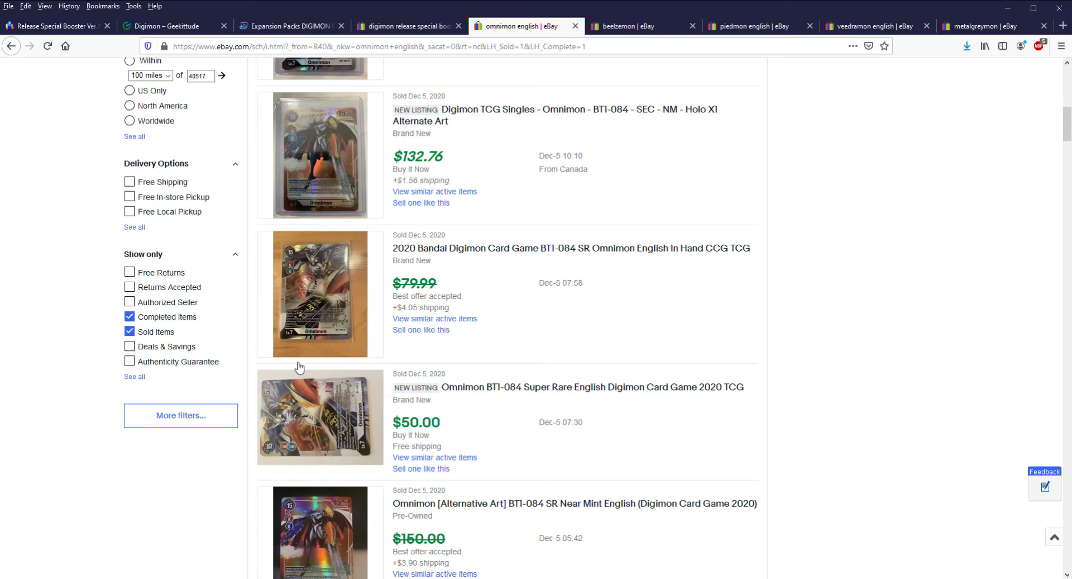
pyautogui.moveTo(428, 174)
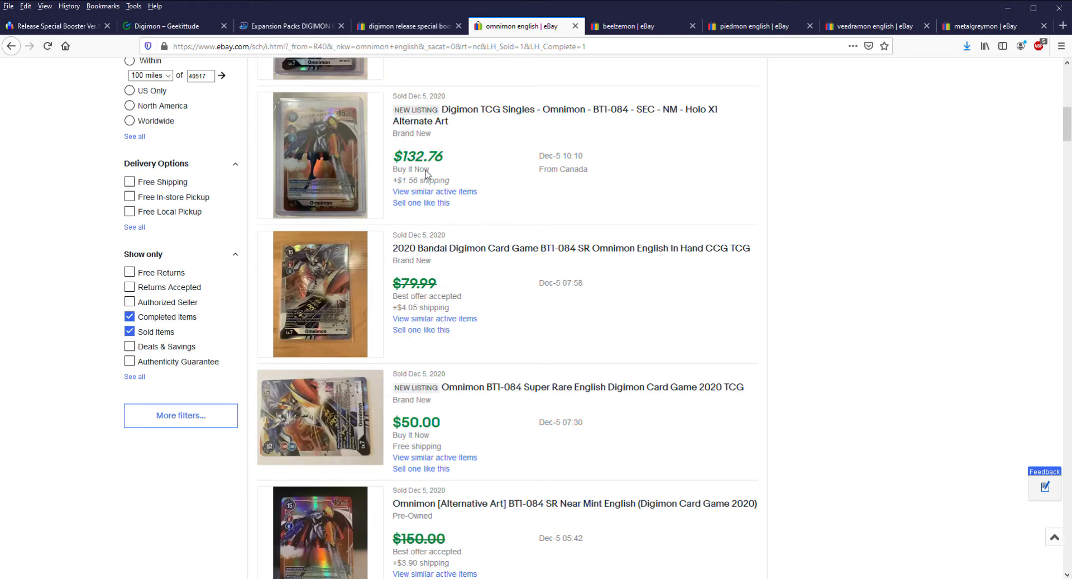
pyautogui.moveTo(572, 310)
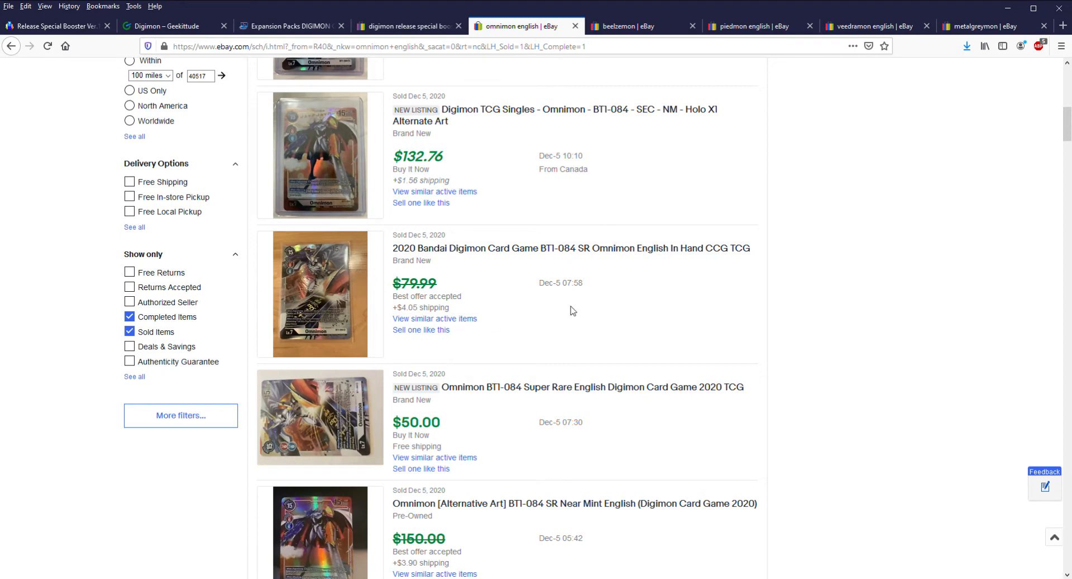
pyautogui.moveTo(553, 321)
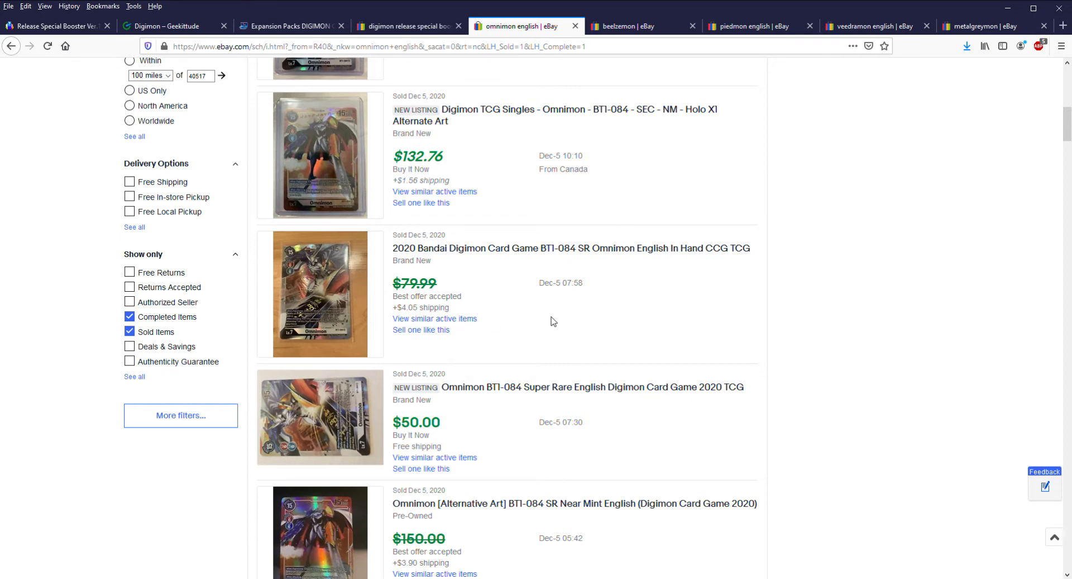
pyautogui.moveTo(523, 289)
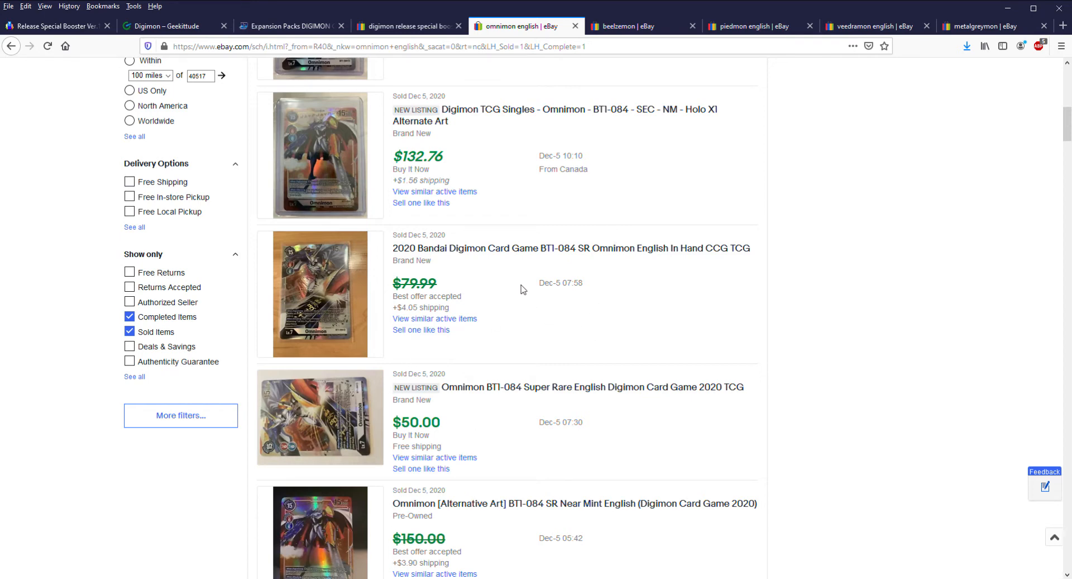
pyautogui.moveTo(623, 343)
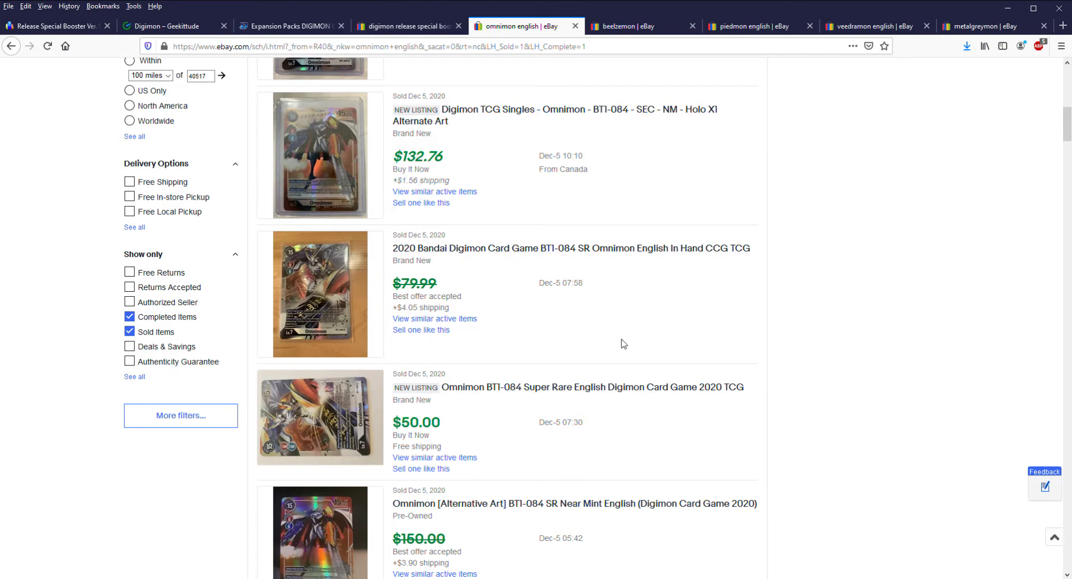
pyautogui.scroll(-3)
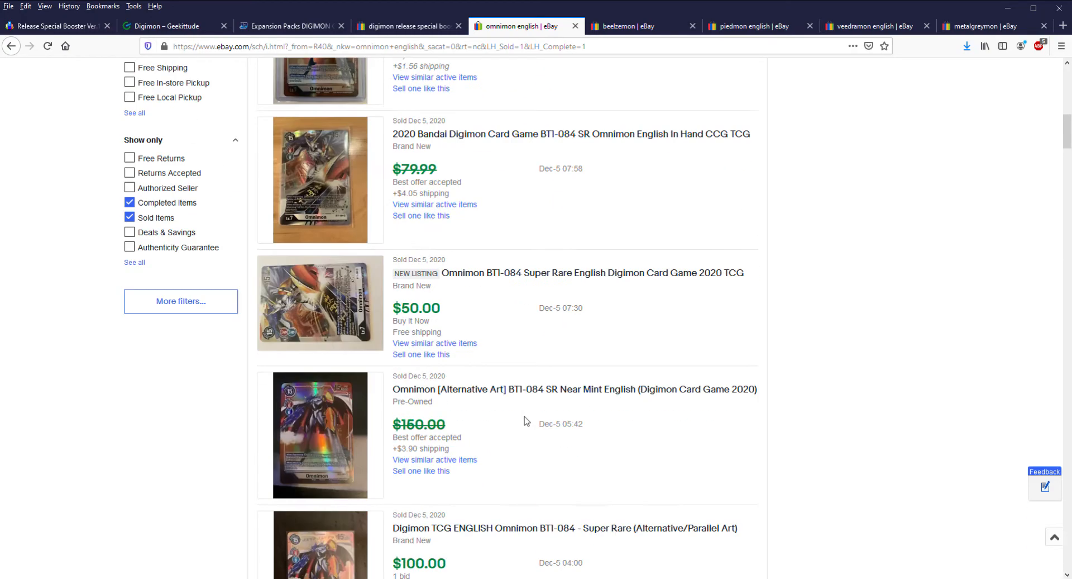
pyautogui.scroll(3)
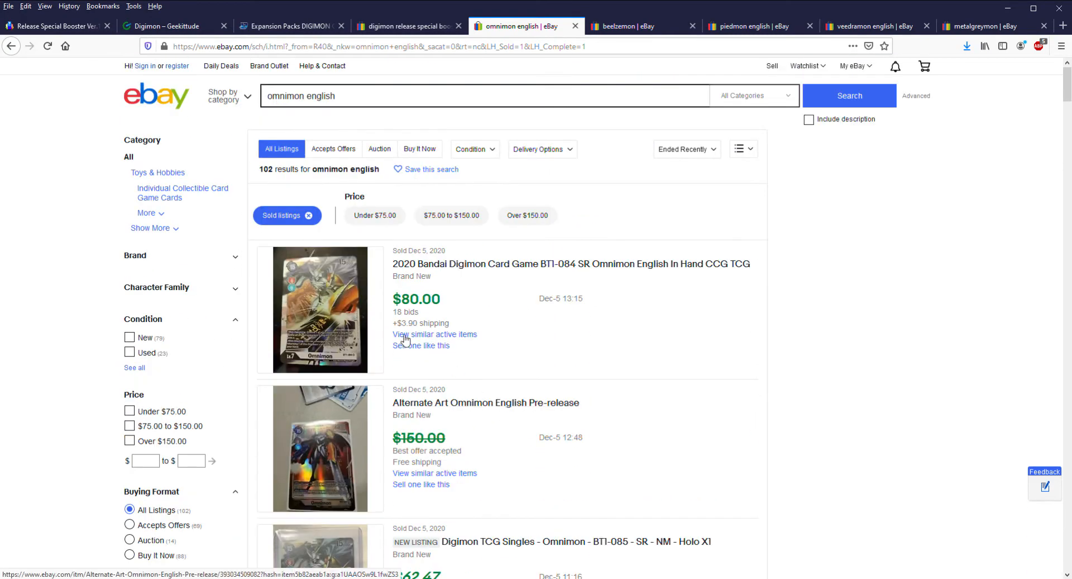
pyautogui.moveTo(472, 306)
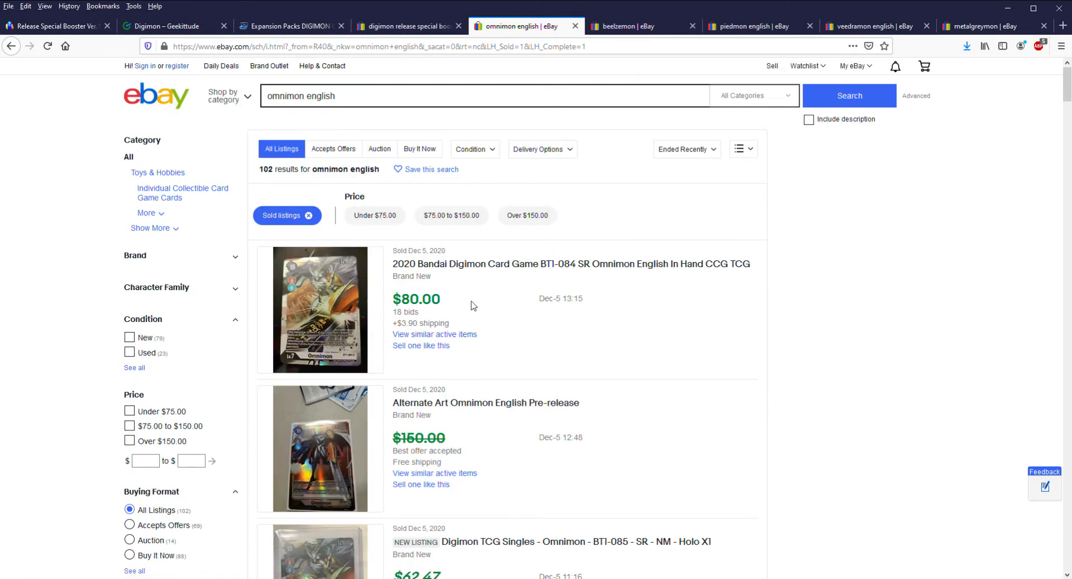
pyautogui.moveTo(330, 327)
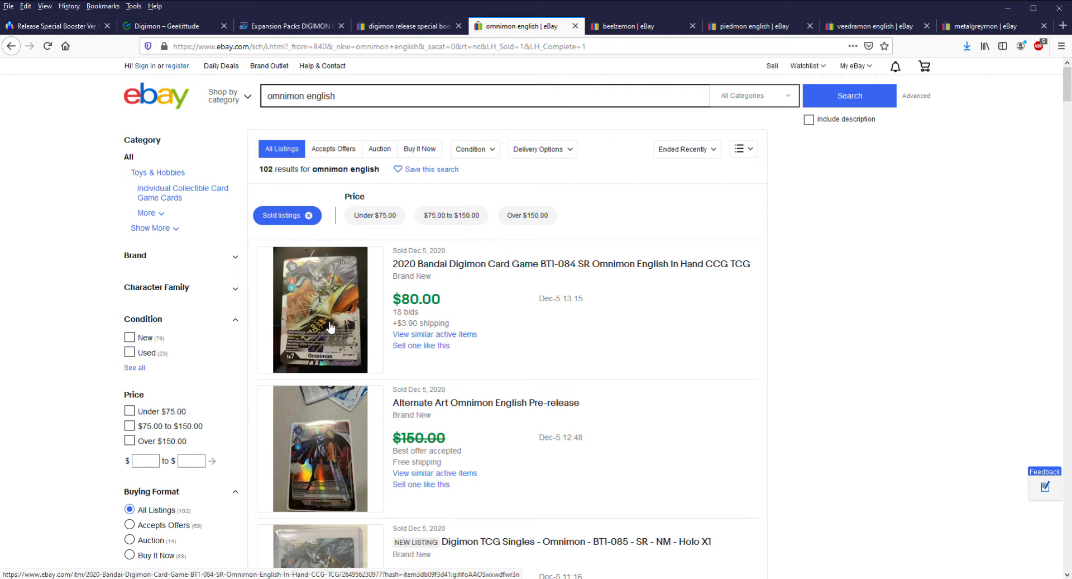
pyautogui.moveTo(432, 330)
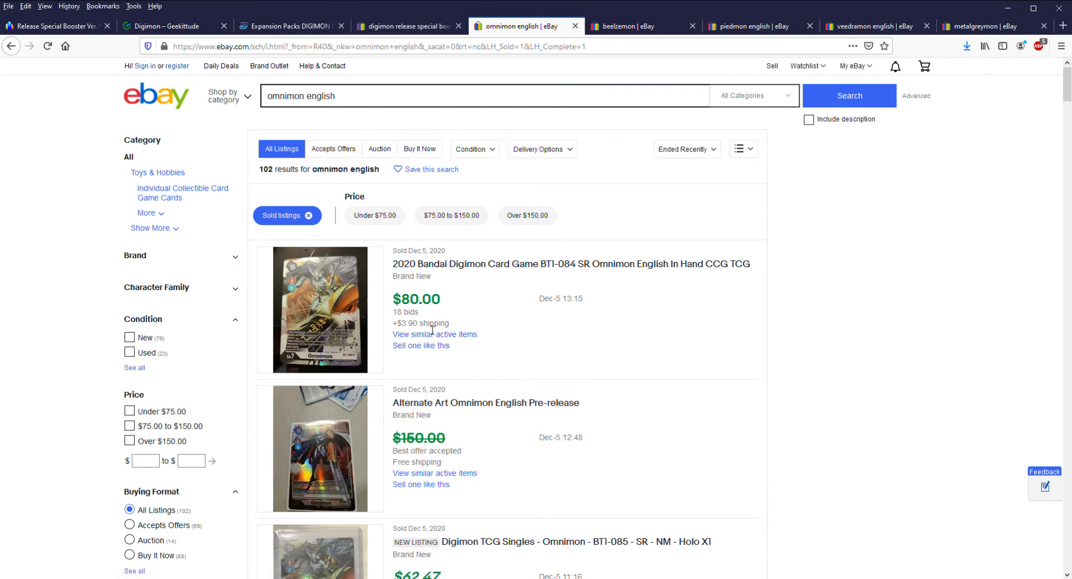
pyautogui.moveTo(353, 256)
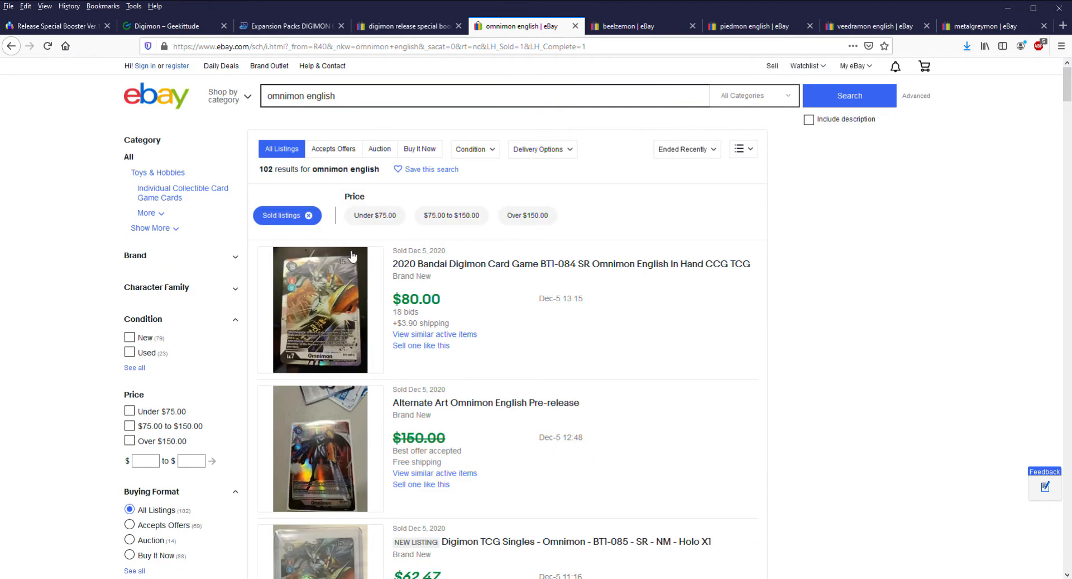
pyautogui.moveTo(827, 366)
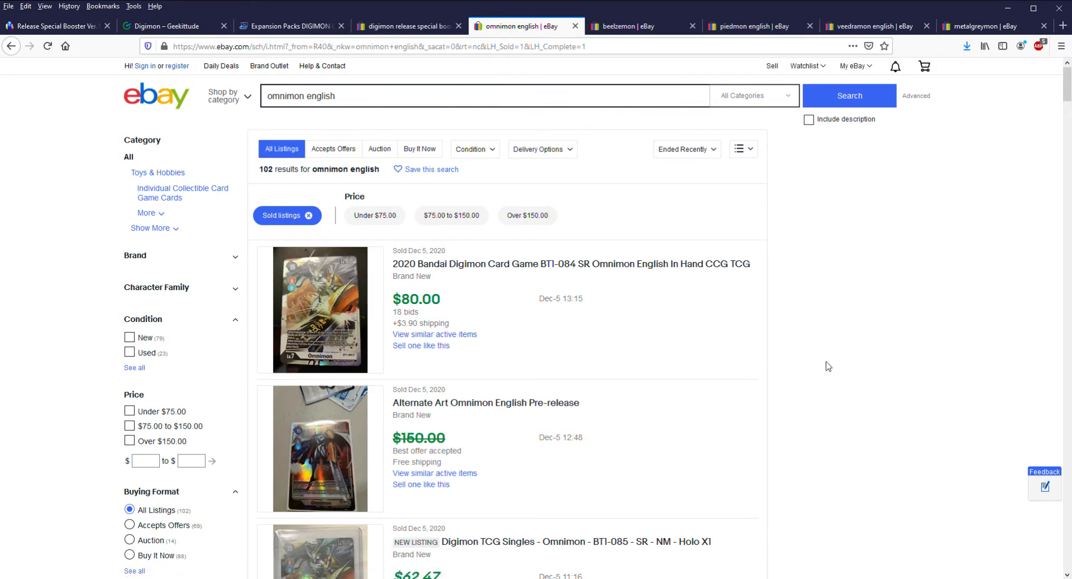
pyautogui.moveTo(497, 365)
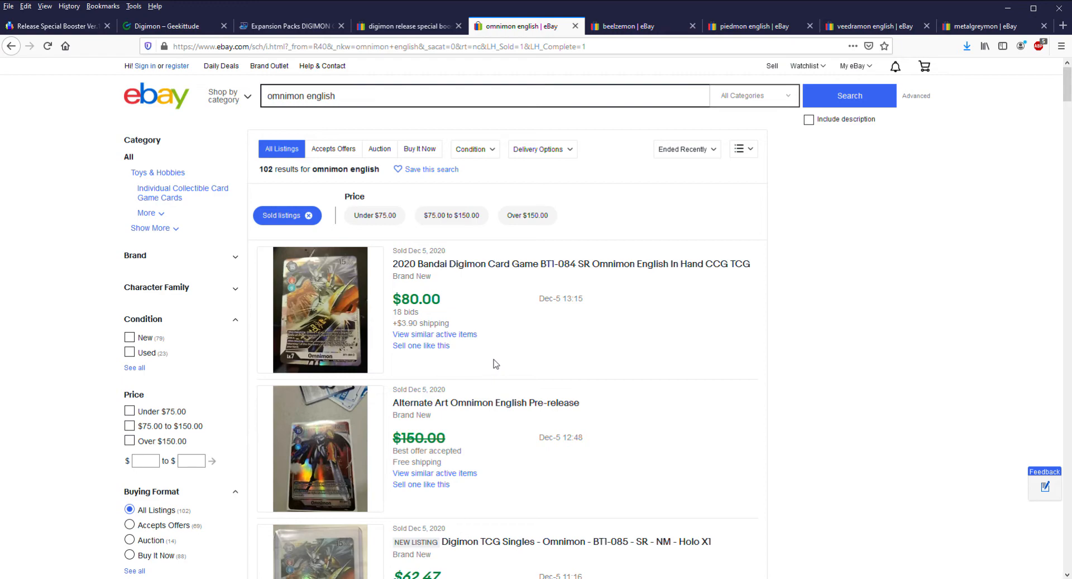
pyautogui.scroll(-3)
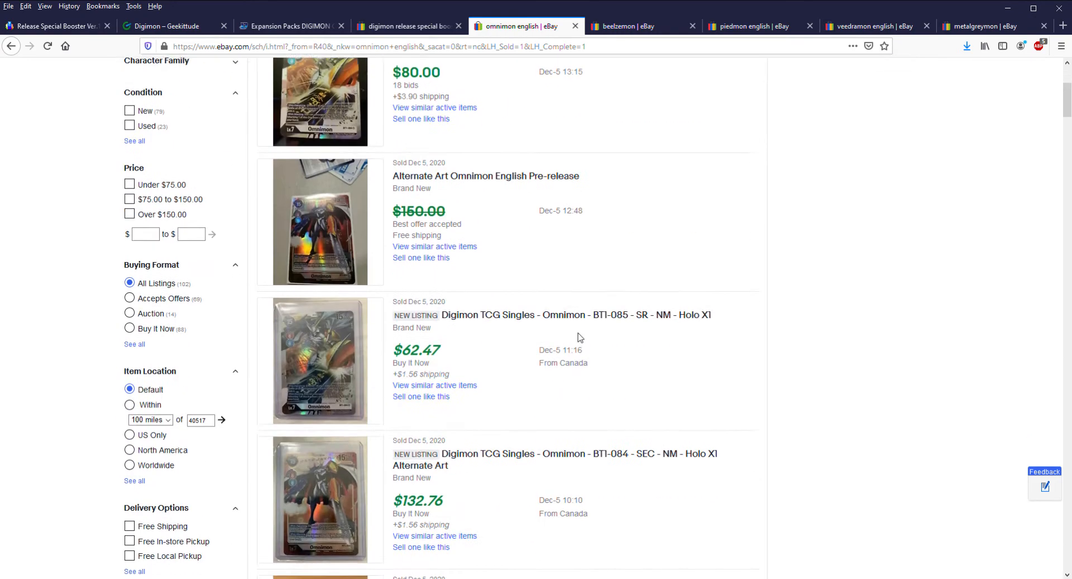
# - Return to the sold Release Special Booster box listings around $150–$159.95
pyautogui.click(407, 26)
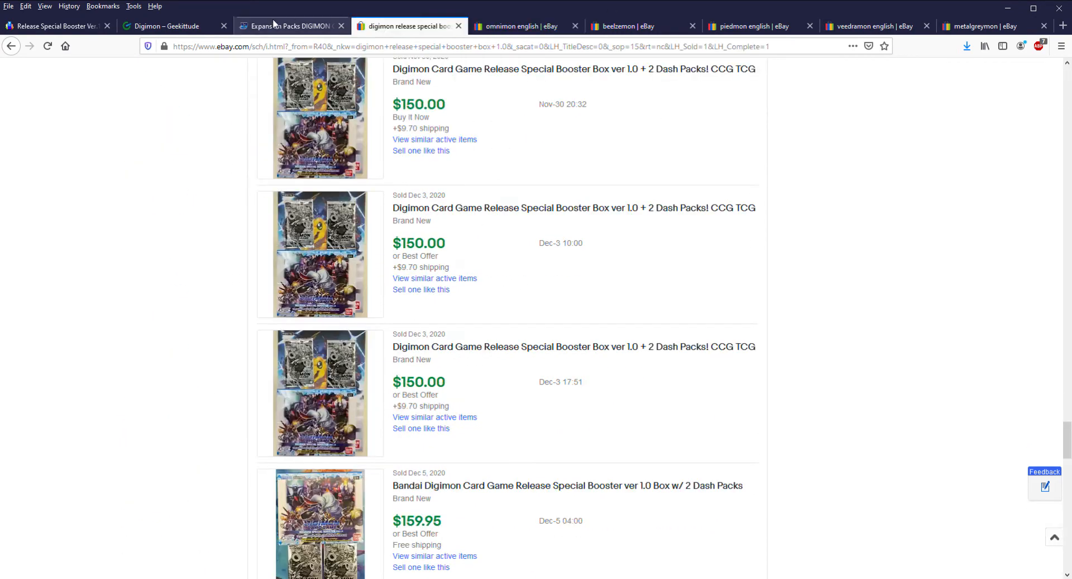
# - Bring the official page's 'lineup is here' links and $3.99-per-pack, 24-pack specs into view
pyautogui.click(287, 26)
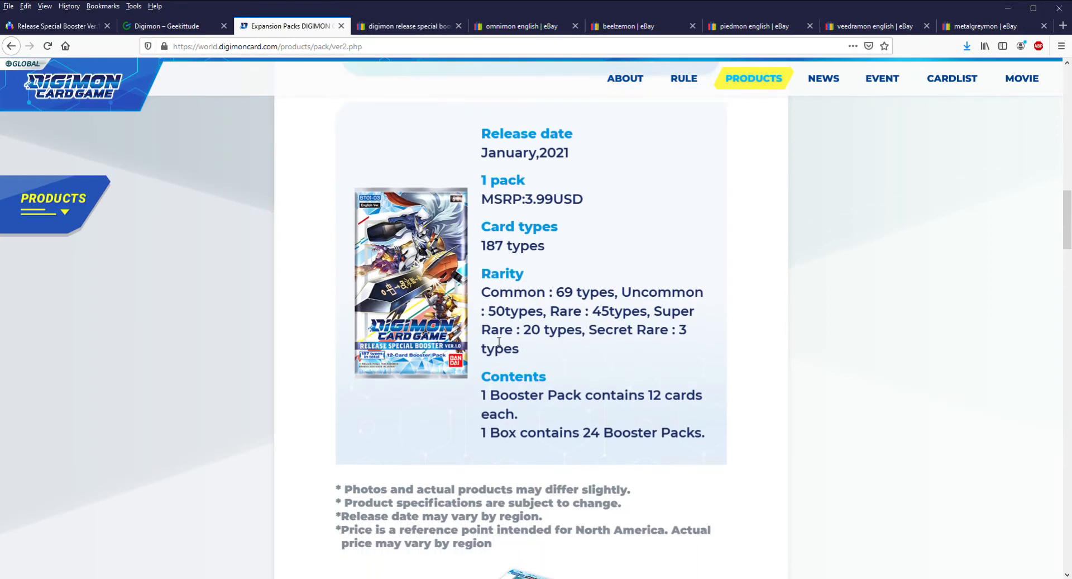
pyautogui.moveTo(566, 340)
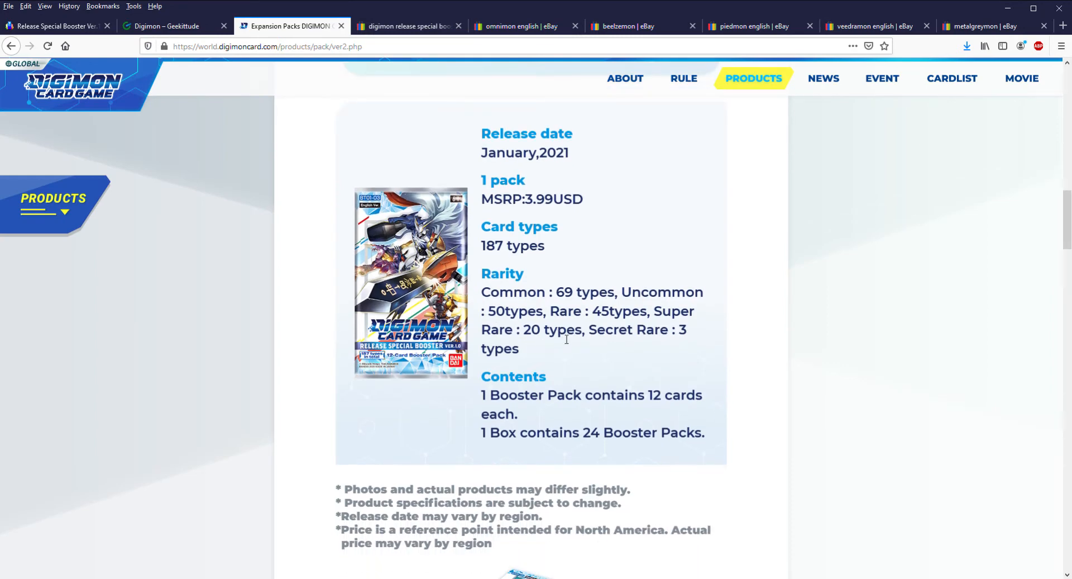
pyautogui.moveTo(570, 358)
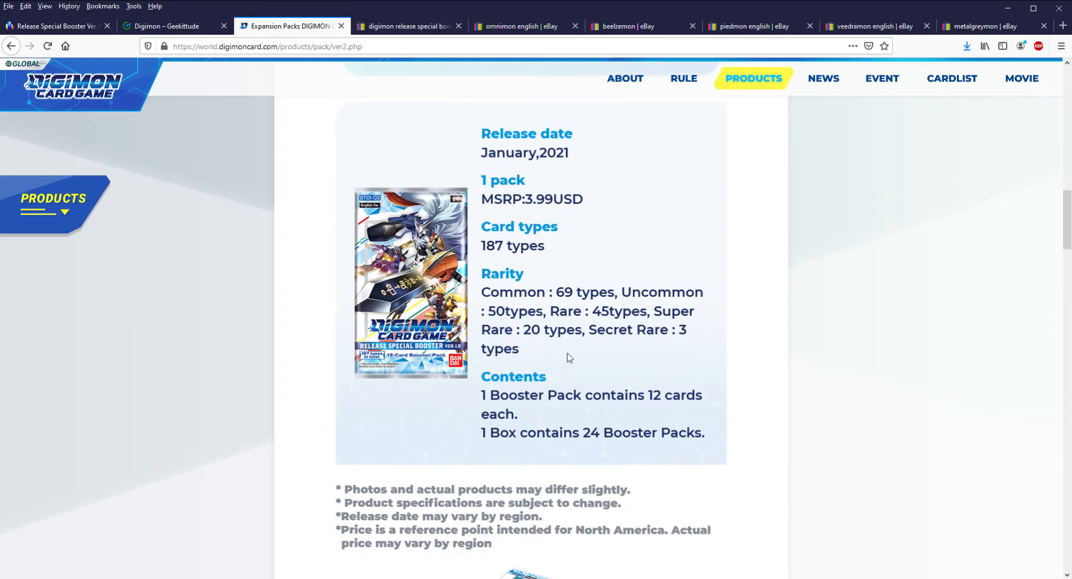
pyautogui.moveTo(632, 342)
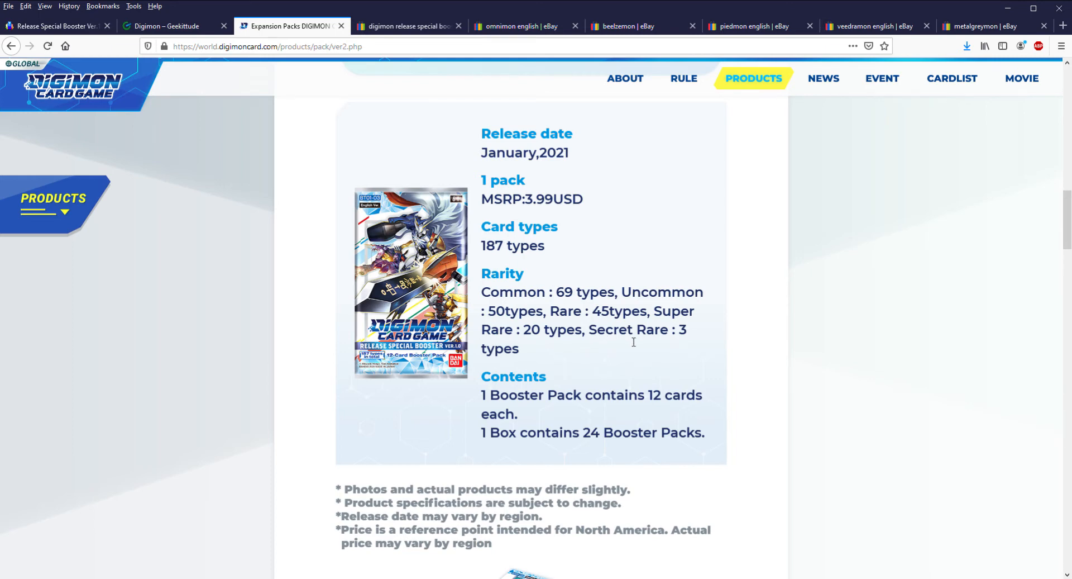
pyautogui.moveTo(592, 331)
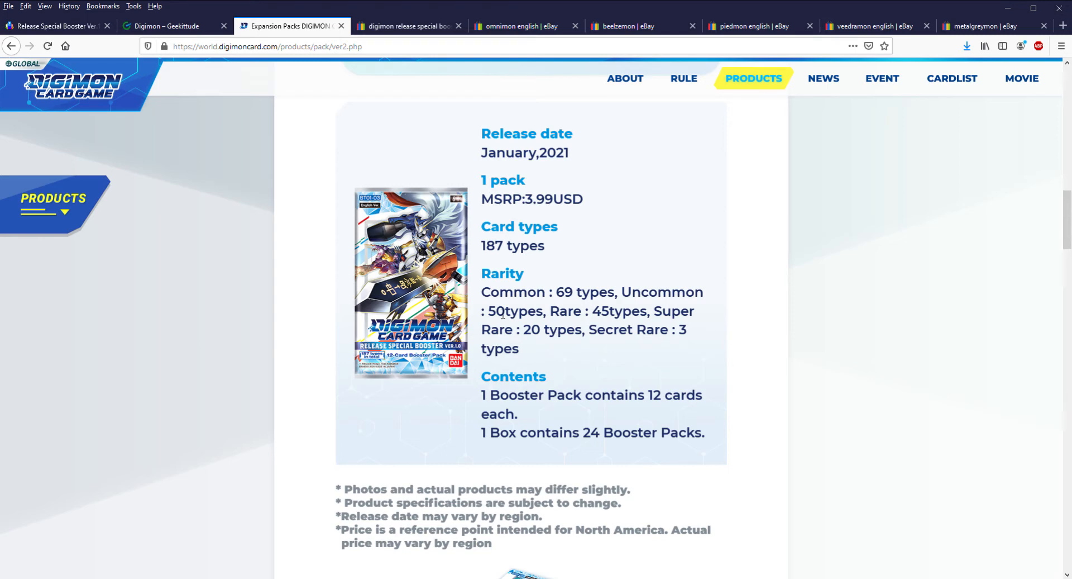
pyautogui.moveTo(628, 287)
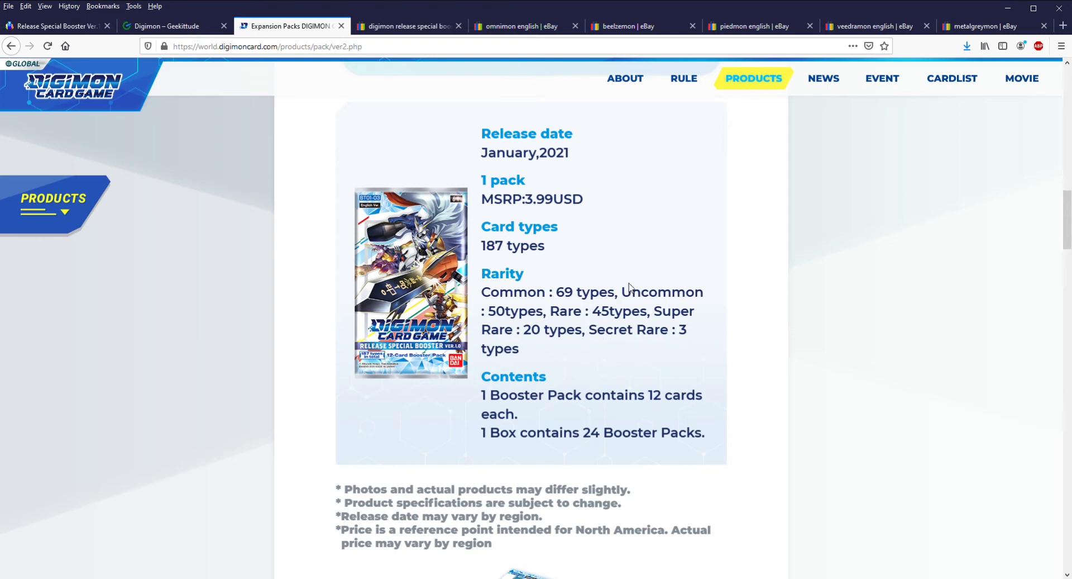
pyautogui.moveTo(355, 513)
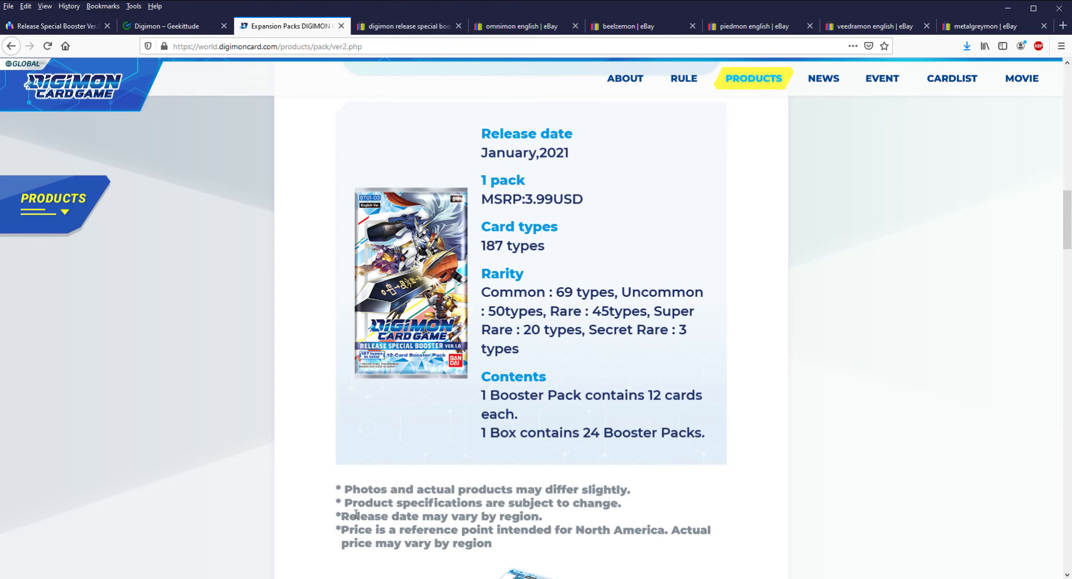
pyautogui.scroll(3)
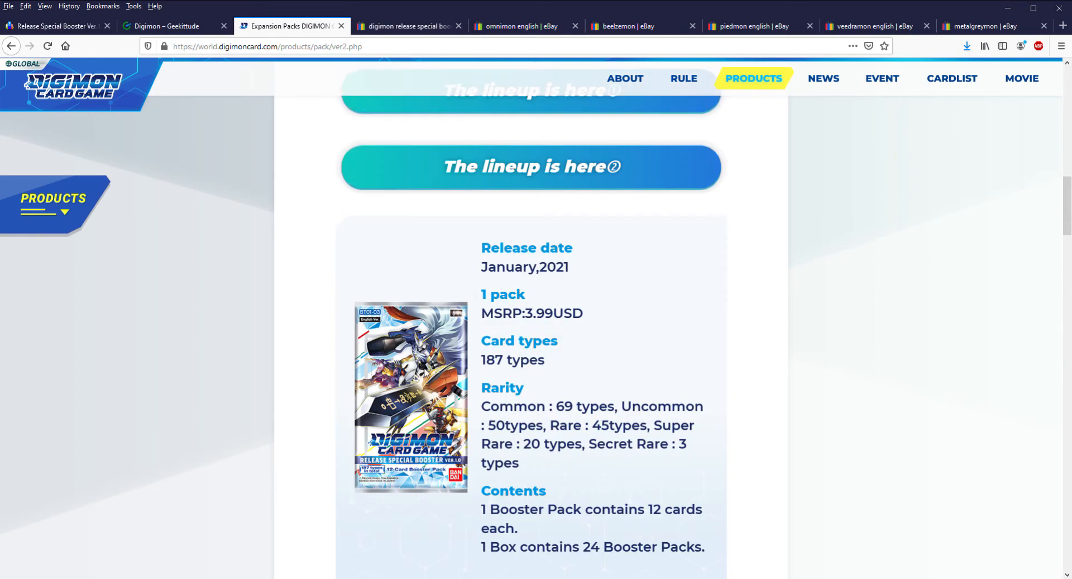
pyautogui.scroll(-3)
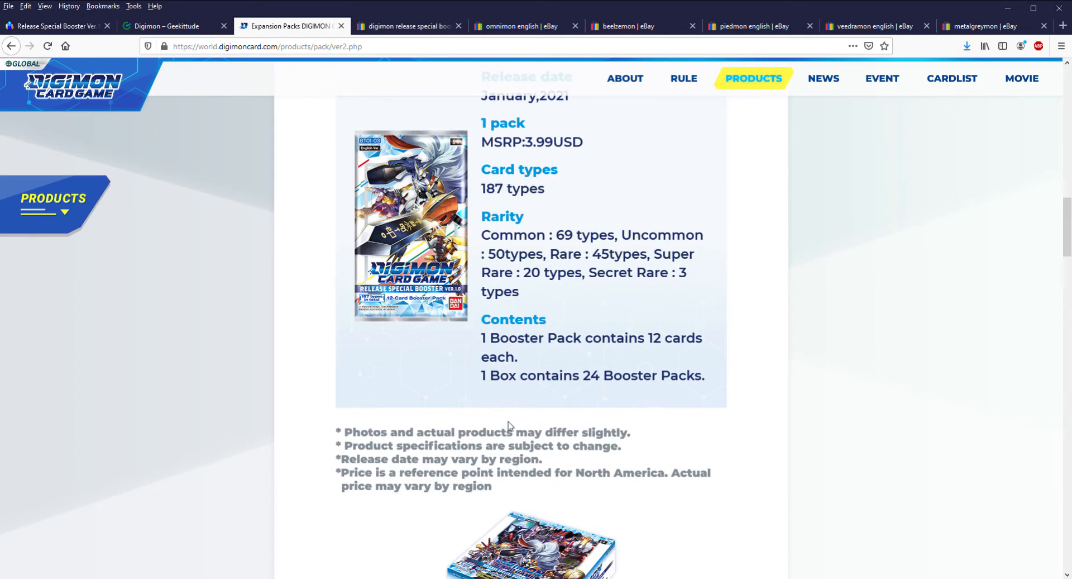
pyautogui.scroll(3)
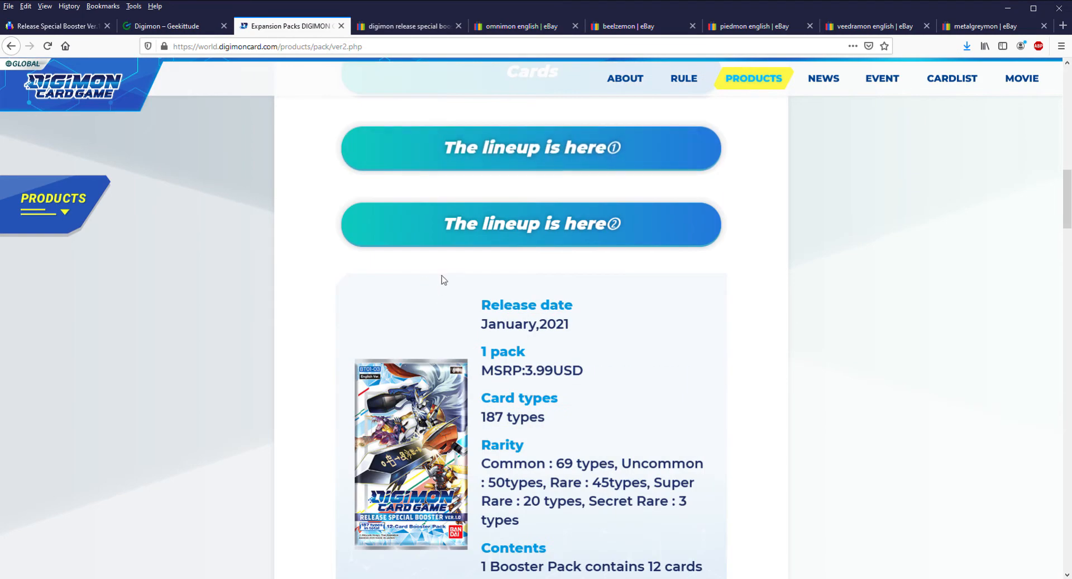
# - Show the 102 sold Omnimon English results led by an $80.00 auction and $150.00 alt art sale
pyautogui.click(522, 26)
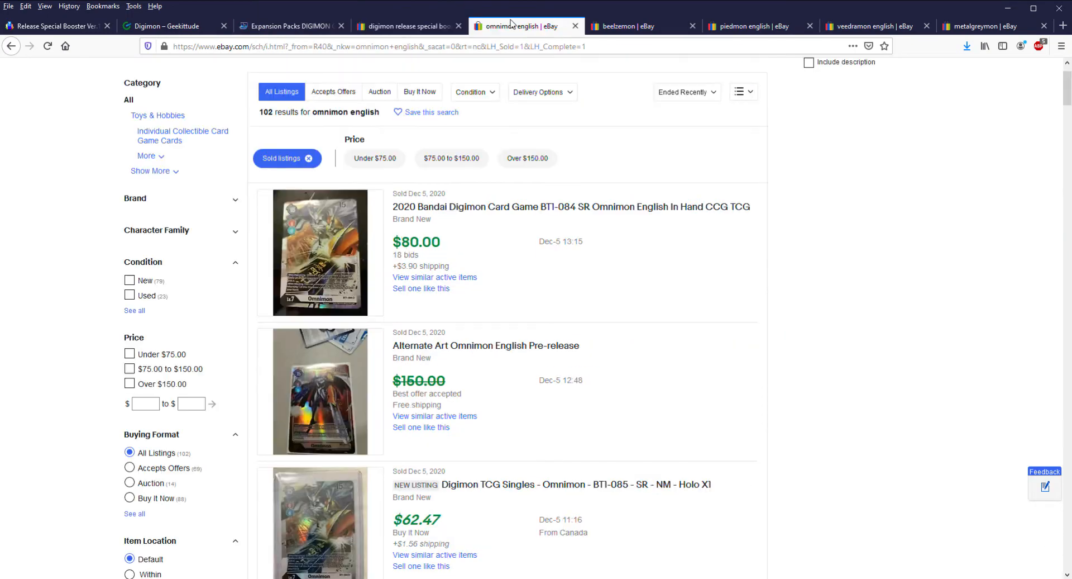
pyautogui.scroll(-3)
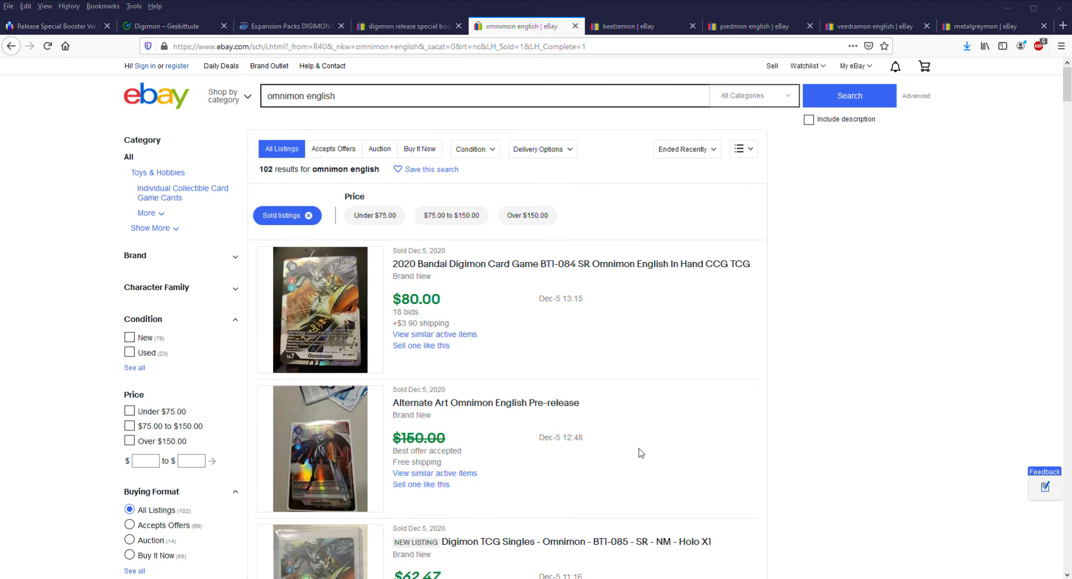
pyautogui.moveTo(153, 214)
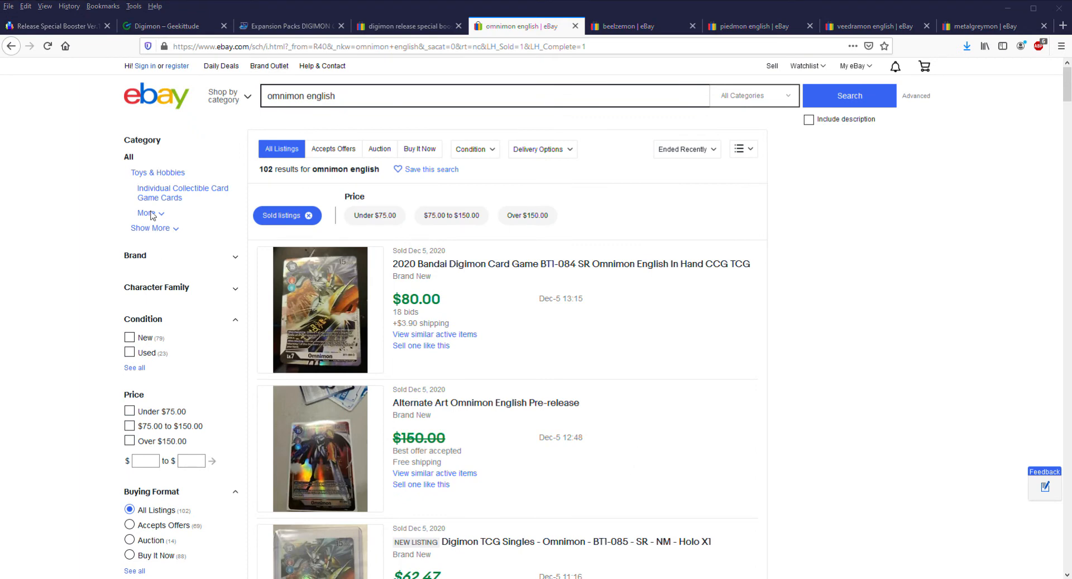
pyautogui.moveTo(244, 189)
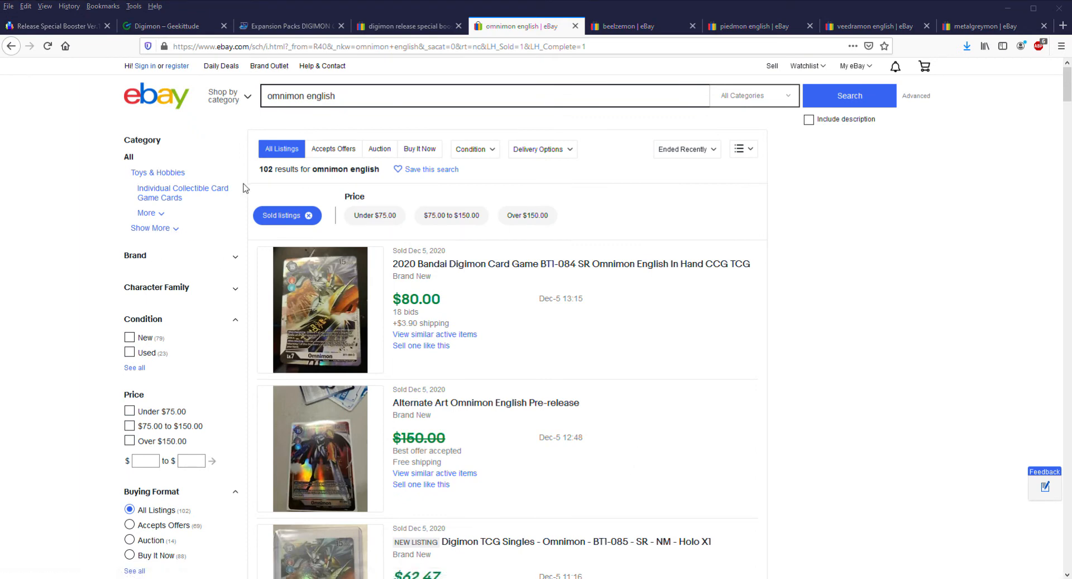
pyautogui.moveTo(194, 280)
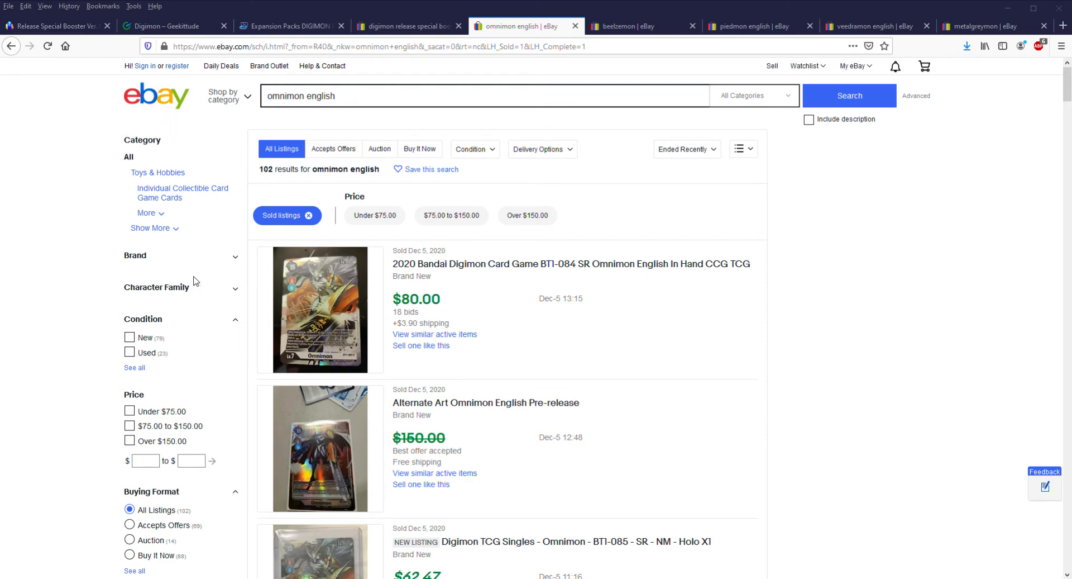
pyautogui.moveTo(241, 170)
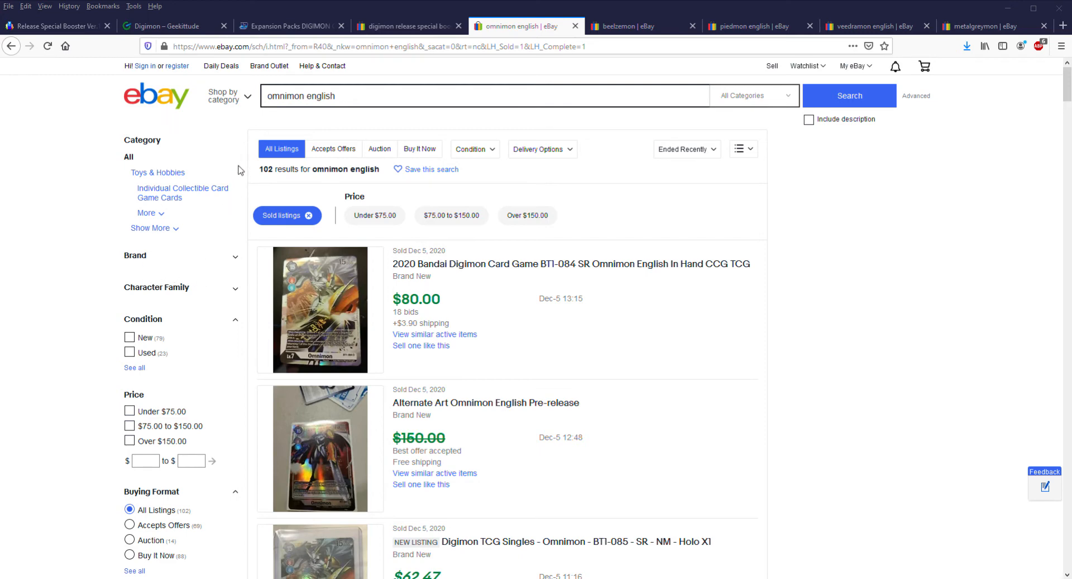
pyautogui.moveTo(252, 193)
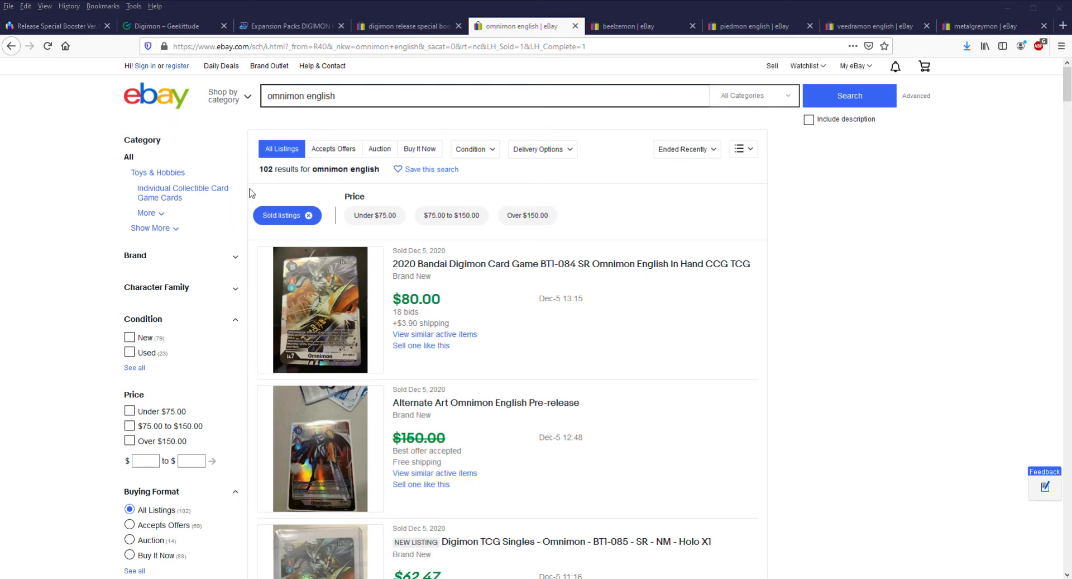
pyautogui.moveTo(169, 122)
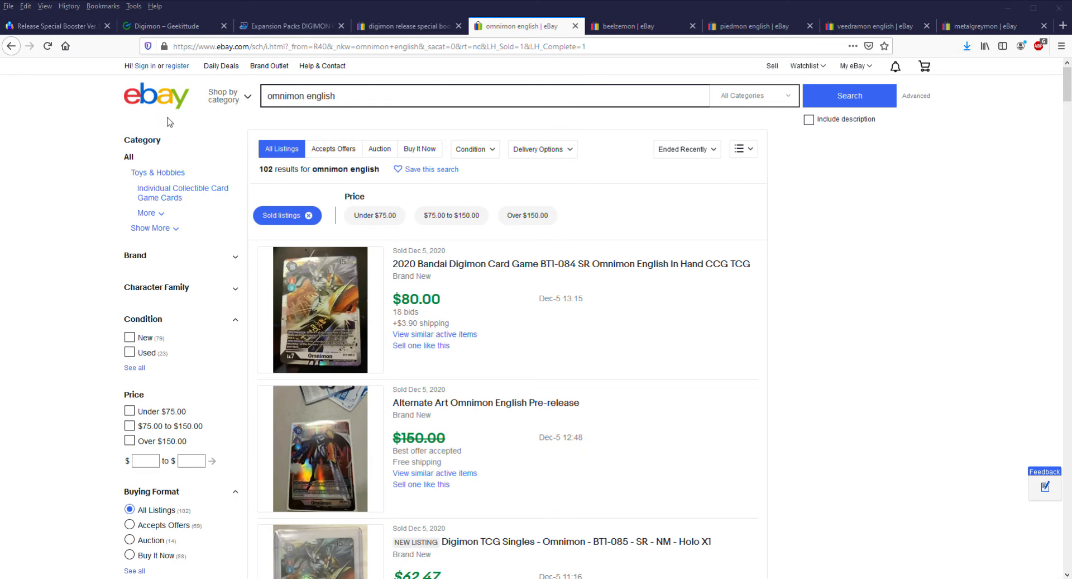
pyautogui.moveTo(125, 197)
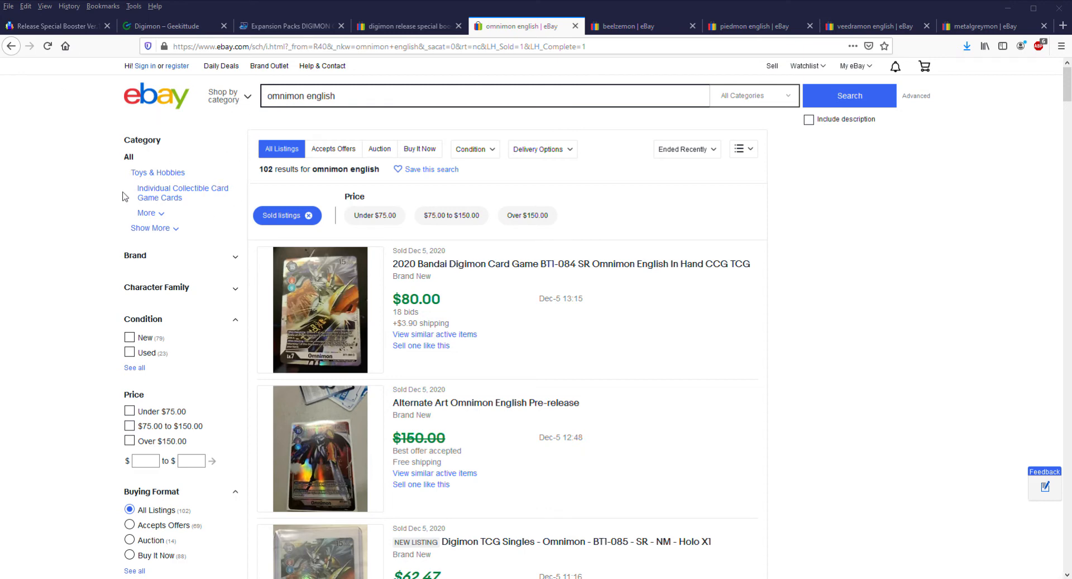
pyautogui.moveTo(242, 215)
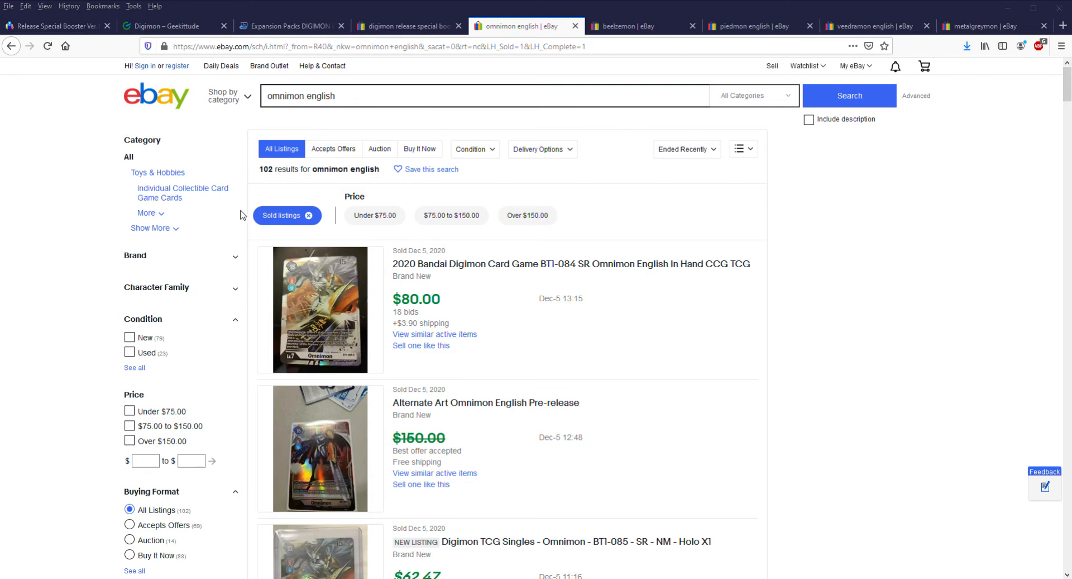
pyautogui.moveTo(225, 285)
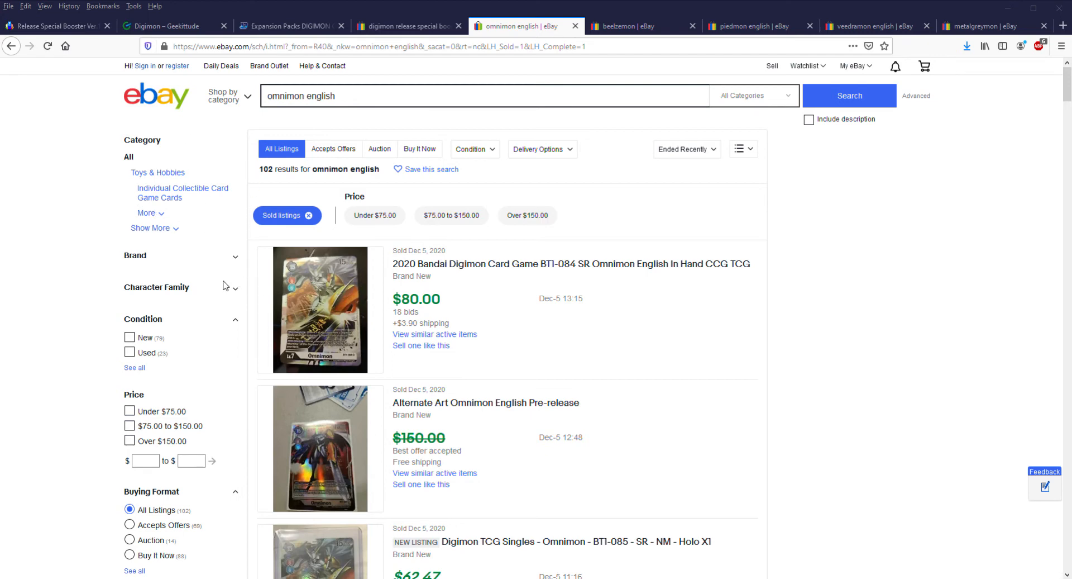
pyautogui.moveTo(223, 101)
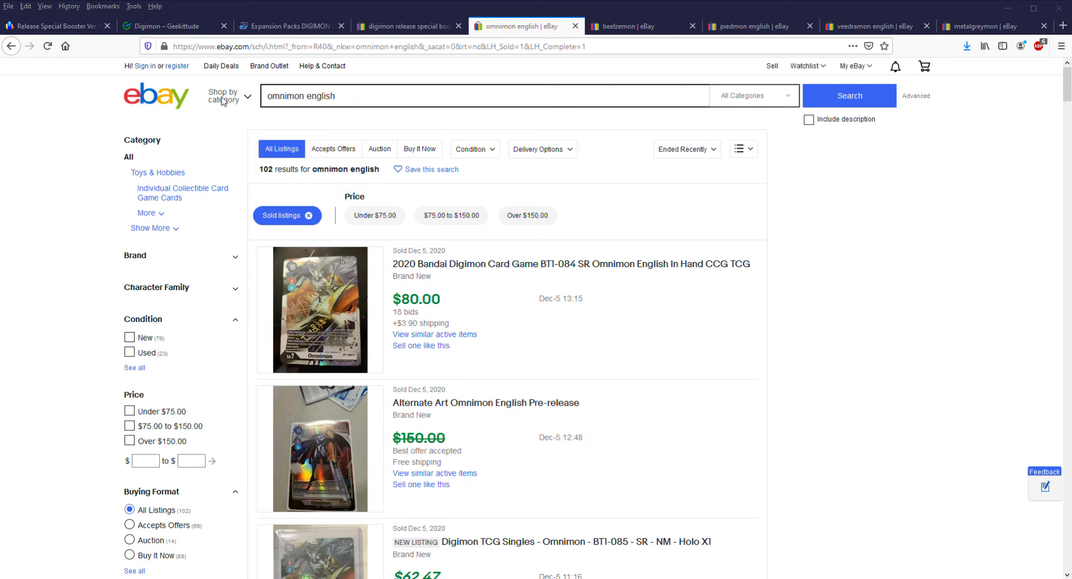
pyautogui.moveTo(177, 83)
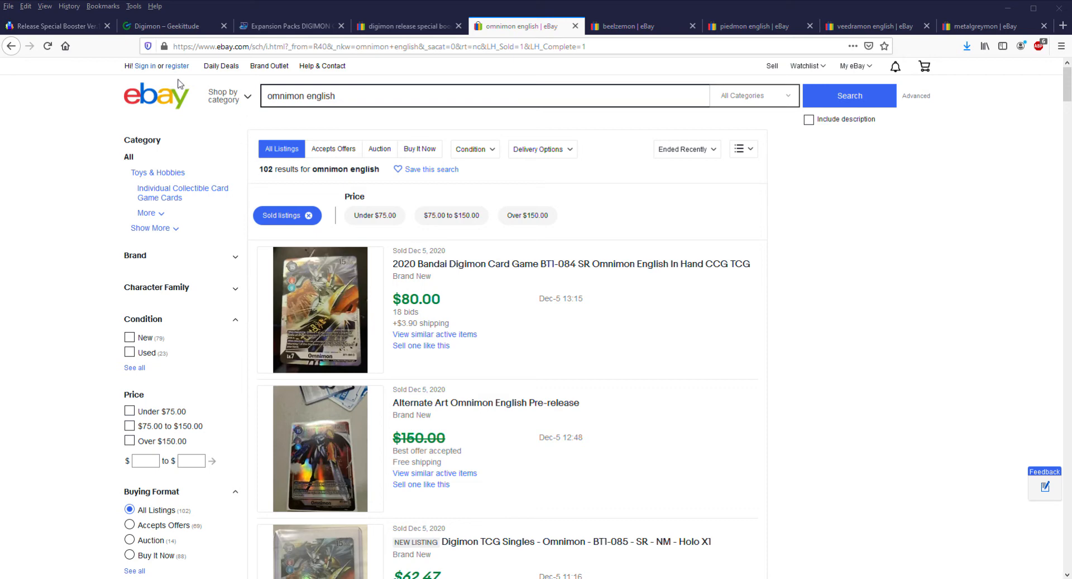
pyautogui.moveTo(119, 202)
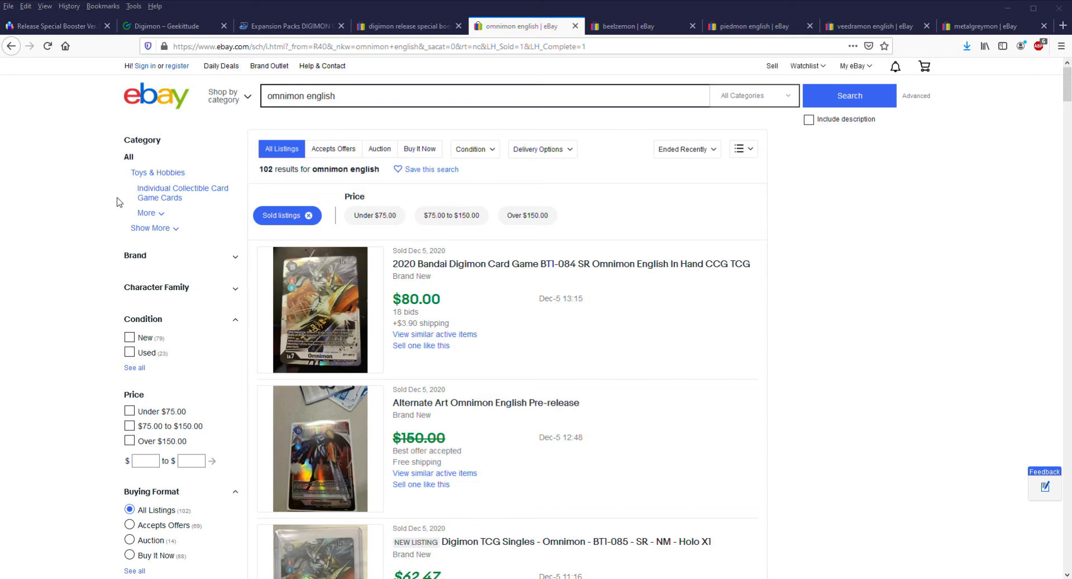
pyautogui.moveTo(203, 250)
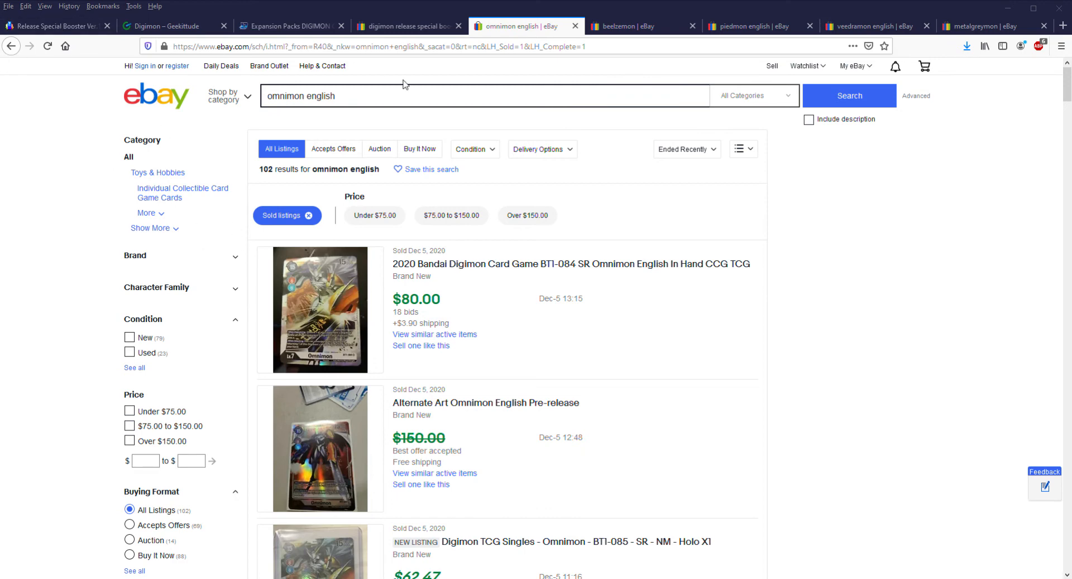
pyautogui.moveTo(298, 190)
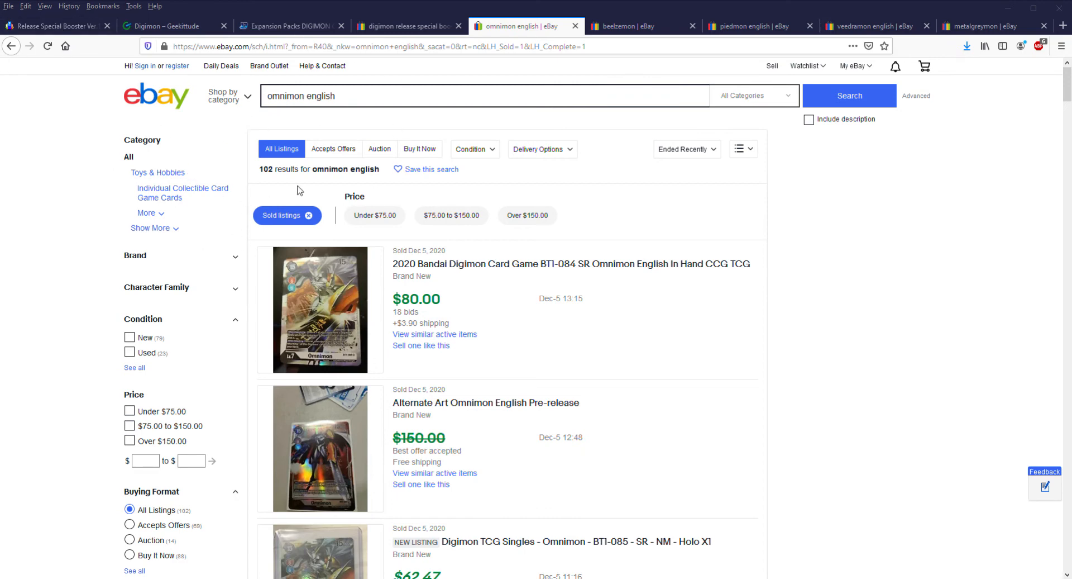
pyautogui.moveTo(413, 296)
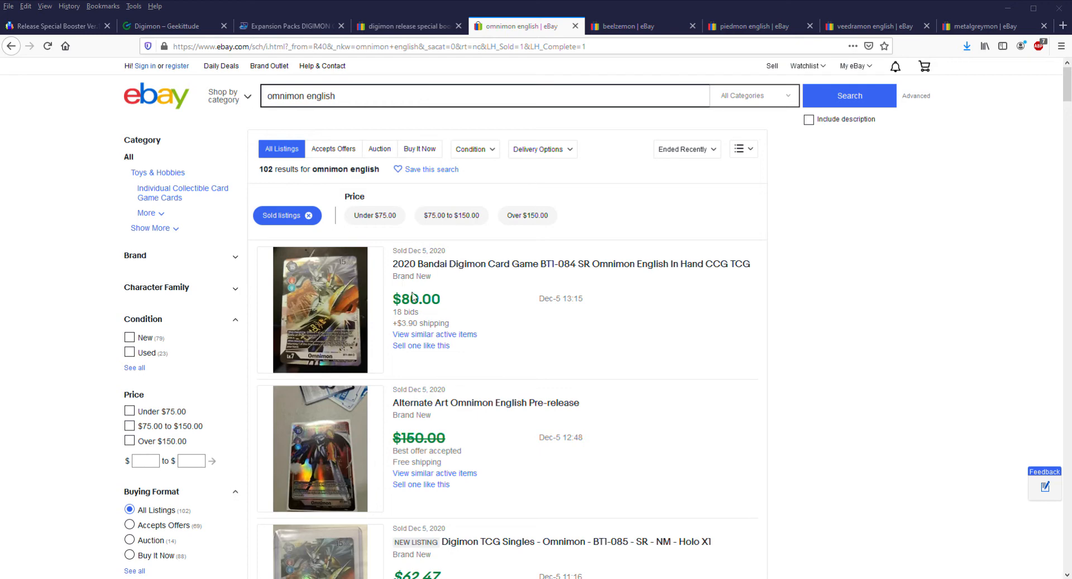
pyautogui.moveTo(167, 60)
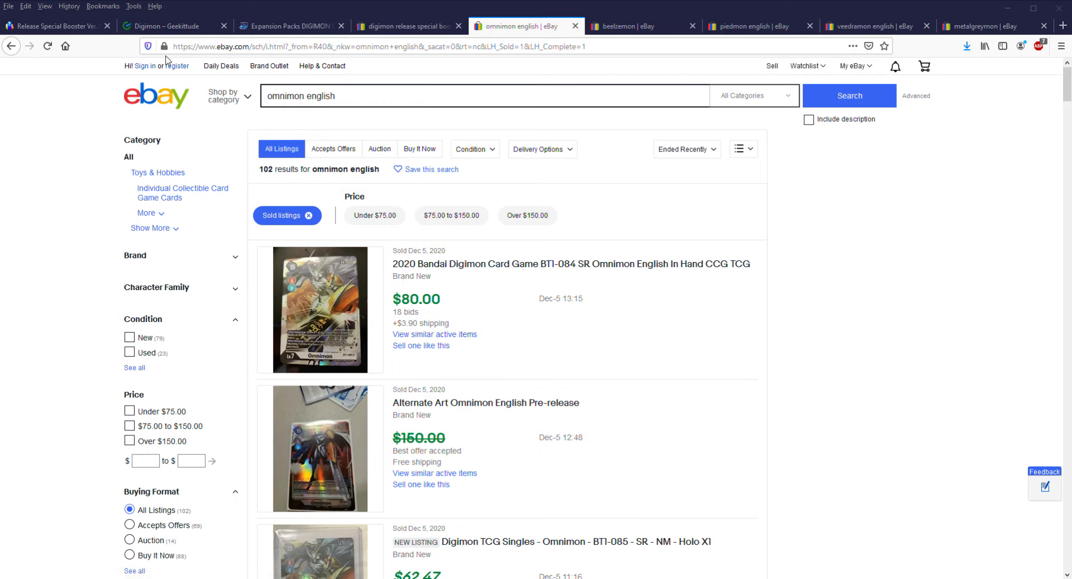
pyautogui.moveTo(288, 110)
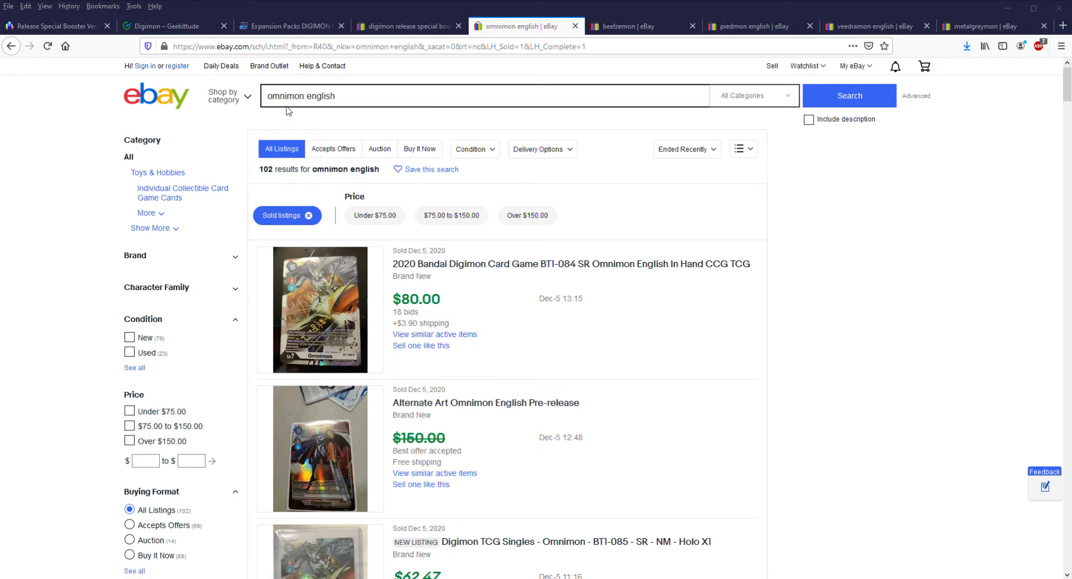
pyautogui.moveTo(194, 123)
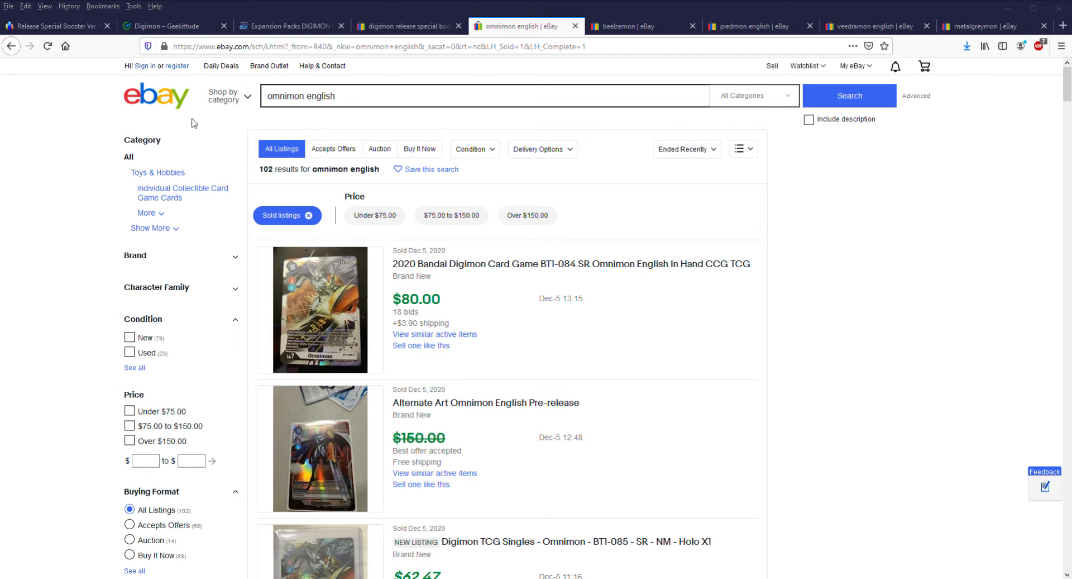
pyautogui.moveTo(221, 196)
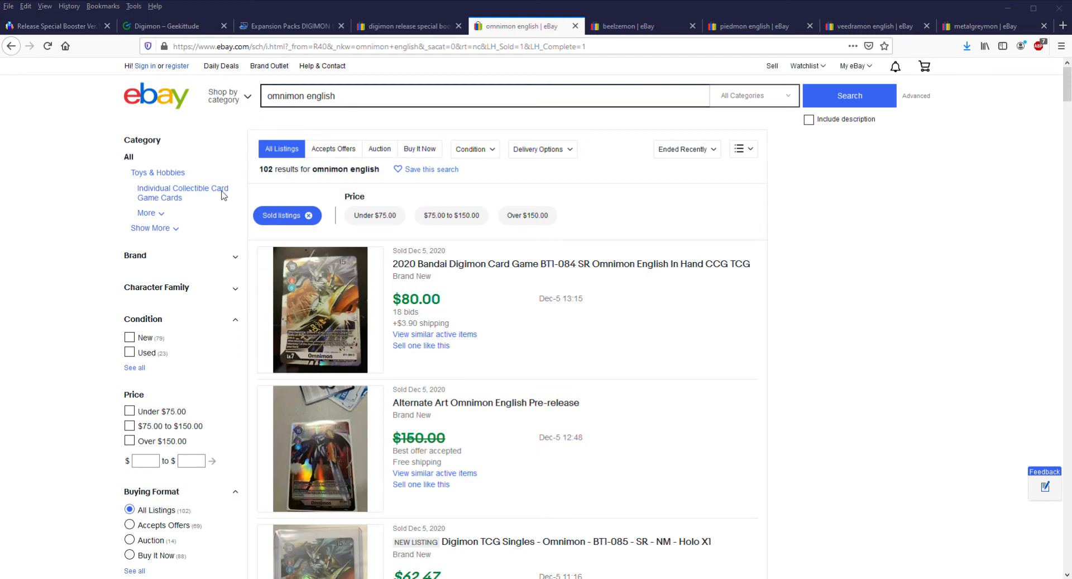
pyautogui.moveTo(261, 202)
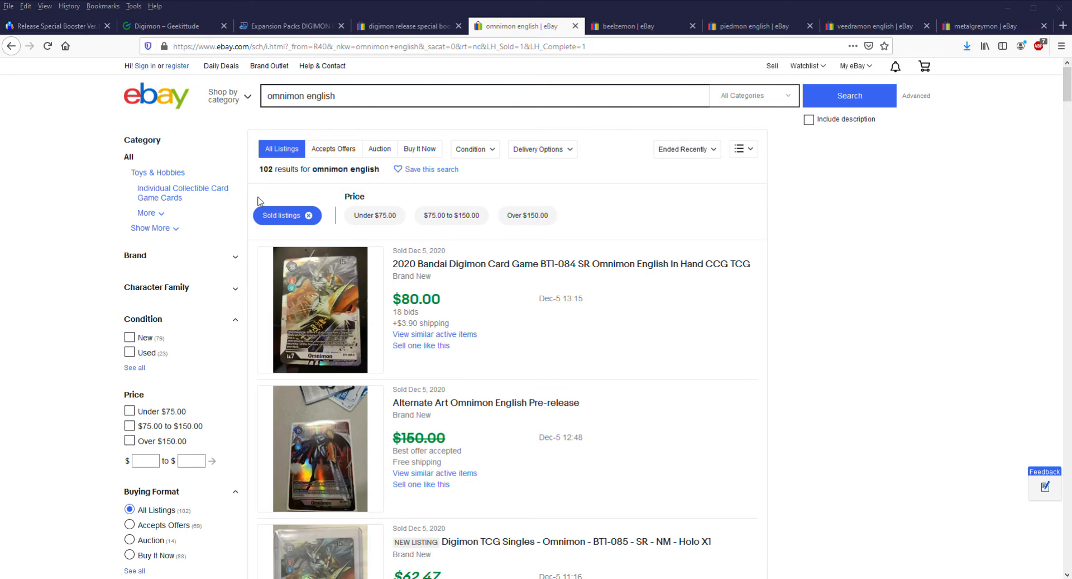
pyautogui.moveTo(370, 180)
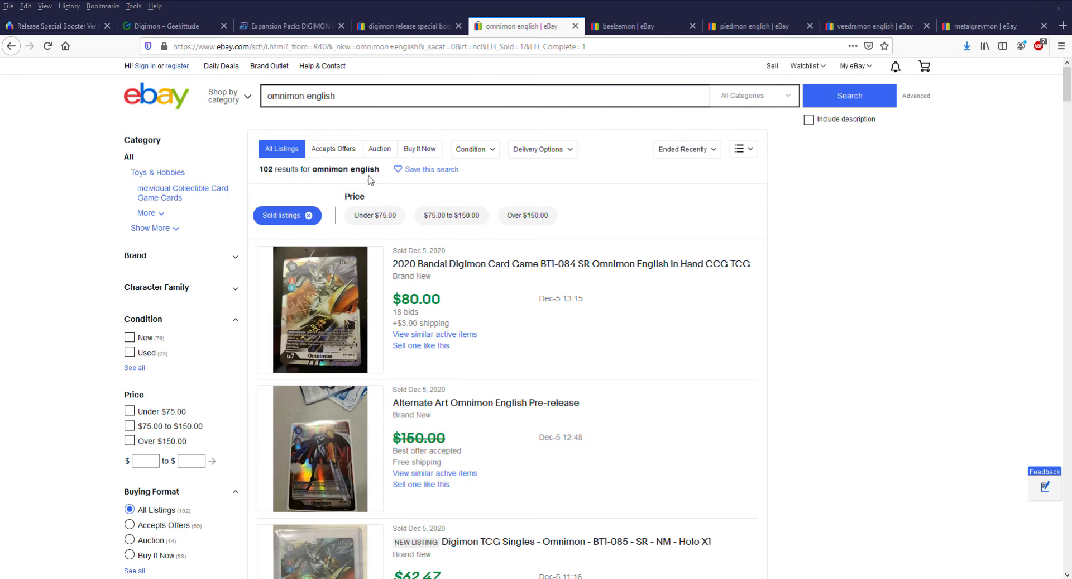
pyautogui.moveTo(211, 194)
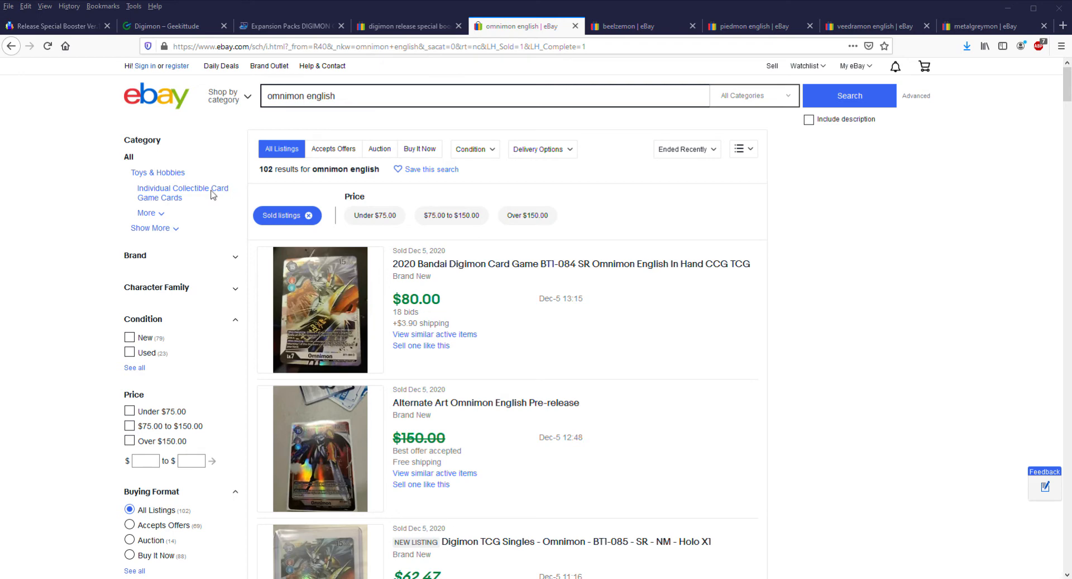
pyautogui.moveTo(245, 196)
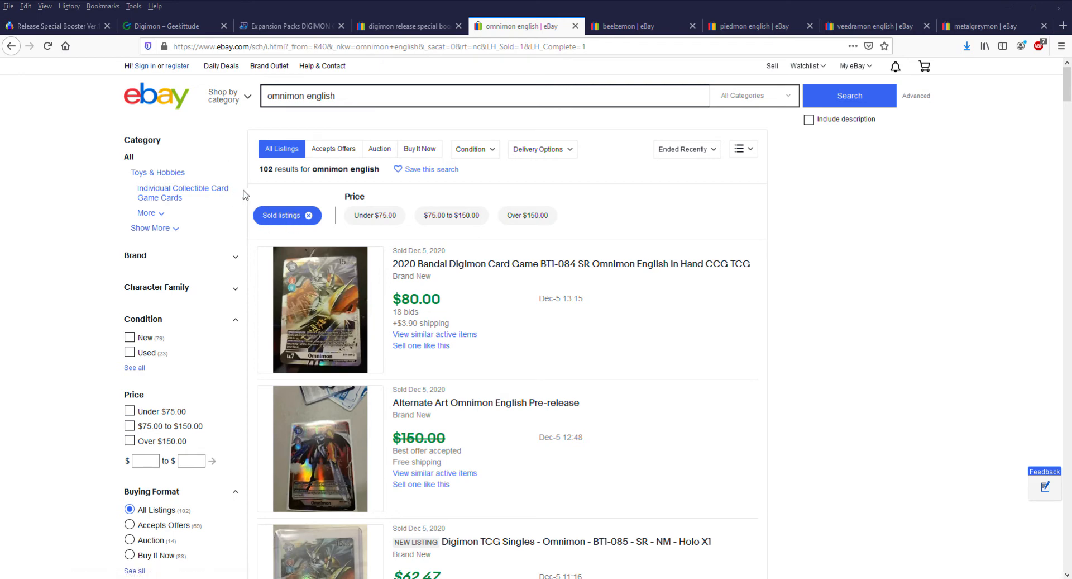
pyautogui.moveTo(228, 186)
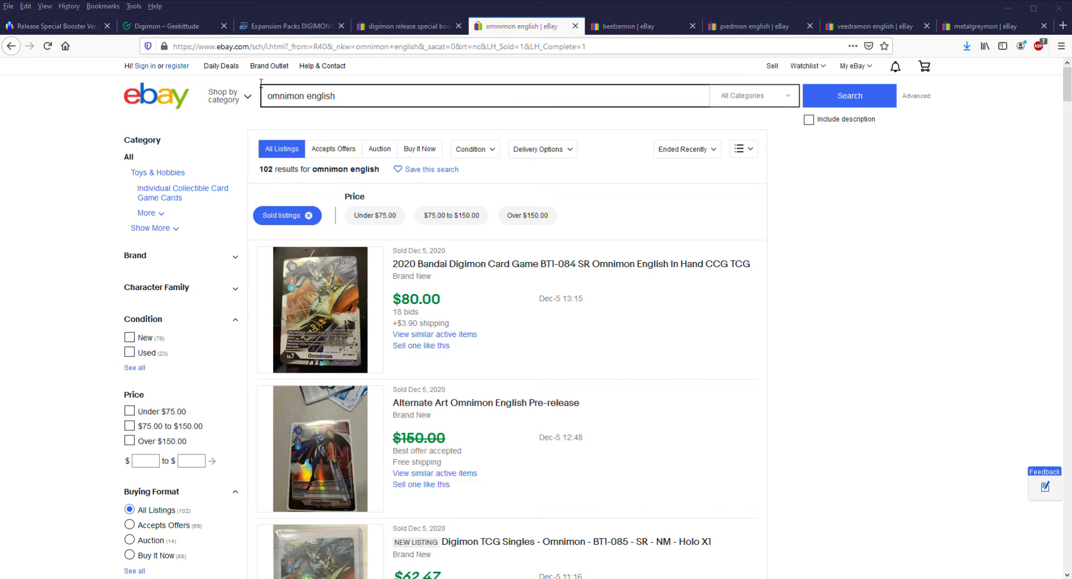
pyautogui.moveTo(194, 94)
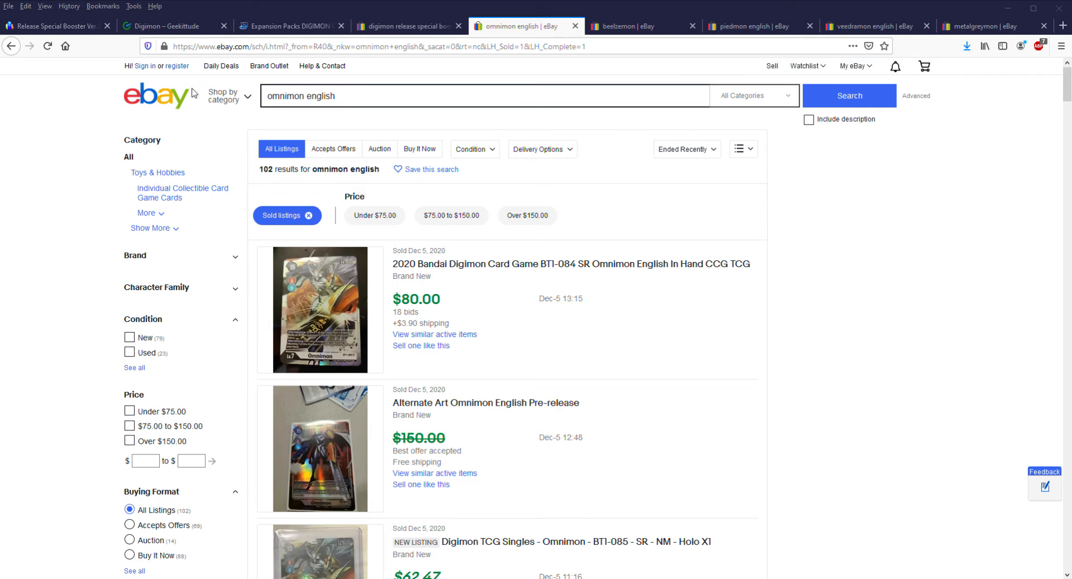
pyautogui.moveTo(186, 84)
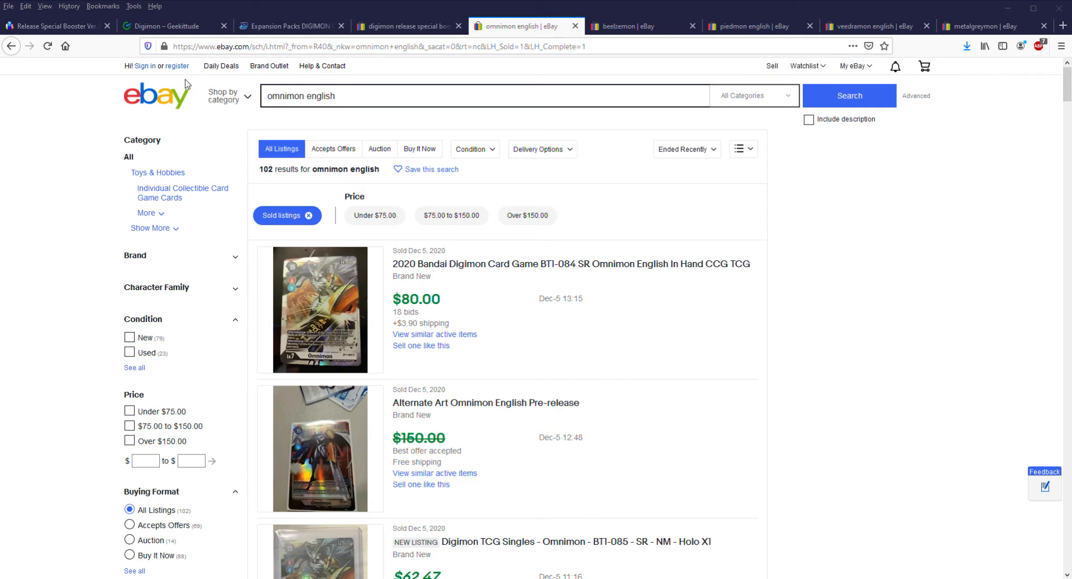
pyautogui.moveTo(243, 48)
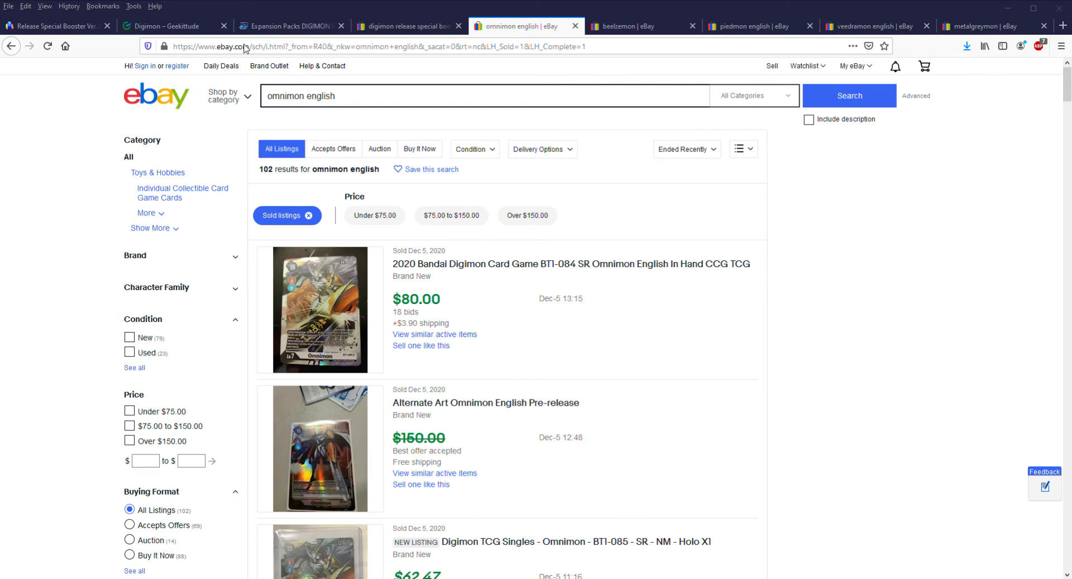
pyautogui.moveTo(909, 267)
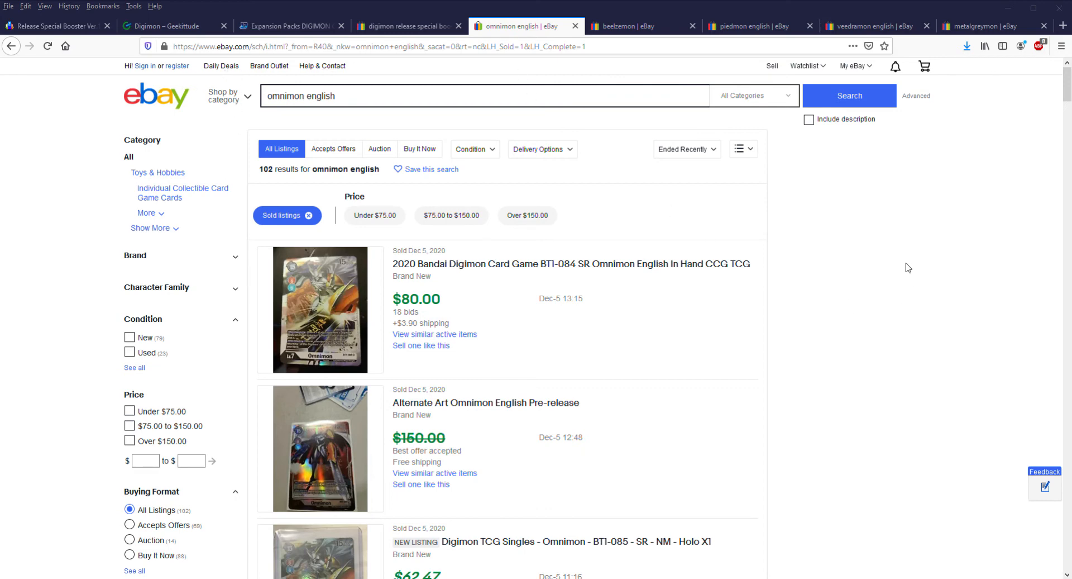
# - Scroll through the 124 sold Beelzemon results, mostly $50–$82, and return to the top
pyautogui.click(629, 25)
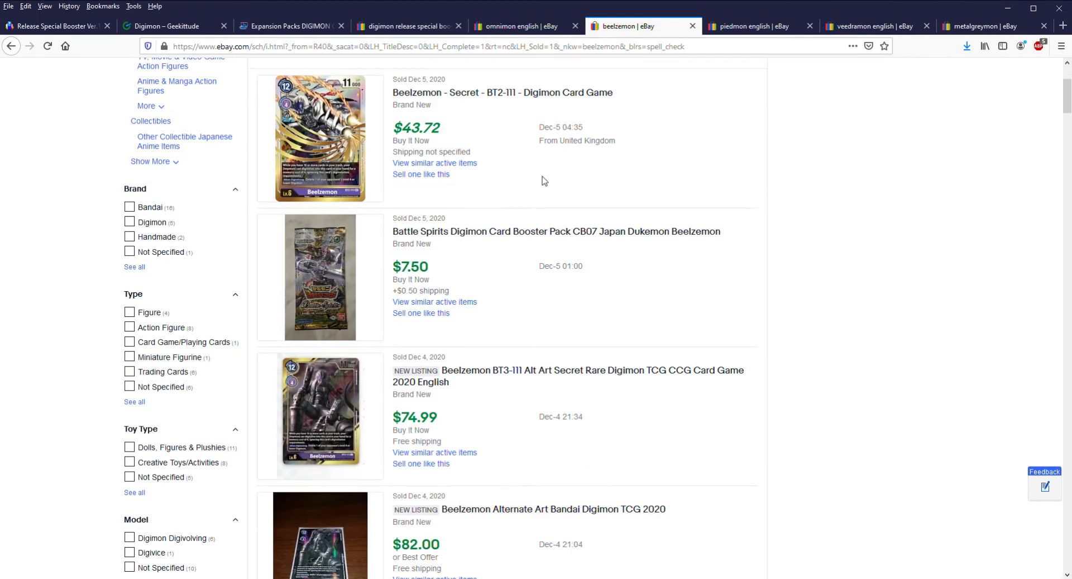
pyautogui.scroll(-3)
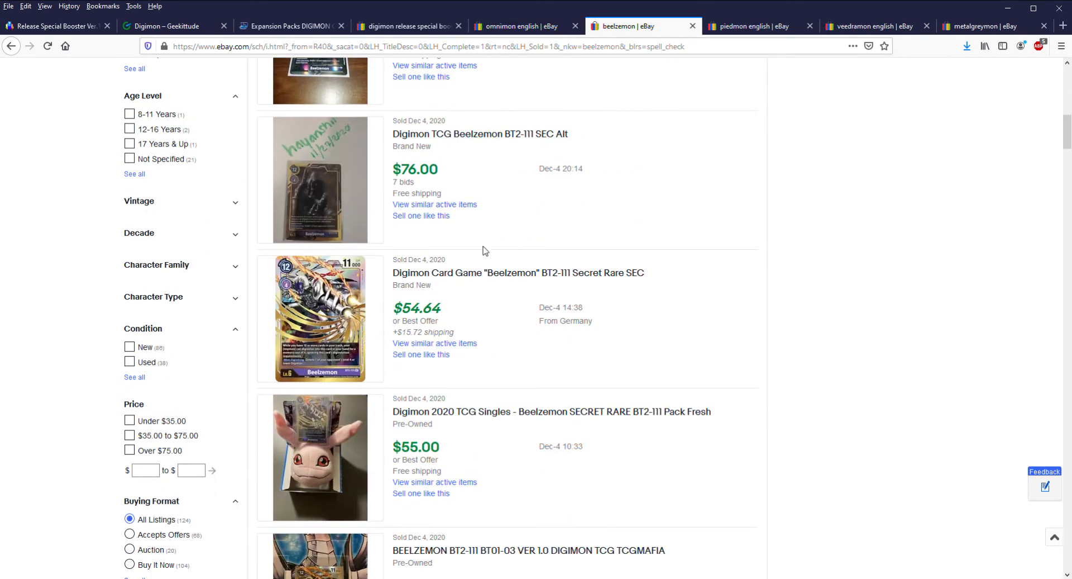
pyautogui.scroll(3)
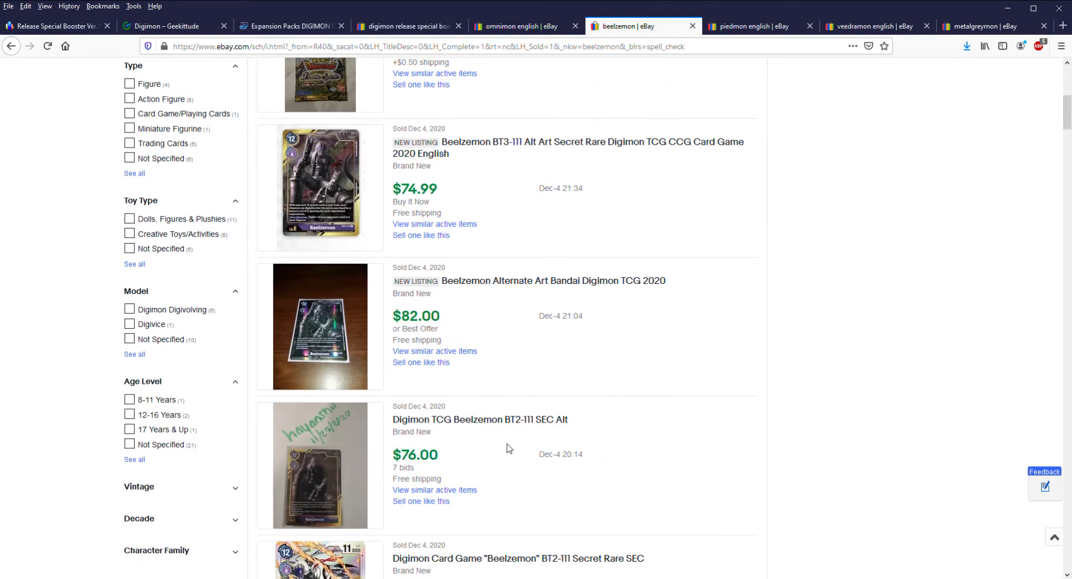
pyautogui.scroll(-3)
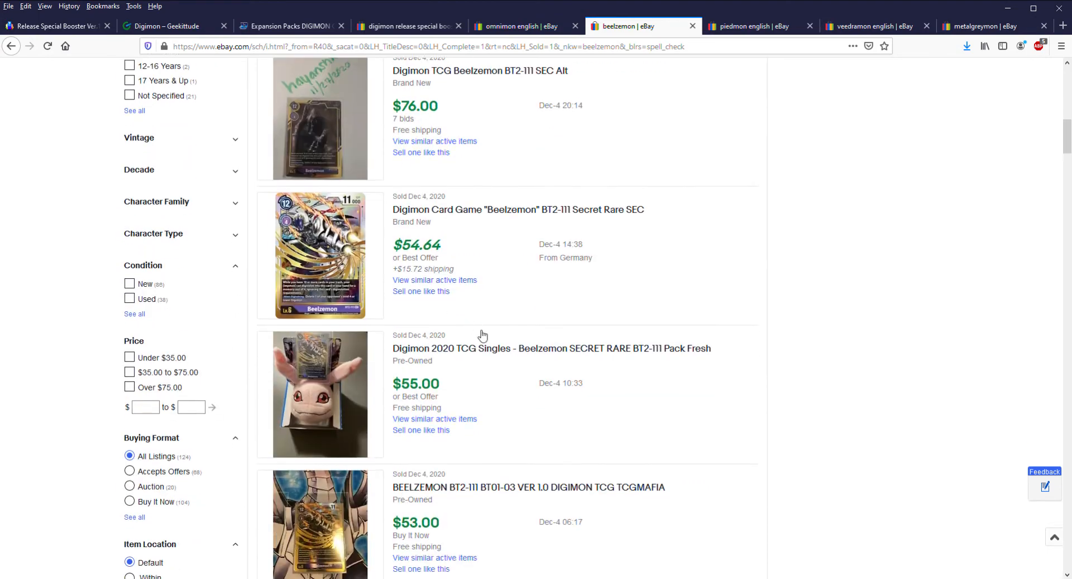
pyautogui.scroll(-3)
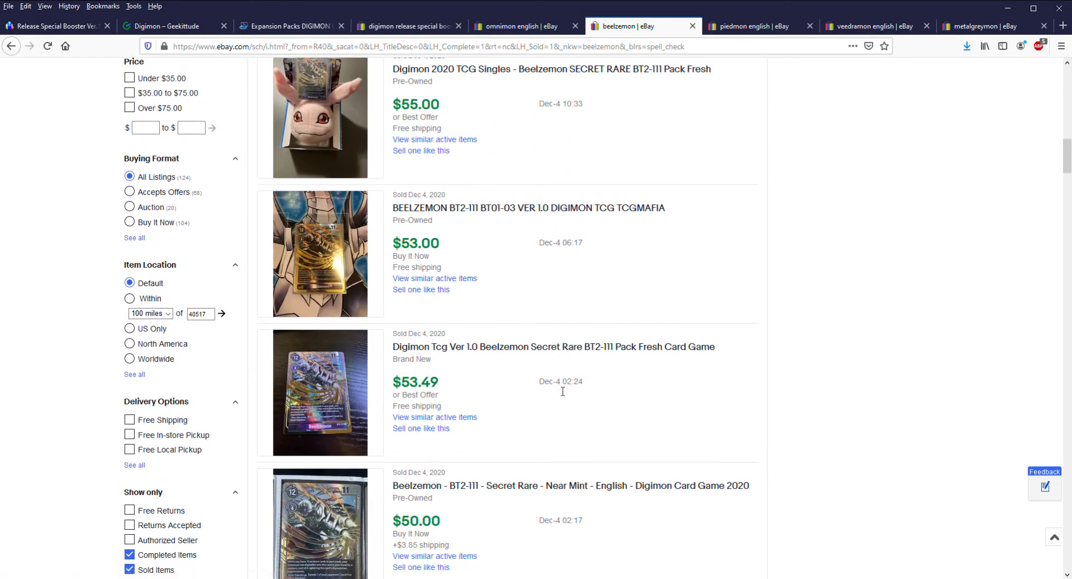
pyautogui.scroll(3)
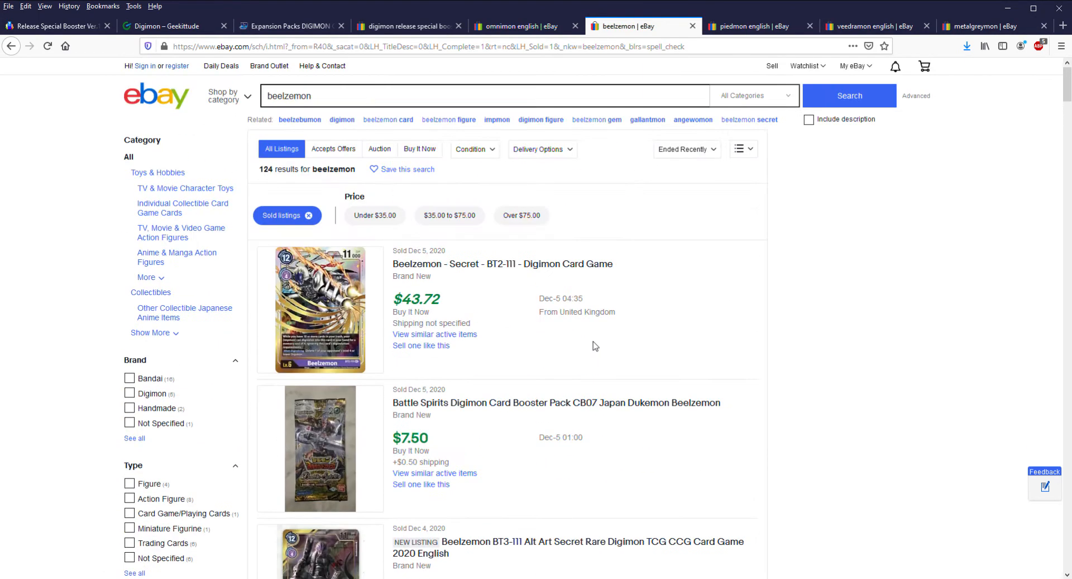
pyautogui.moveTo(497, 516)
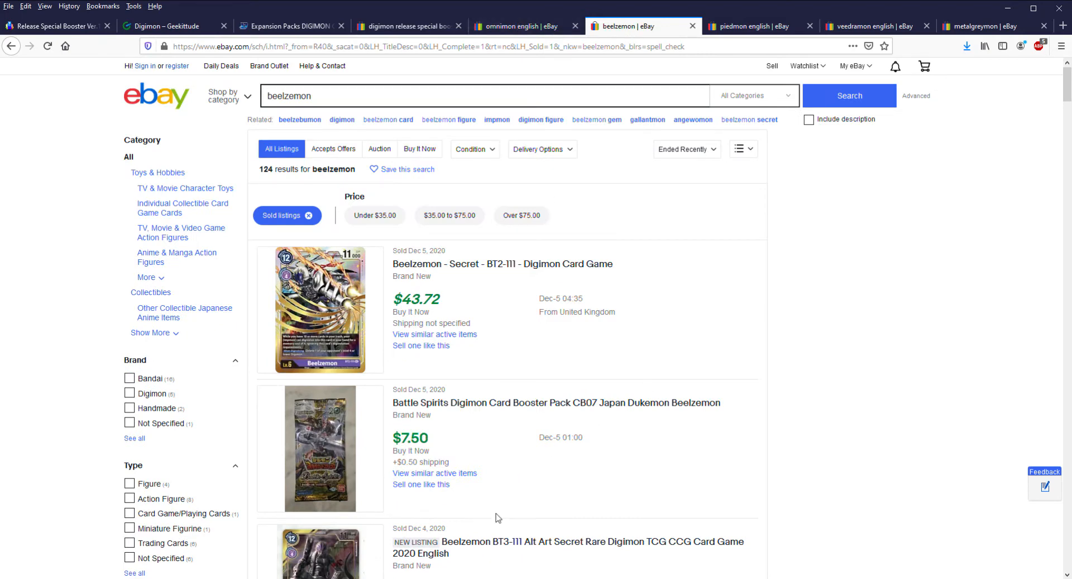
pyautogui.moveTo(252, 170)
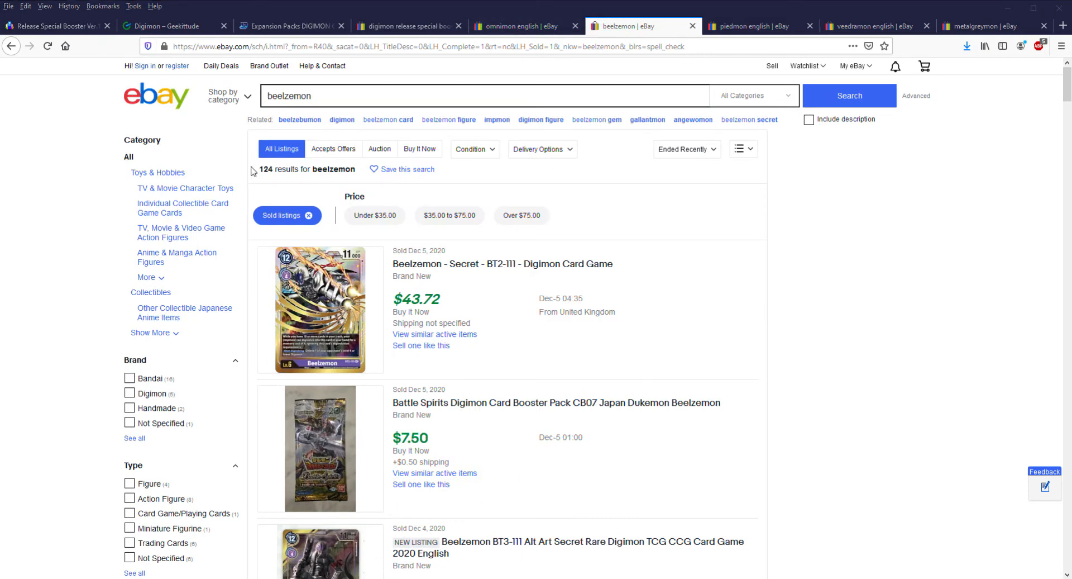
pyautogui.moveTo(120, 249)
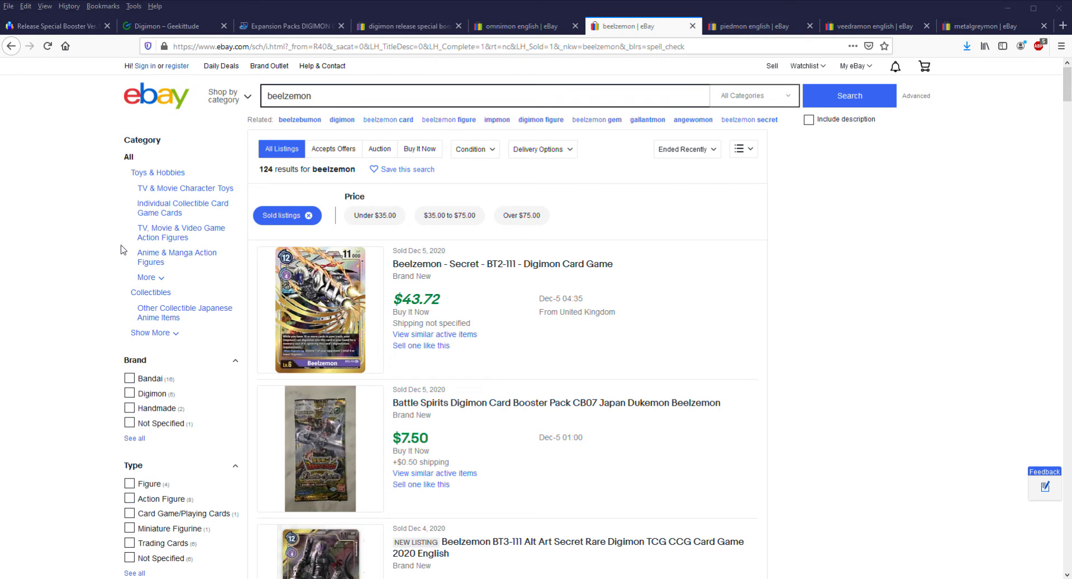
pyautogui.moveTo(257, 170)
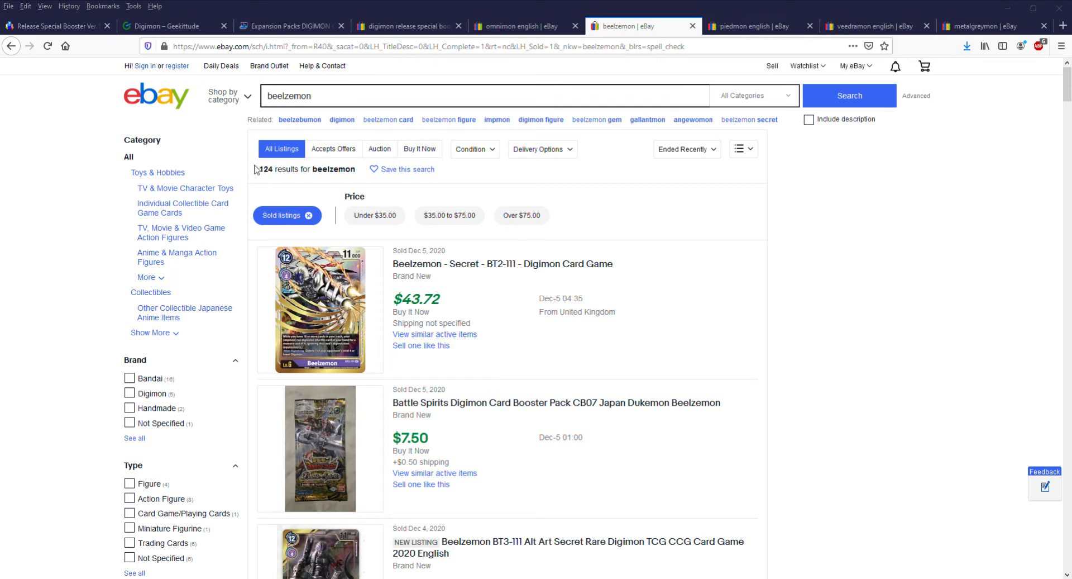
pyautogui.moveTo(255, 319)
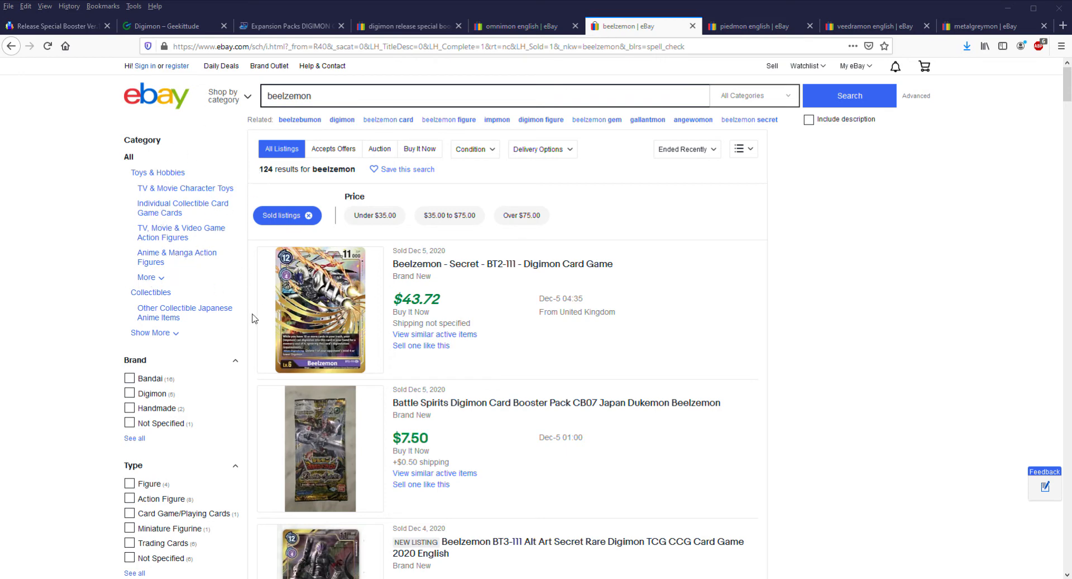
pyautogui.moveTo(151, 69)
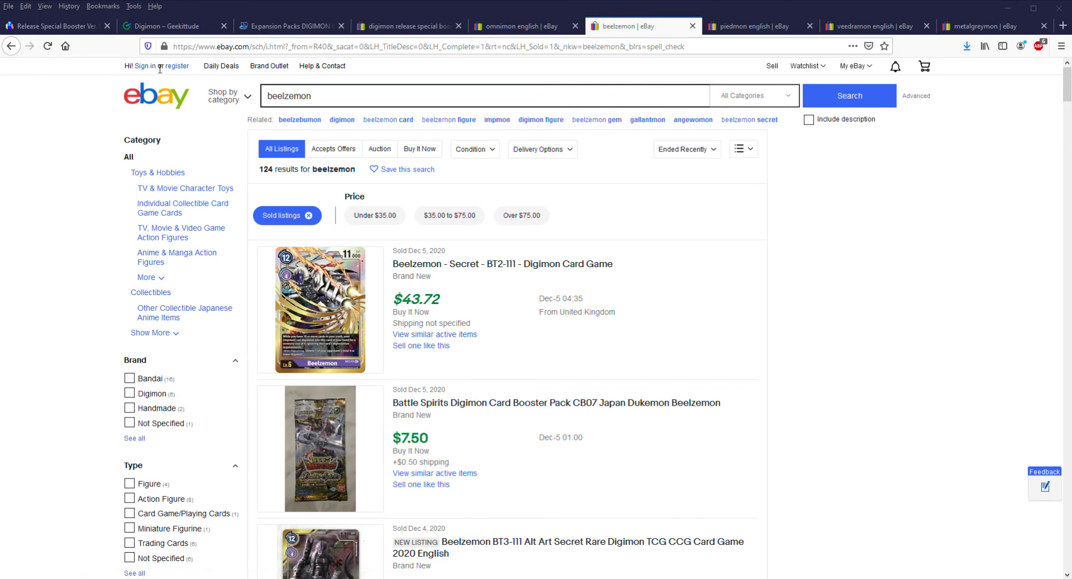
pyautogui.moveTo(219, 210)
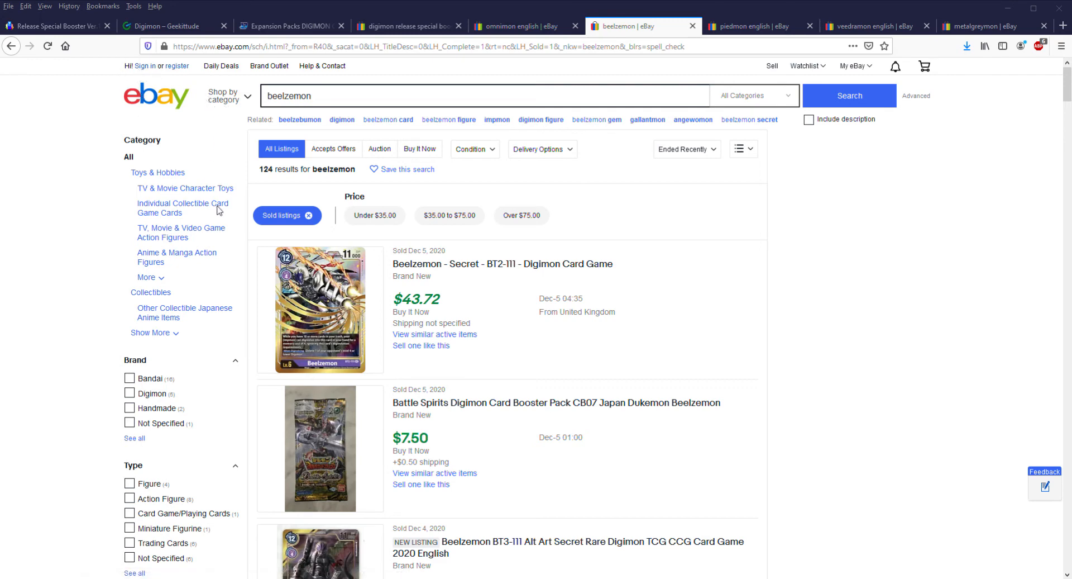
pyautogui.moveTo(194, 81)
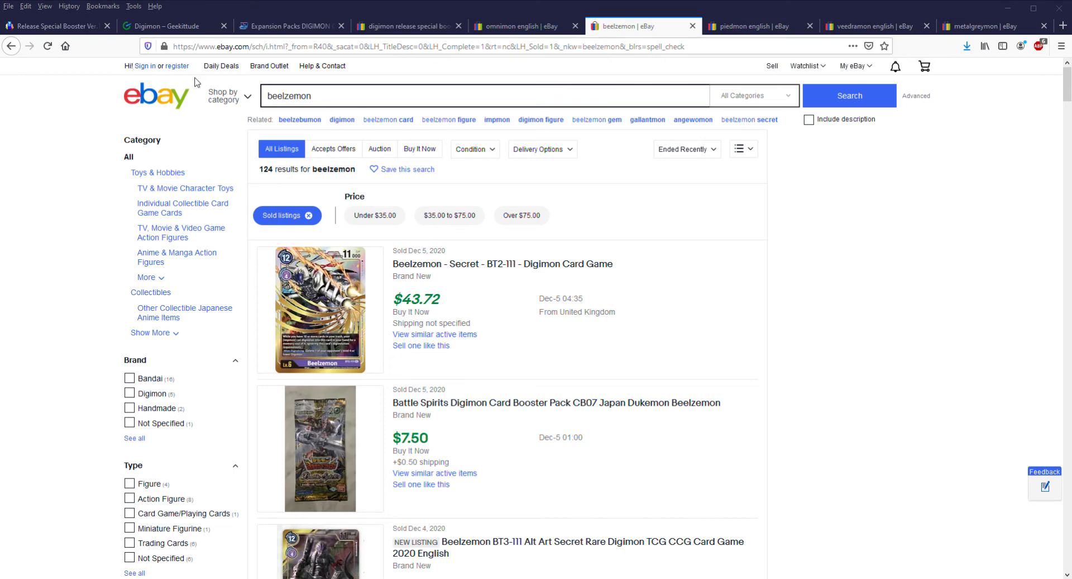
pyautogui.moveTo(172, 112)
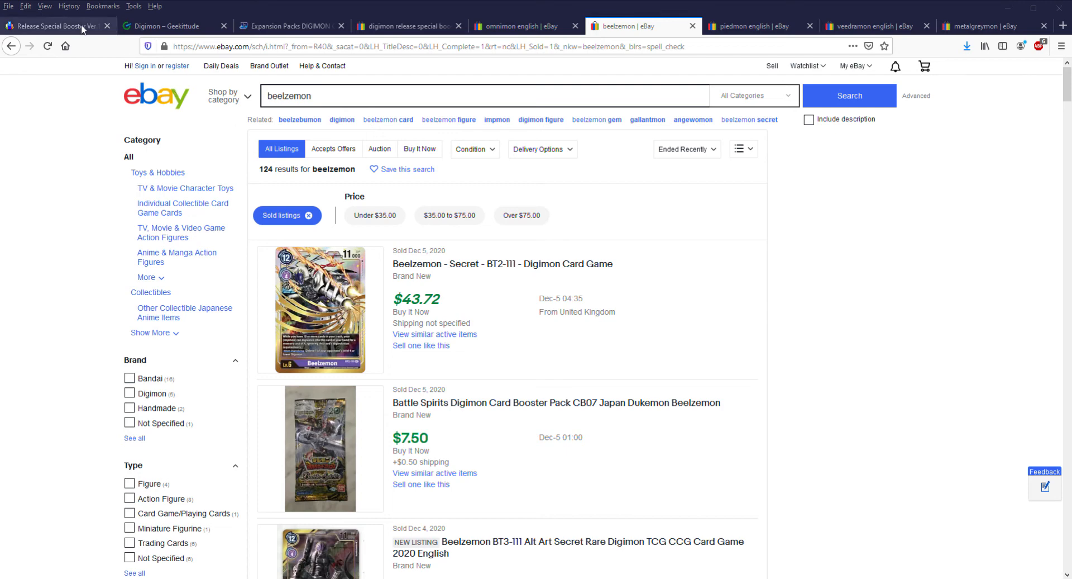
pyautogui.moveTo(169, 80)
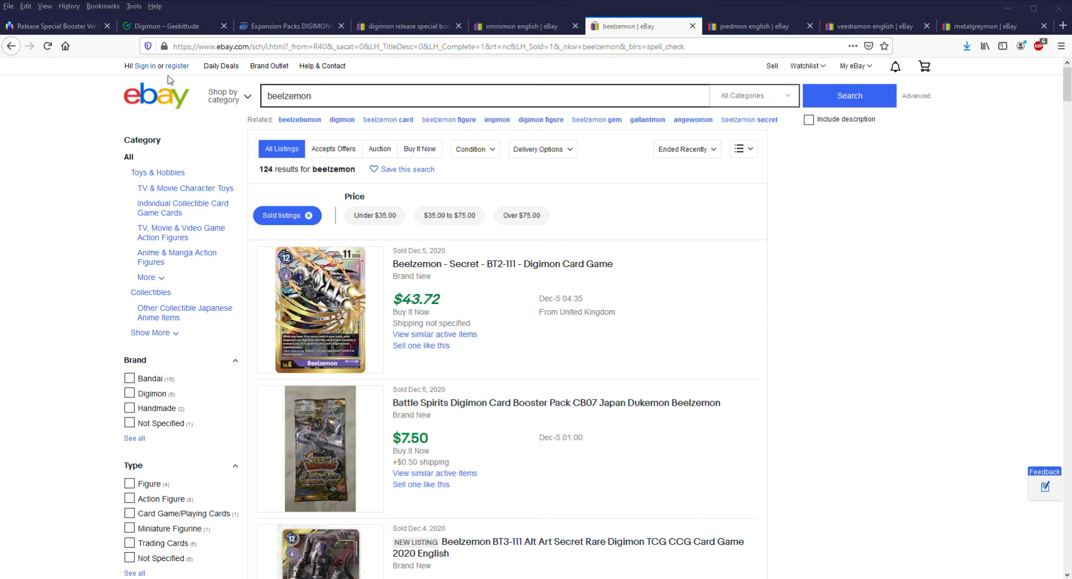
pyautogui.moveTo(231, 165)
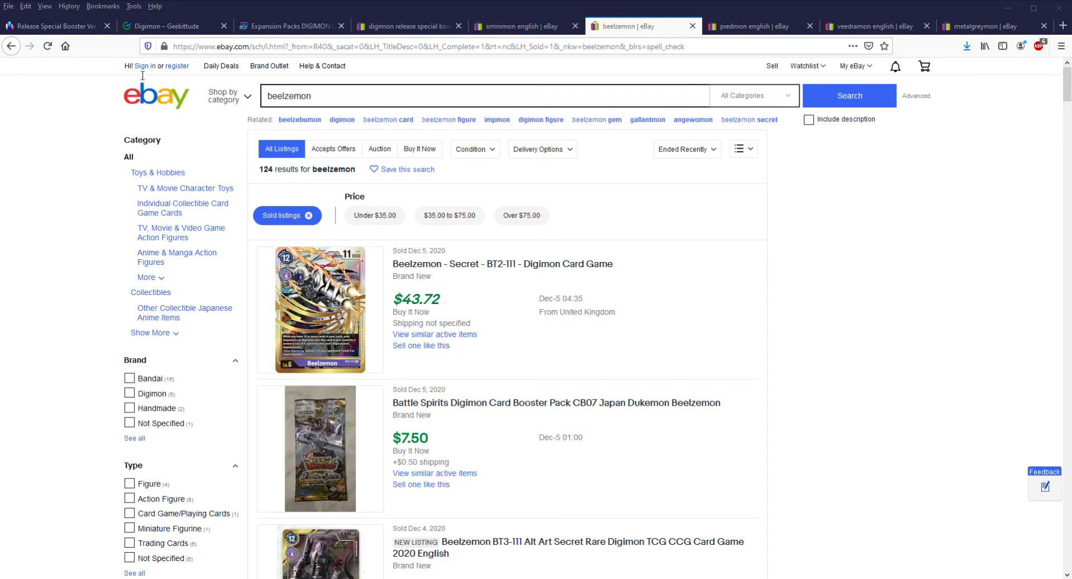
pyautogui.moveTo(187, 71)
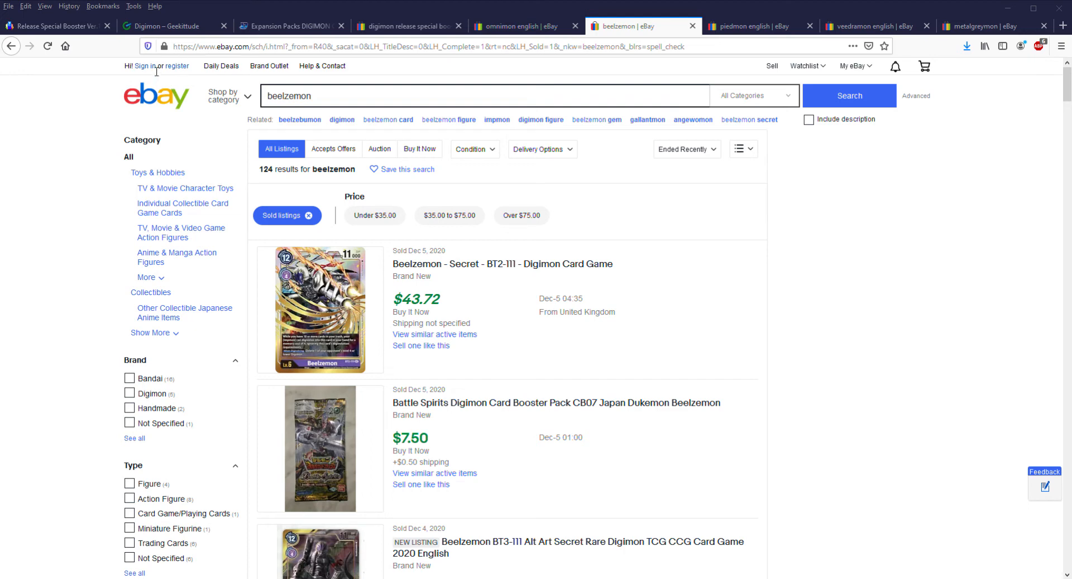
pyautogui.moveTo(144, 126)
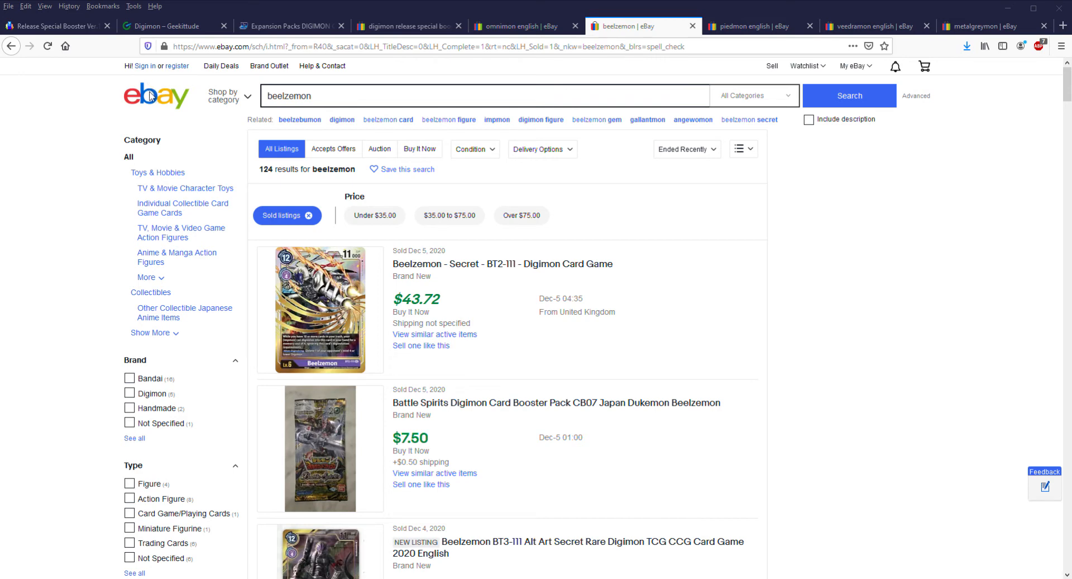
pyautogui.moveTo(184, 41)
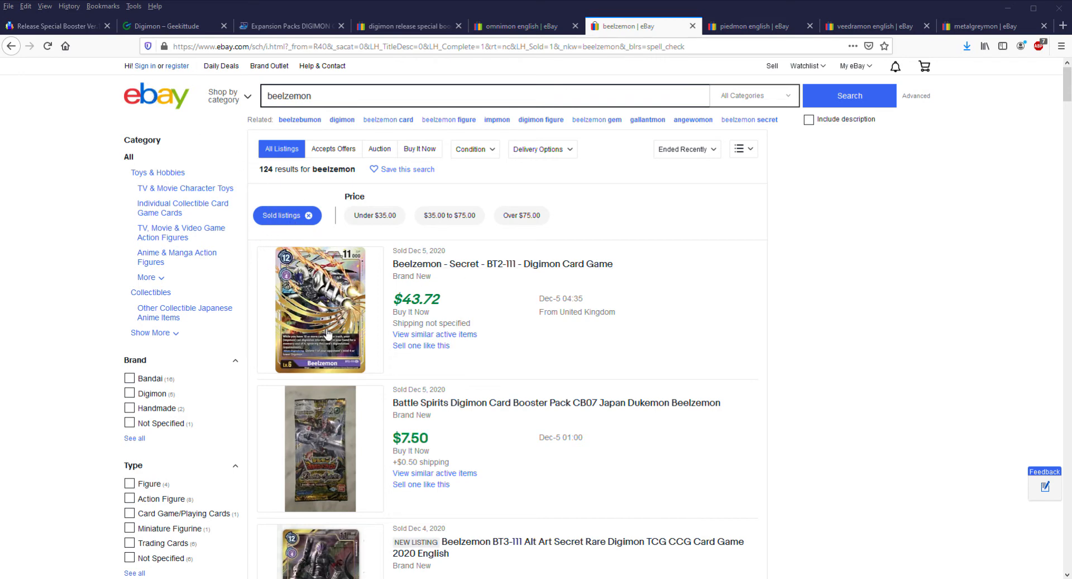
pyautogui.moveTo(250, 254)
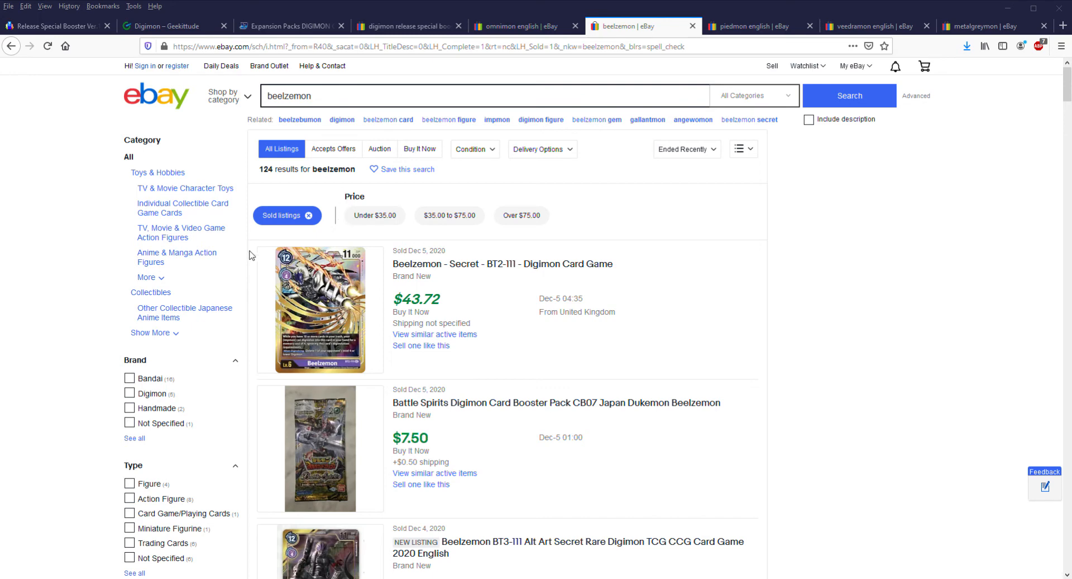
pyautogui.moveTo(176, 254)
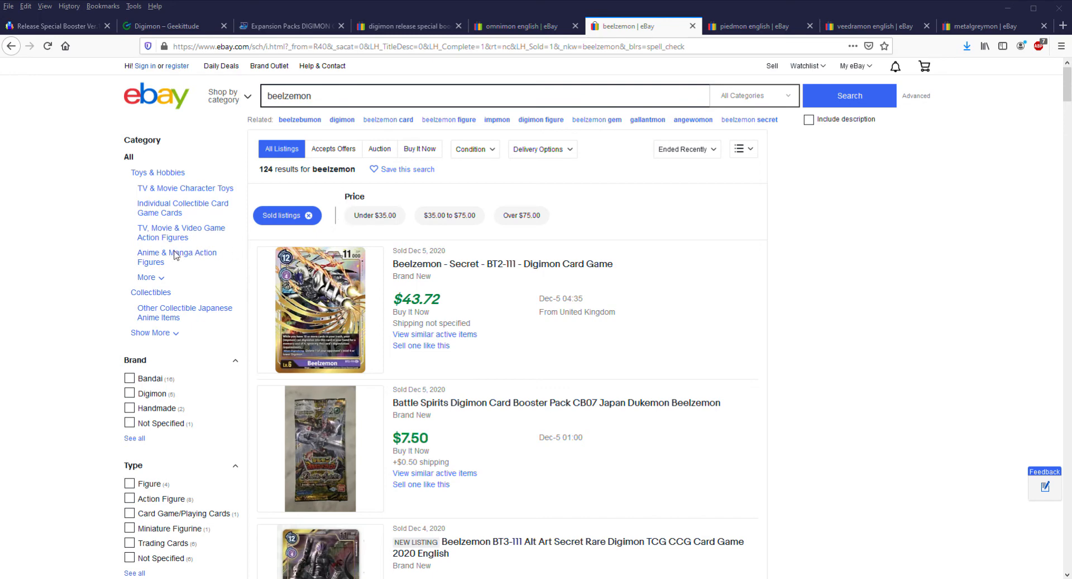
pyautogui.moveTo(101, 78)
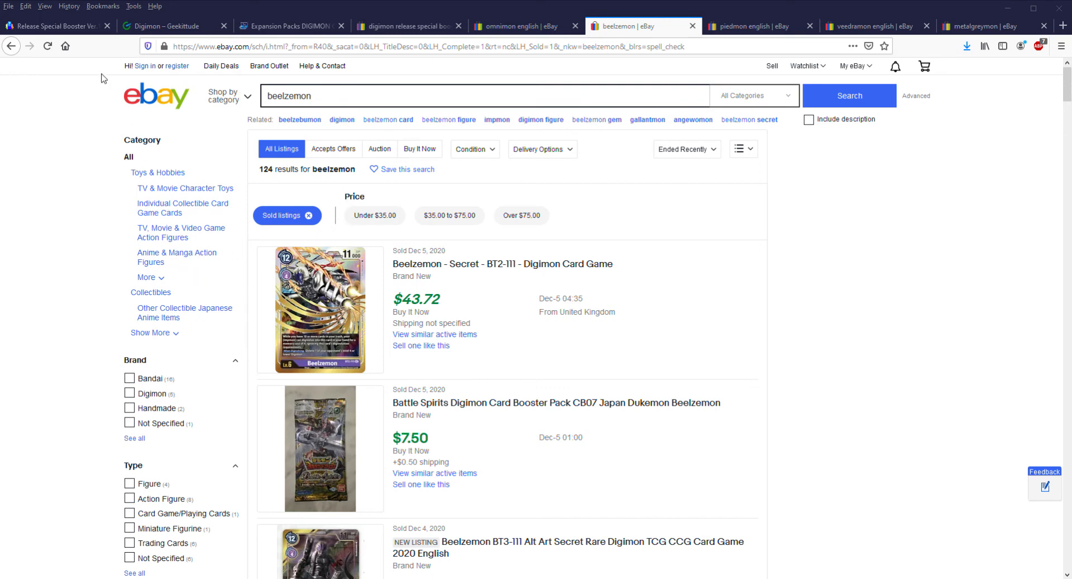
pyautogui.moveTo(164, 157)
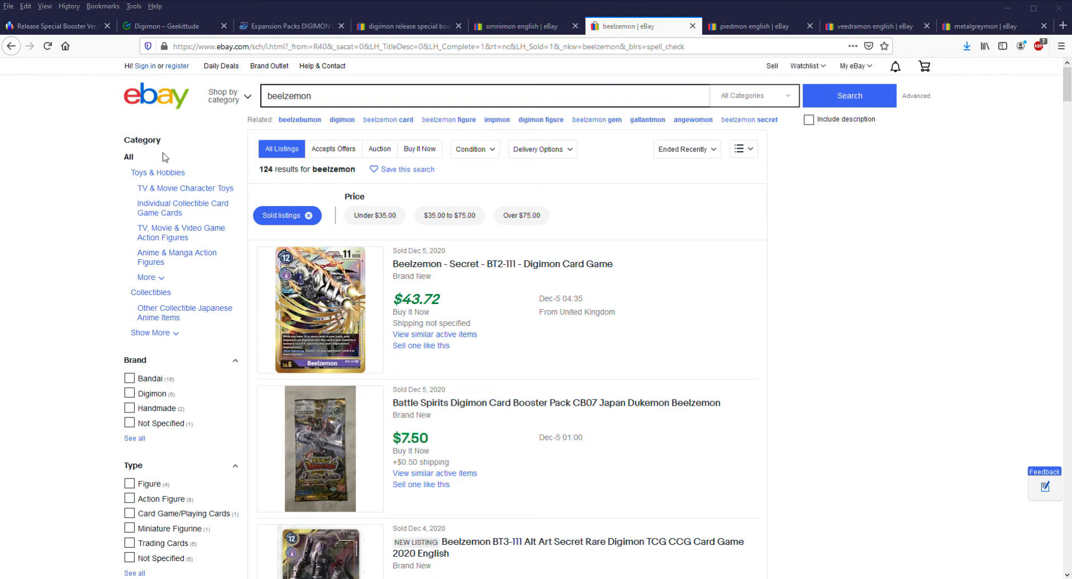
# - Review the sold English Veedramon BT1-115 listings, mostly $23.50–$44.99, passing the Piedmon tab
pyautogui.click(744, 26)
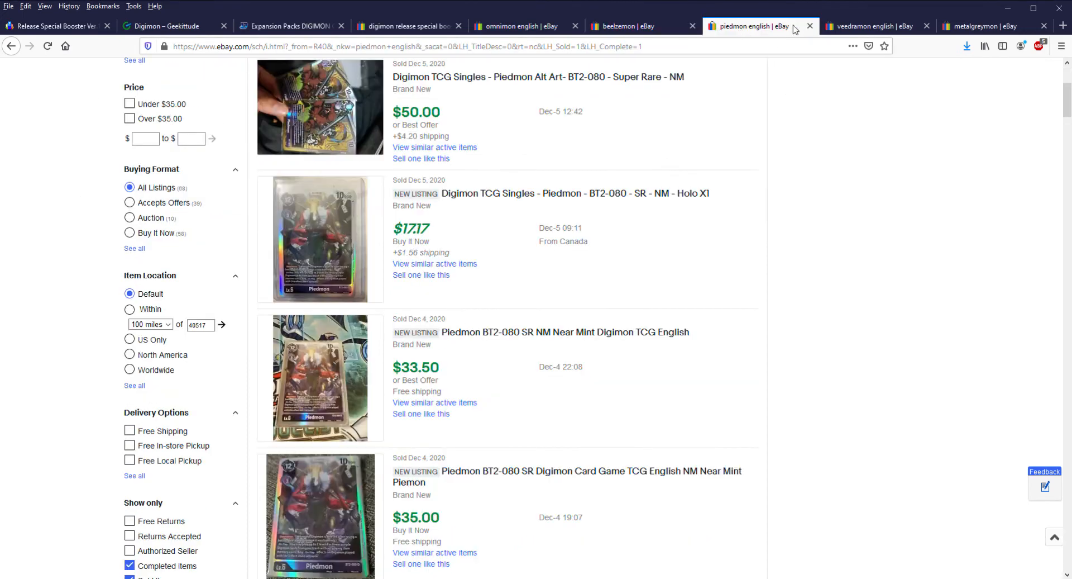
pyautogui.click(869, 26)
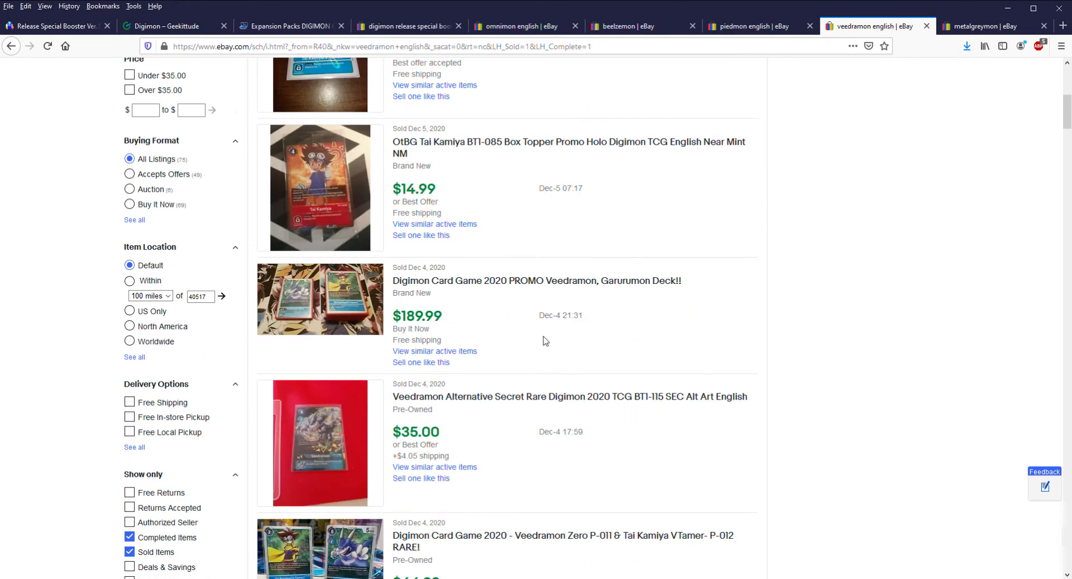
pyautogui.scroll(-3)
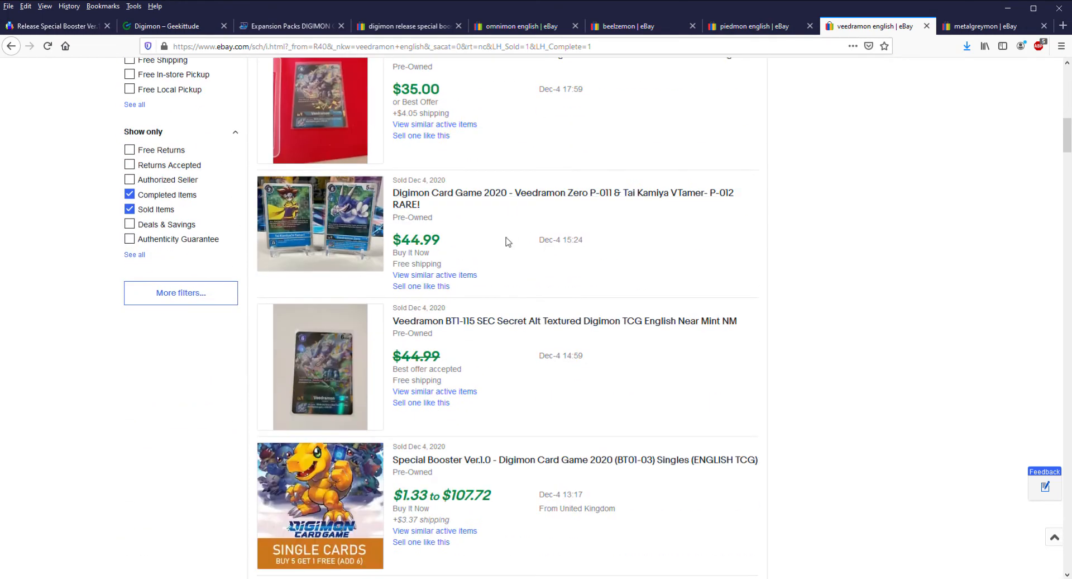
pyautogui.scroll(-3)
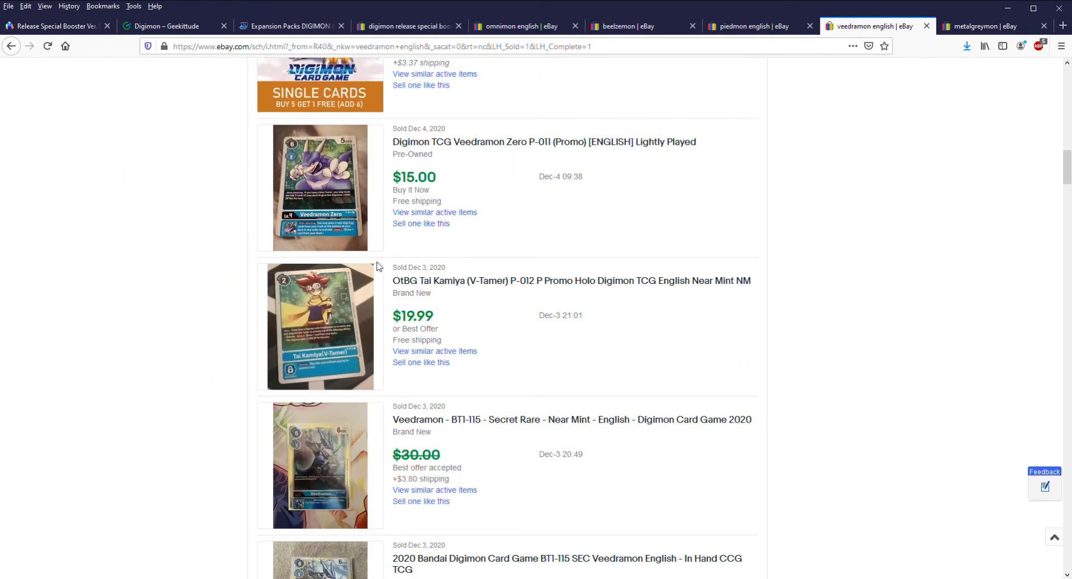
pyautogui.scroll(-3)
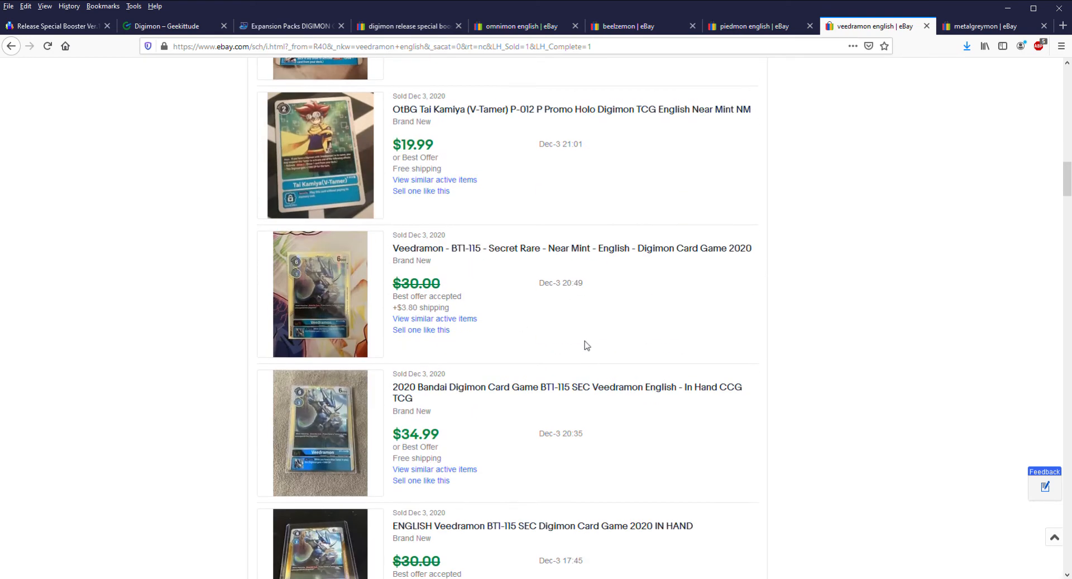
pyautogui.scroll(3)
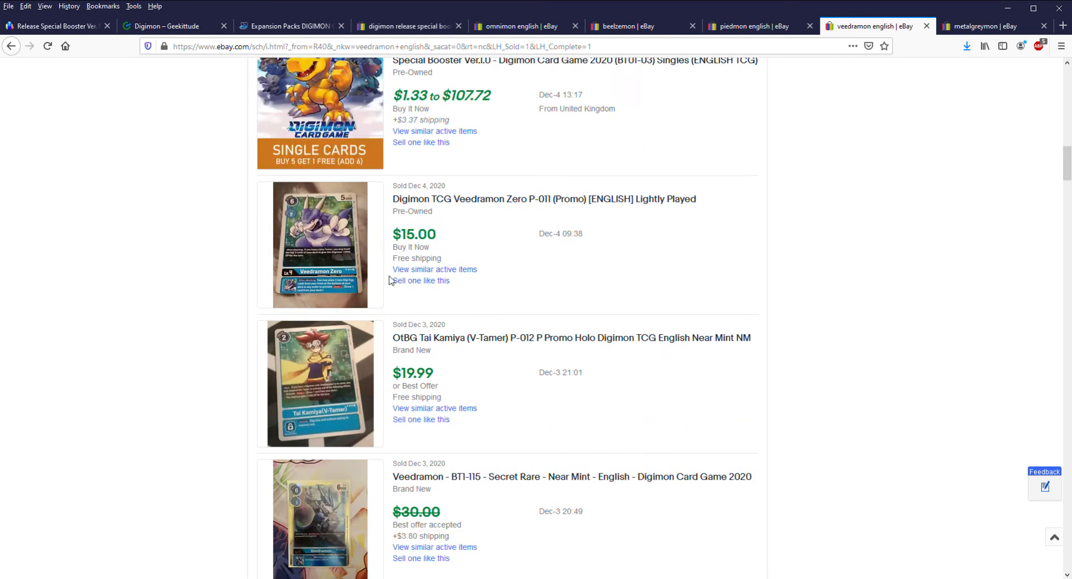
pyautogui.scroll(-3)
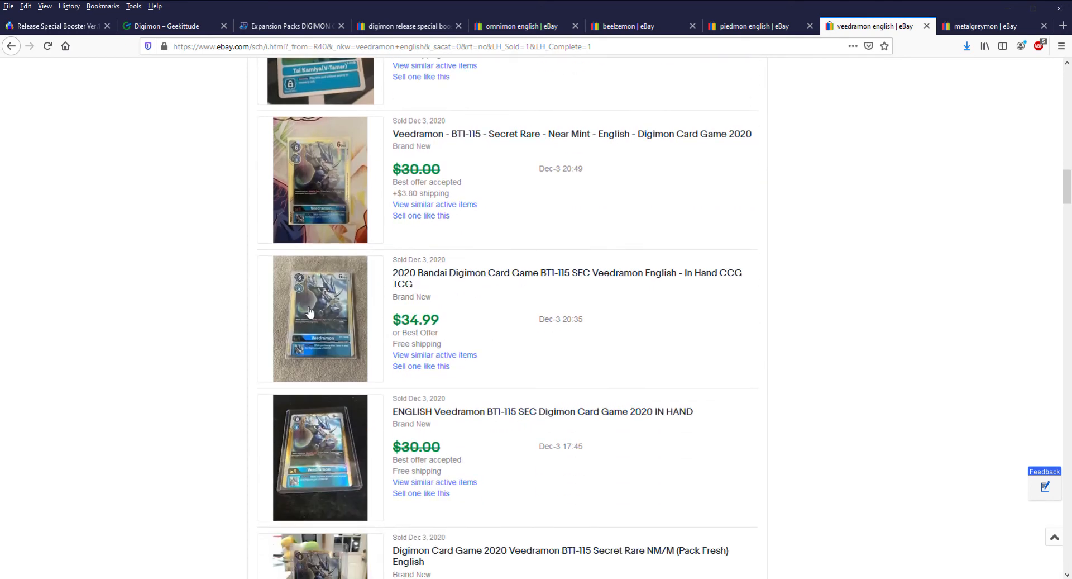
pyautogui.scroll(-3)
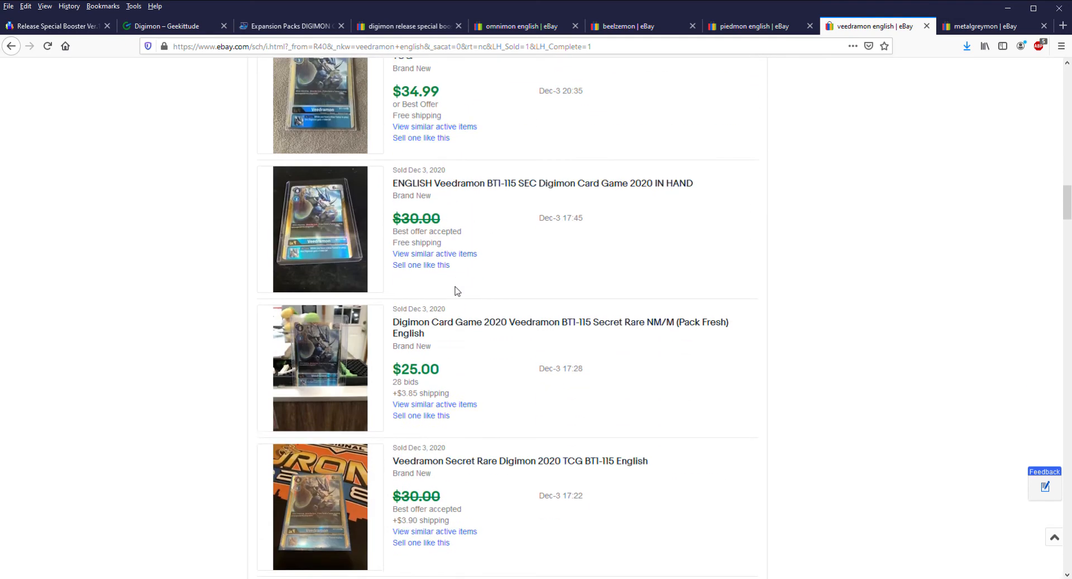
pyautogui.scroll(-3)
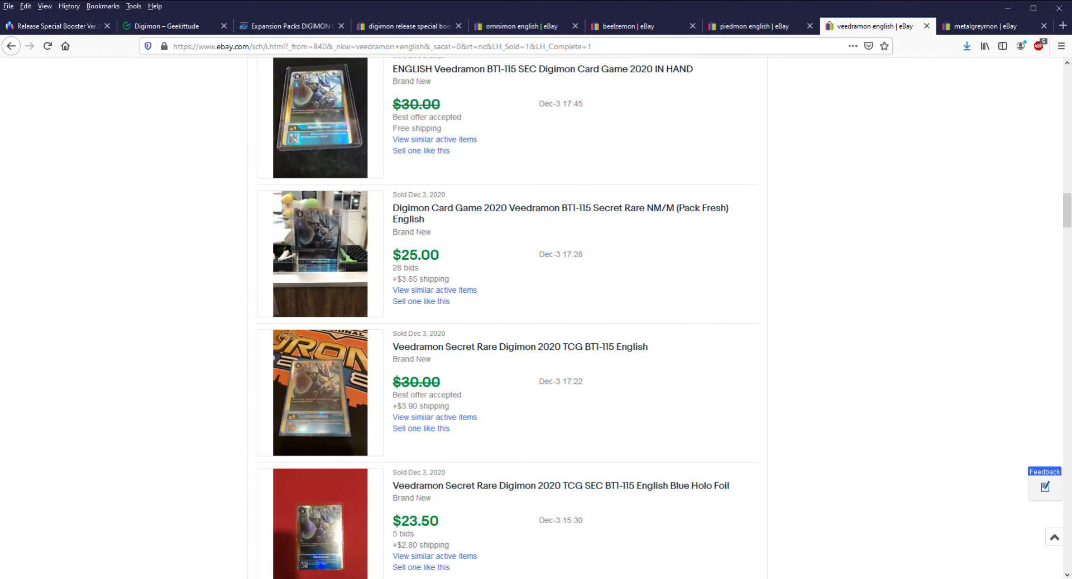
pyautogui.click(989, 25)
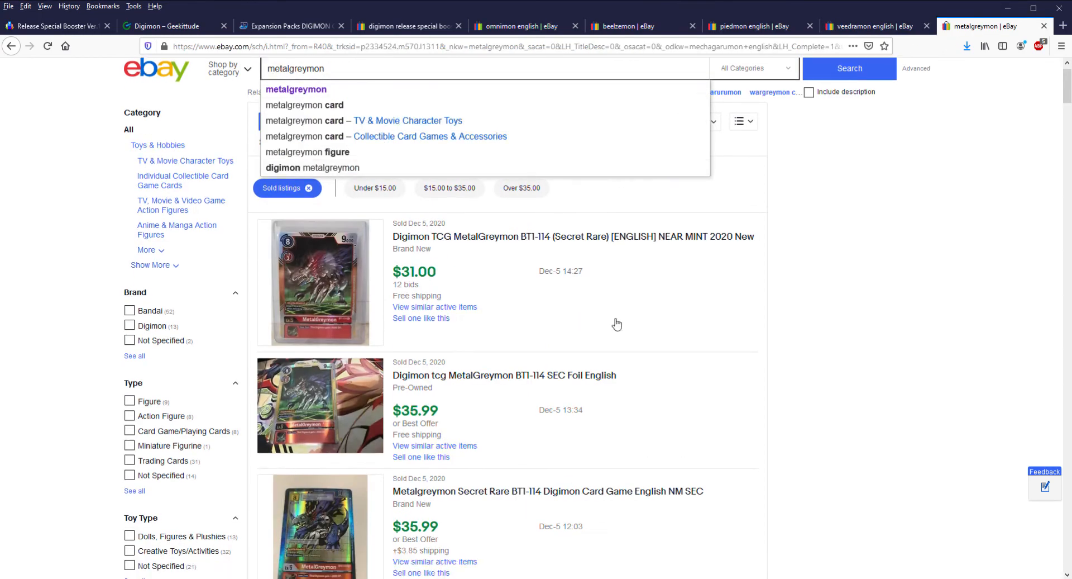
pyautogui.scroll(-3)
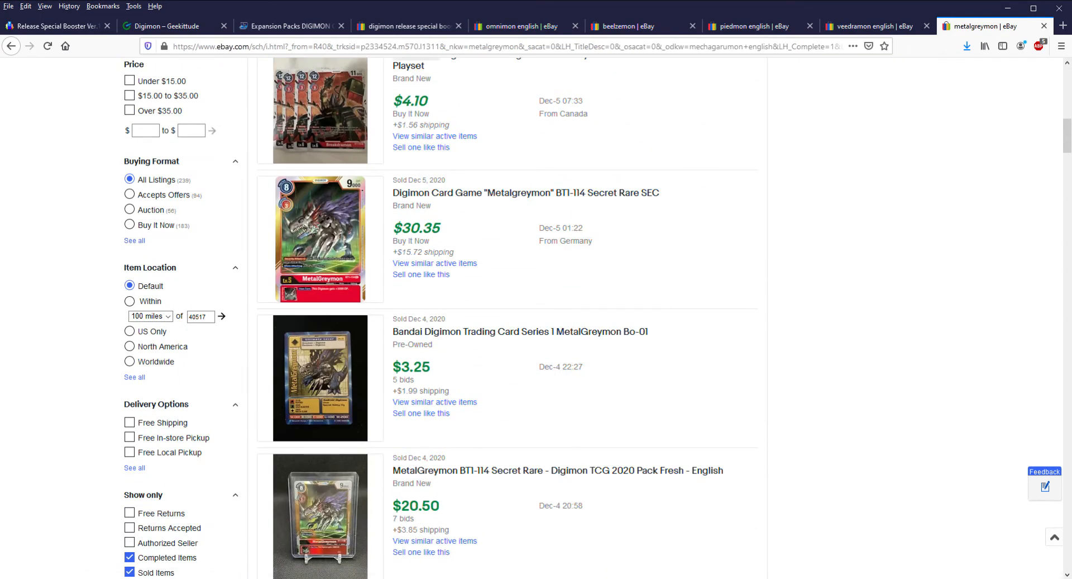
pyautogui.click(868, 26)
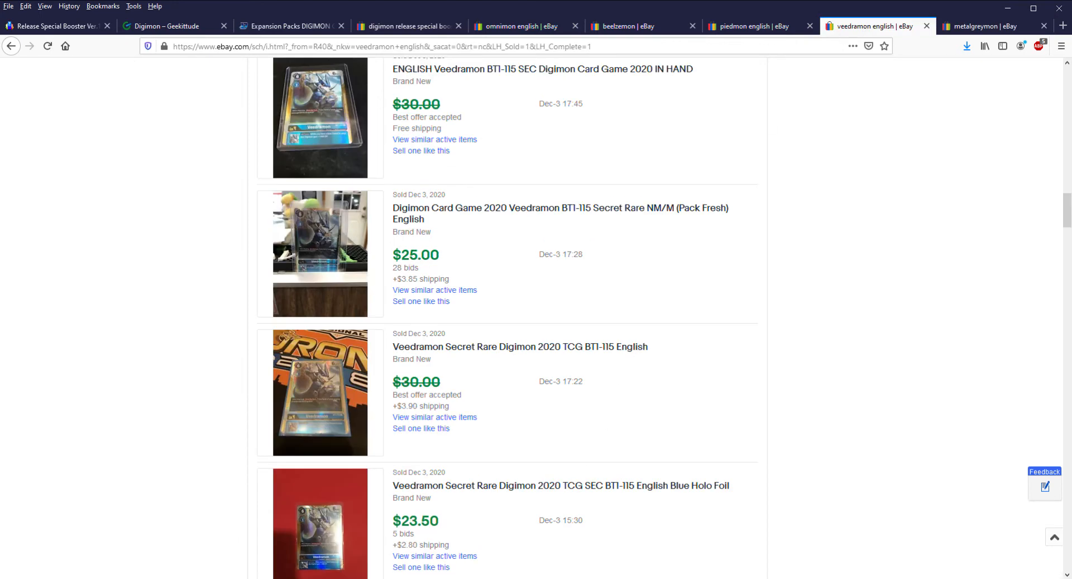
pyautogui.moveTo(252, 255)
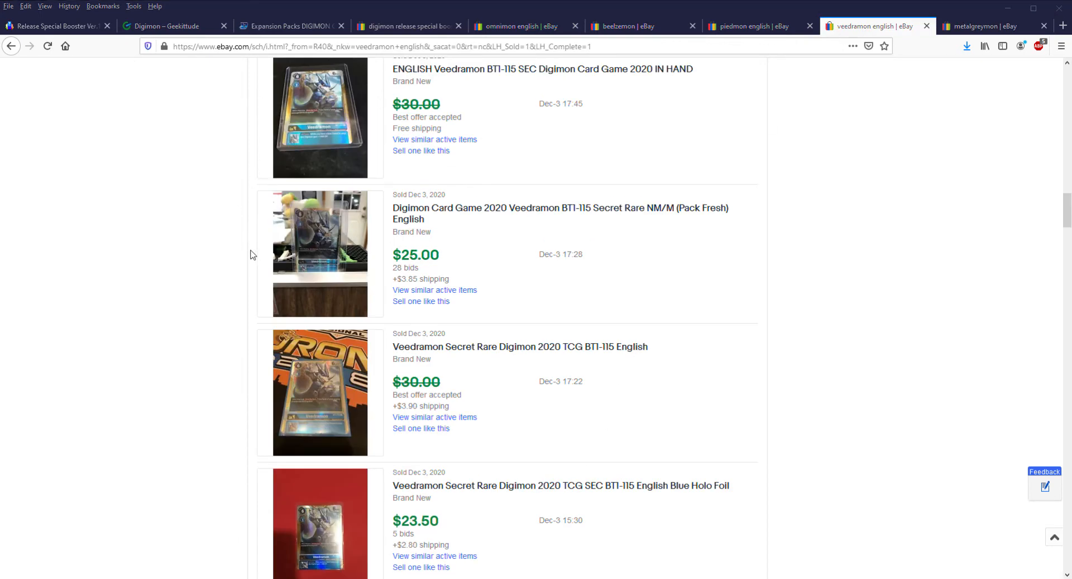
pyautogui.moveTo(163, 254)
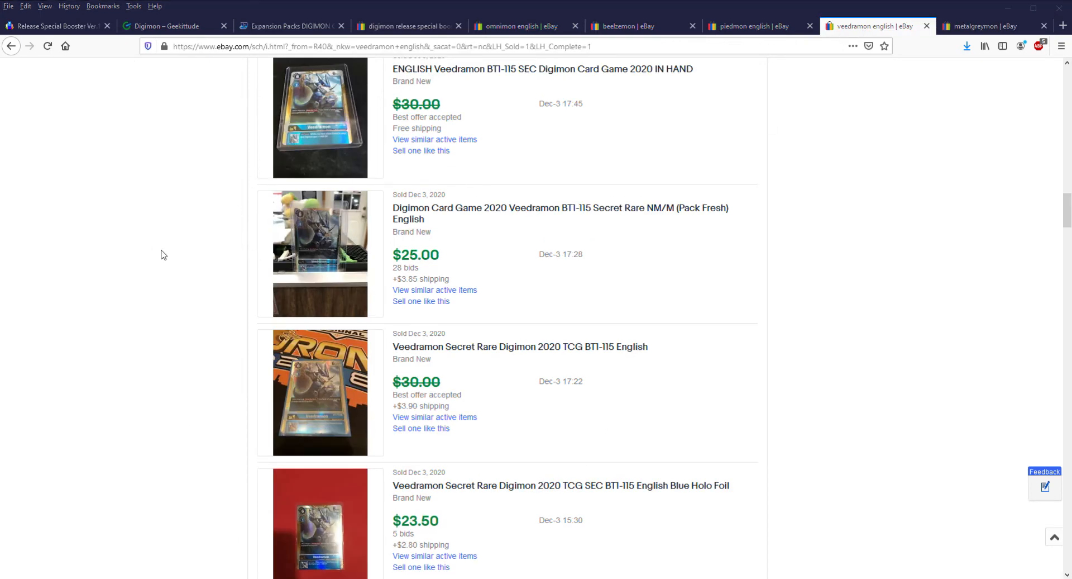
pyautogui.moveTo(106, 80)
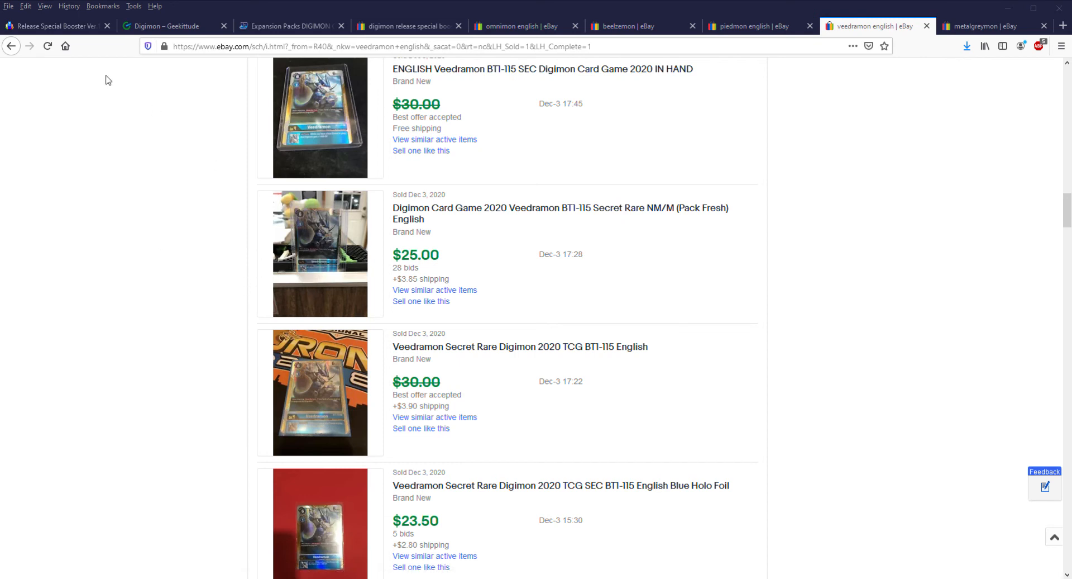
pyautogui.moveTo(182, 89)
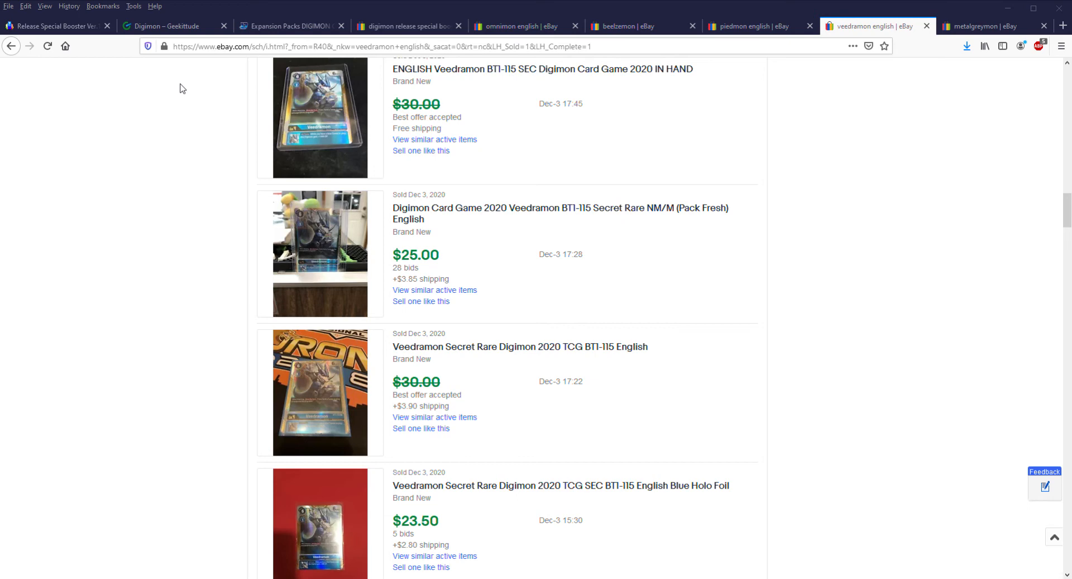
pyautogui.moveTo(611, 25)
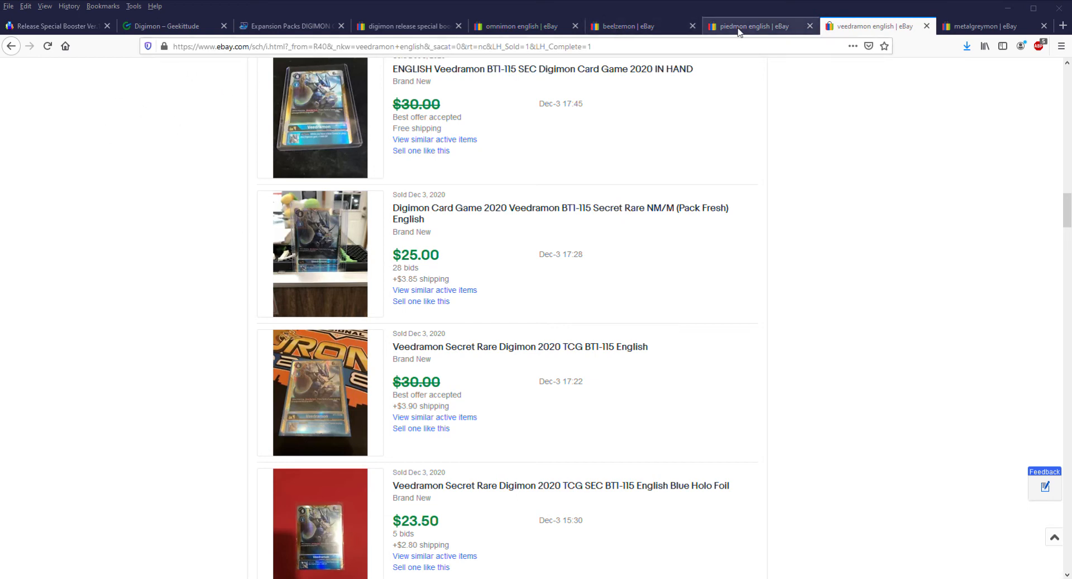
# - Review the sold English Piedmon BT2-080 listings, around $17.17–$50 plus a $109.99 lot
pyautogui.click(751, 26)
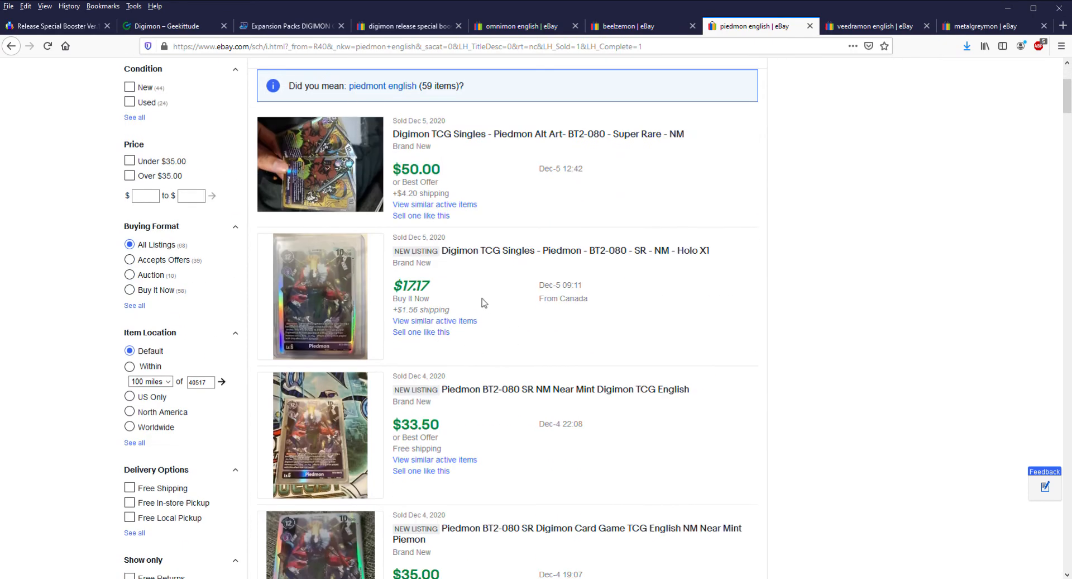
pyautogui.scroll(-3)
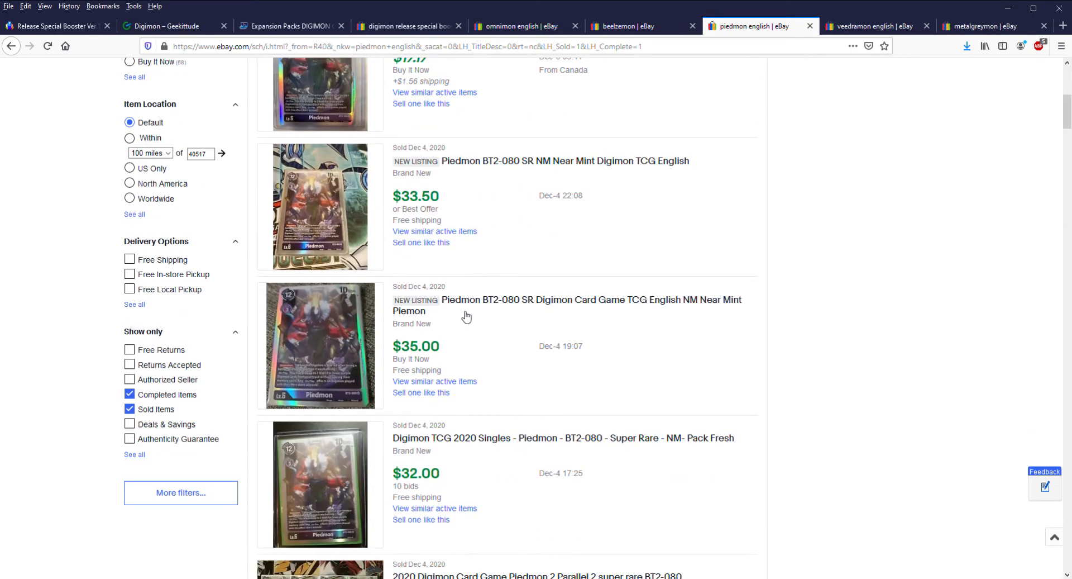
pyautogui.scroll(-3)
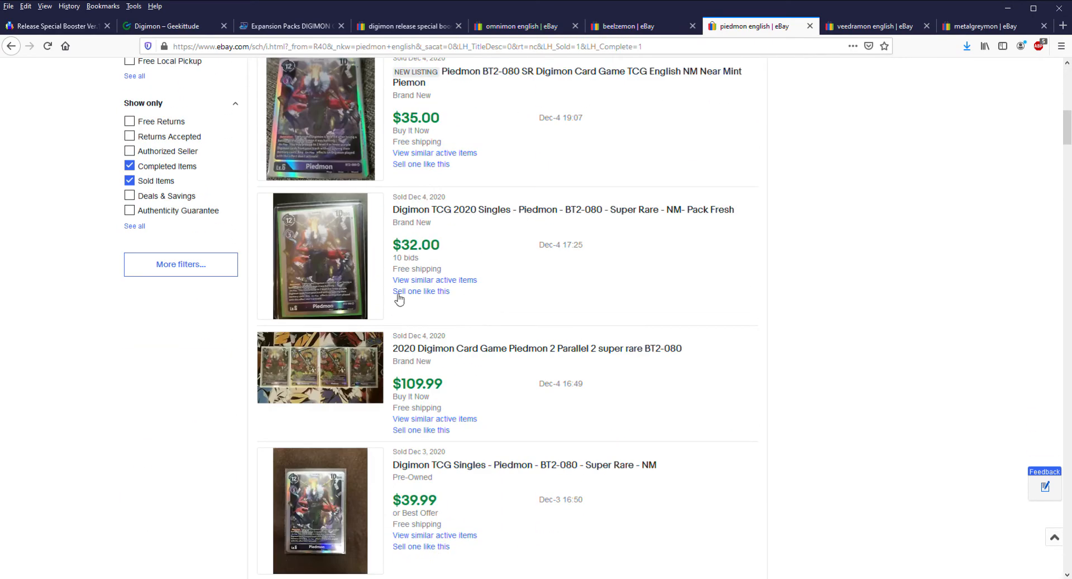
pyautogui.moveTo(399, 300)
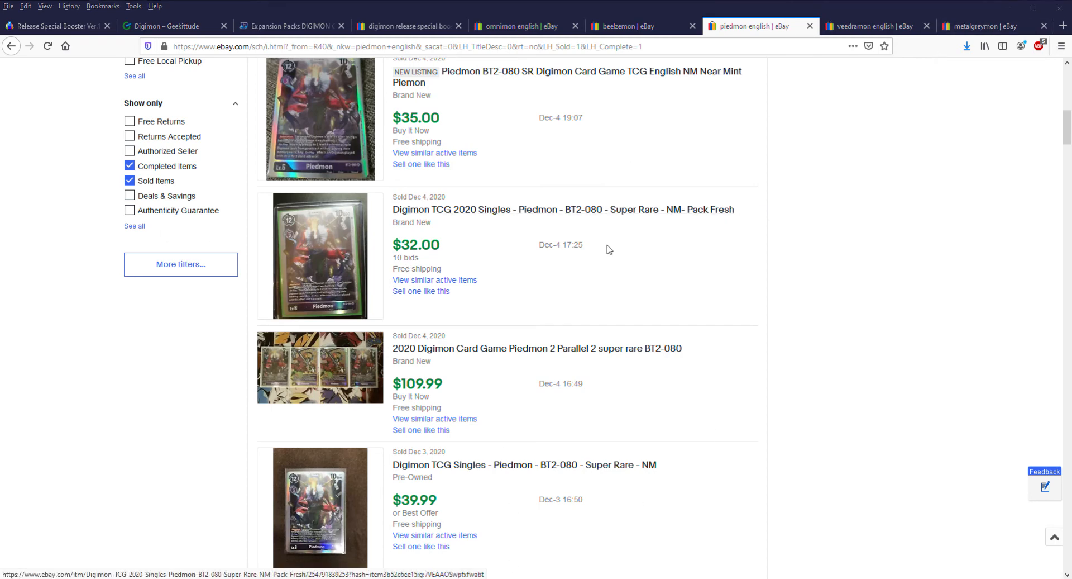
pyautogui.moveTo(117, 265)
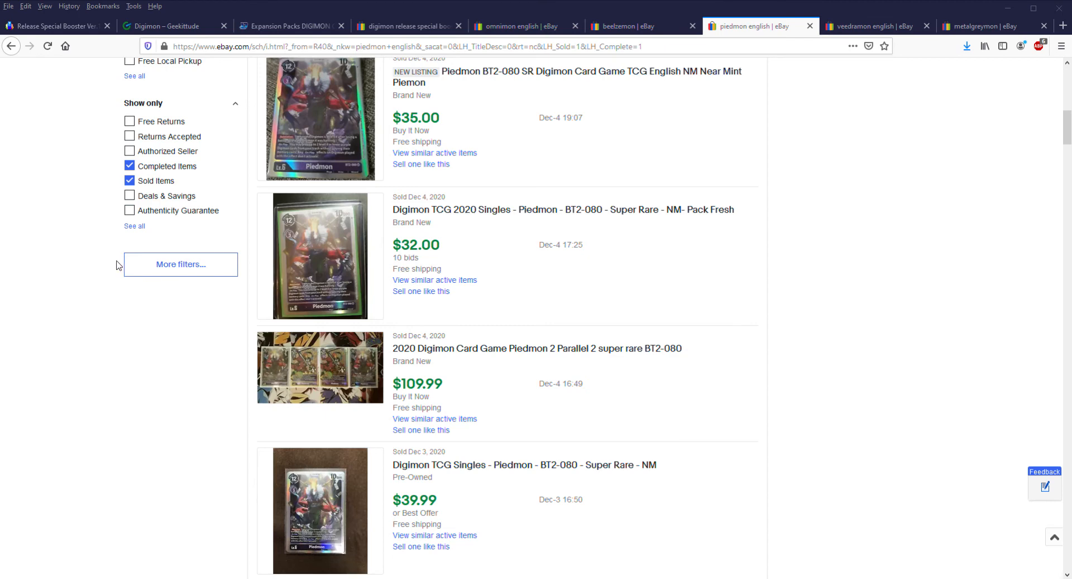
pyautogui.moveTo(208, 261)
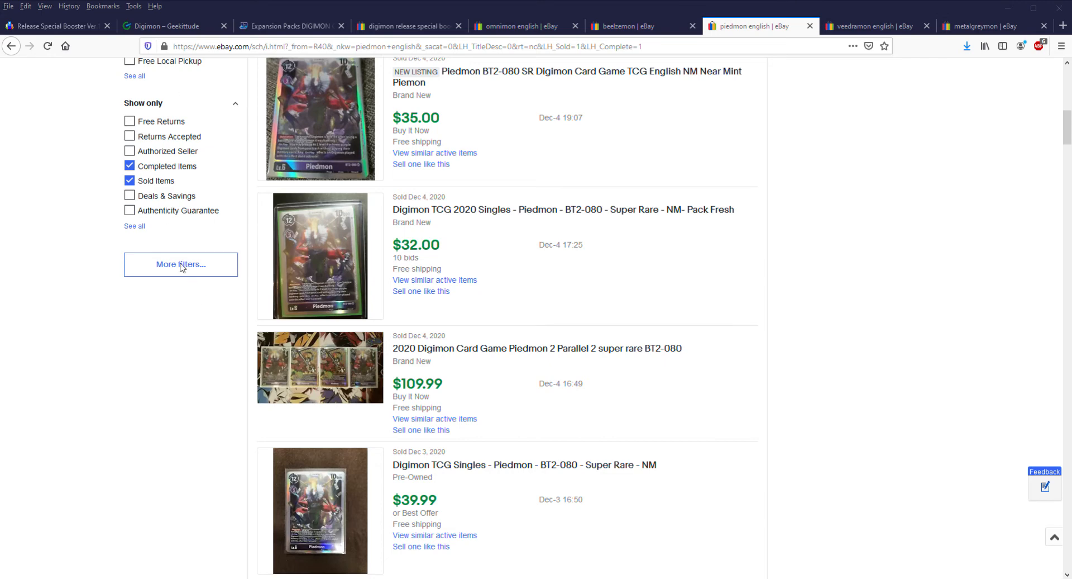
pyautogui.moveTo(242, 138)
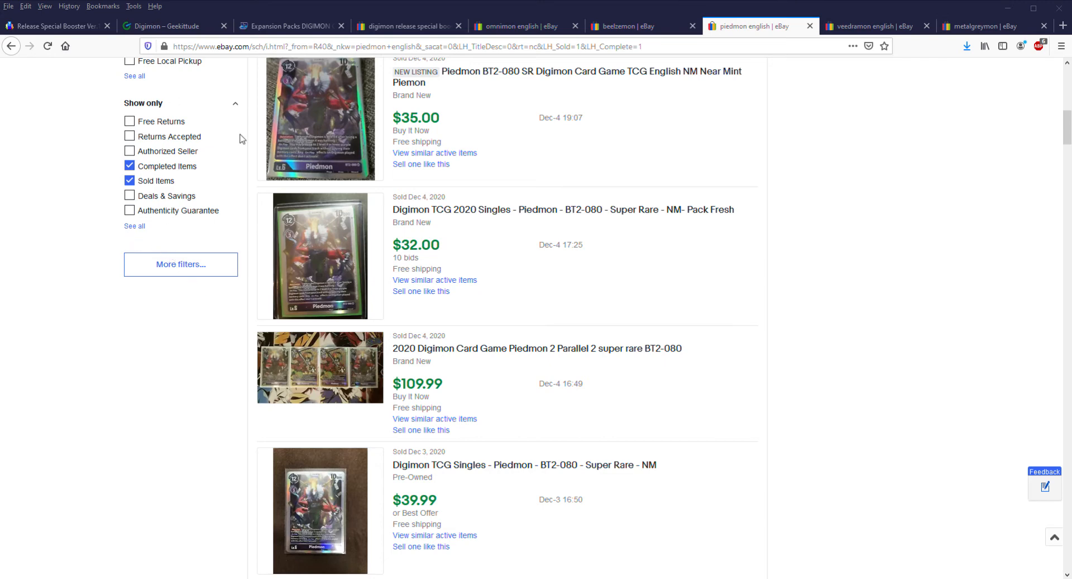
pyautogui.moveTo(169, 199)
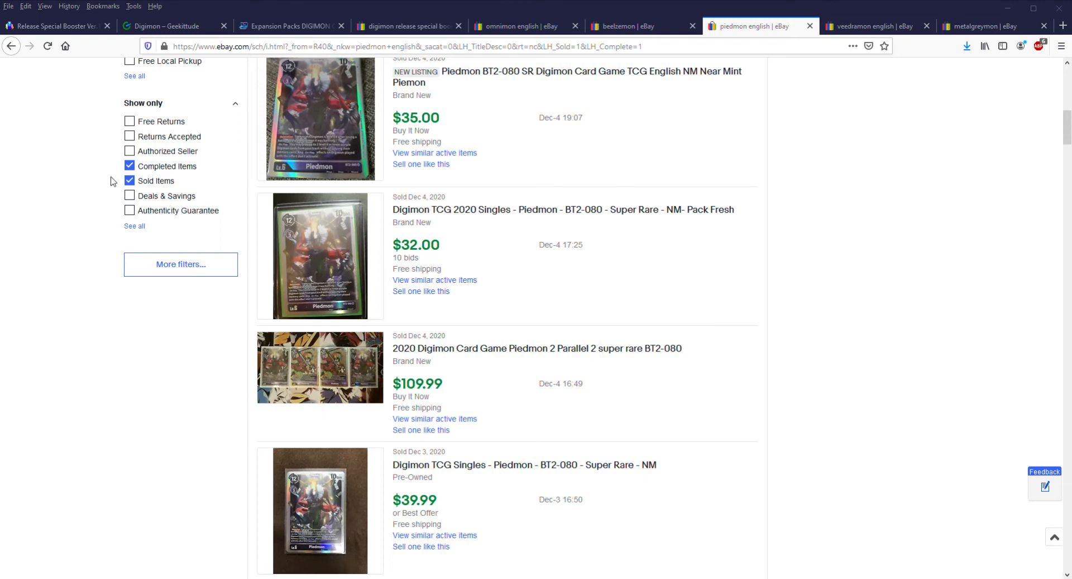
pyautogui.moveTo(200, 109)
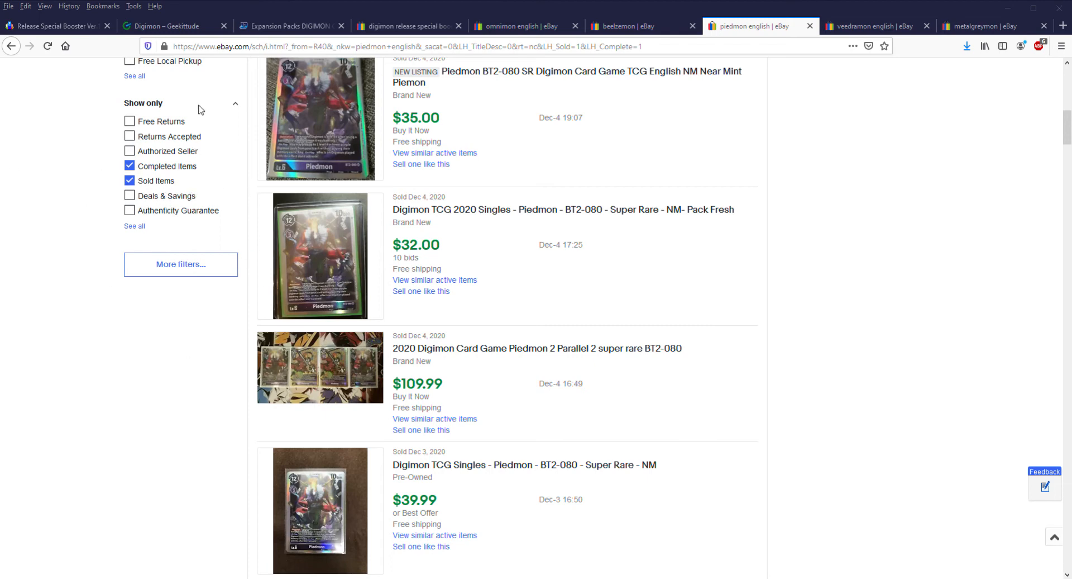
pyautogui.moveTo(132, 318)
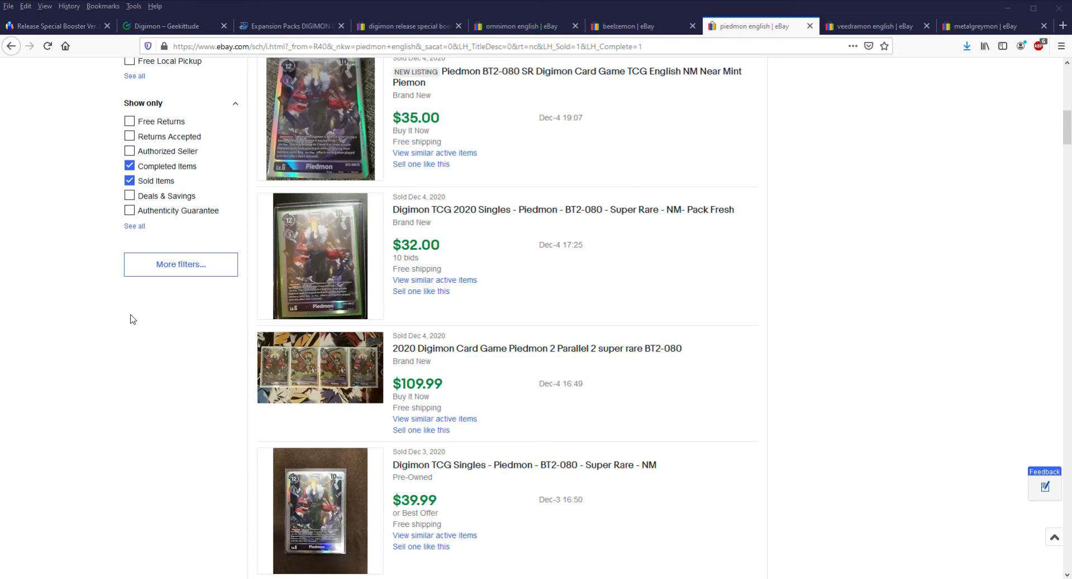
pyautogui.moveTo(177, 198)
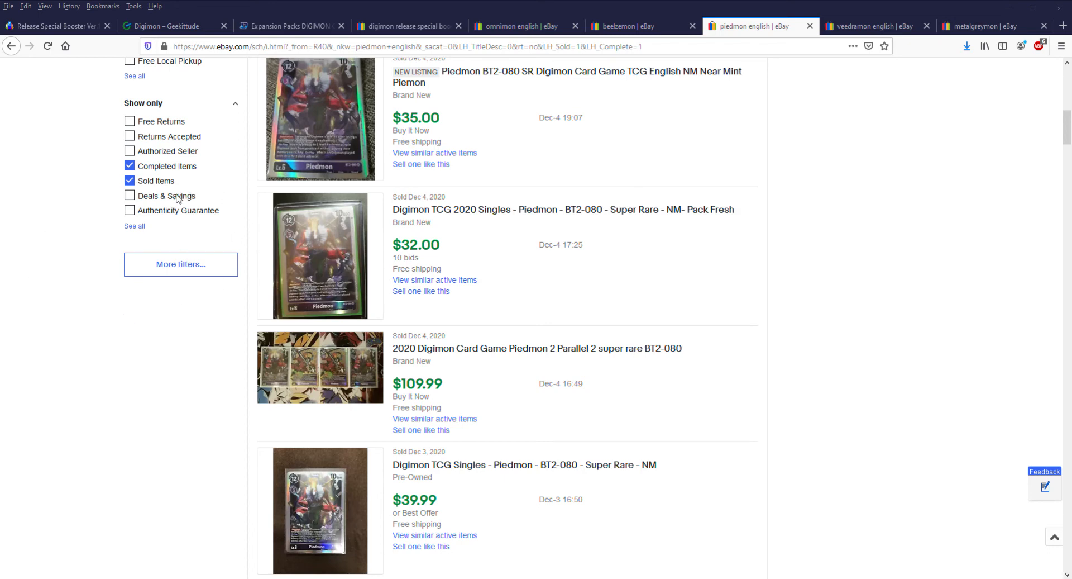
pyautogui.moveTo(327, 215)
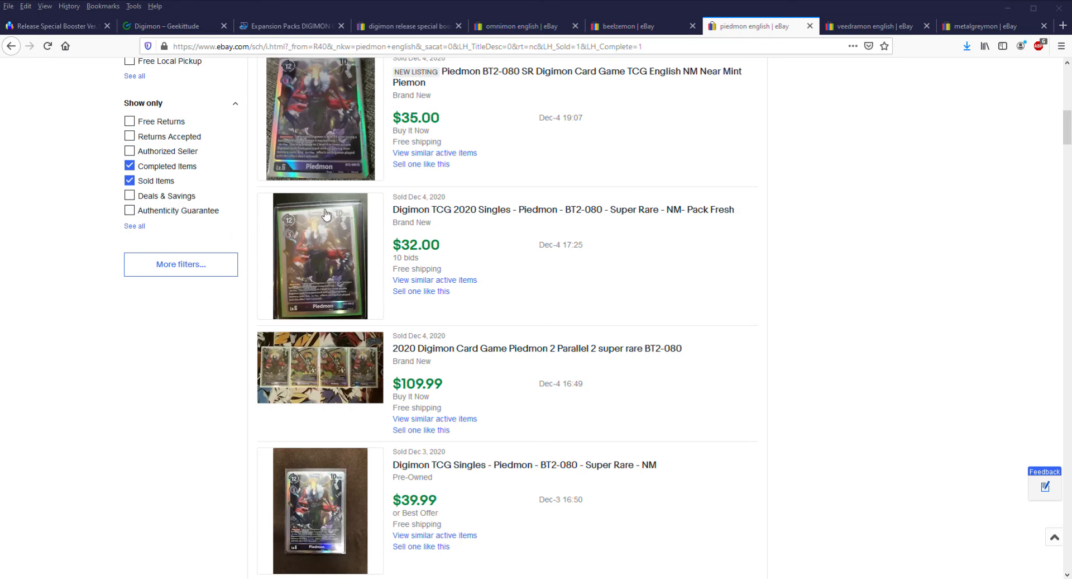
pyautogui.moveTo(873, 226)
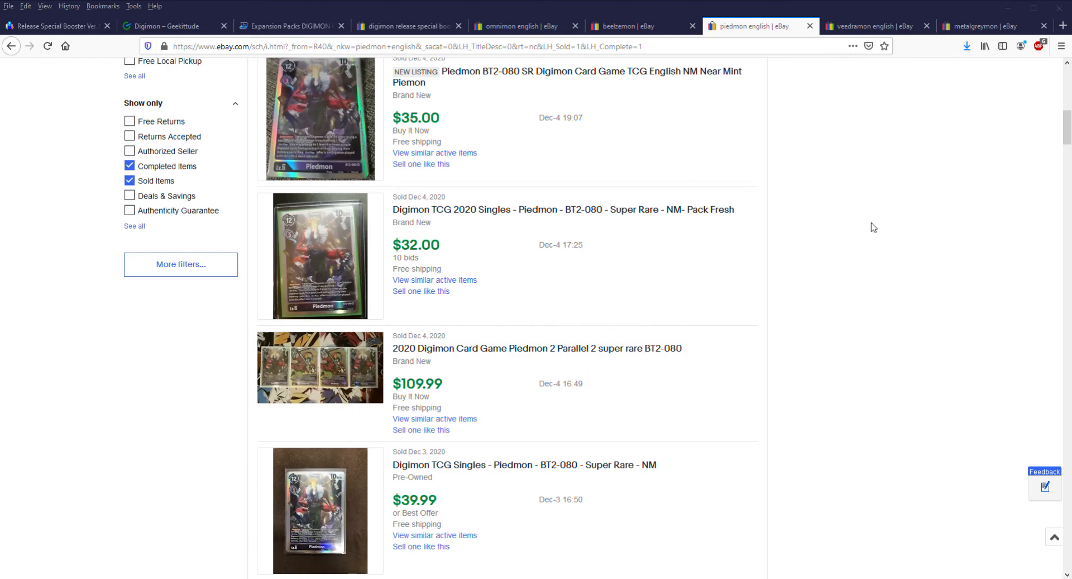
pyautogui.click(522, 25)
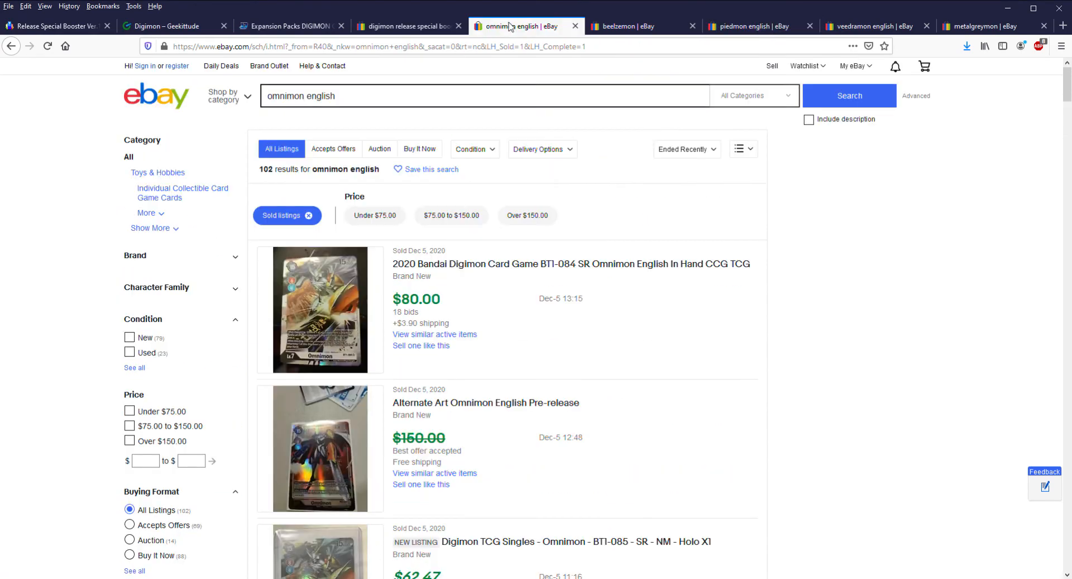
pyautogui.moveTo(479, 179)
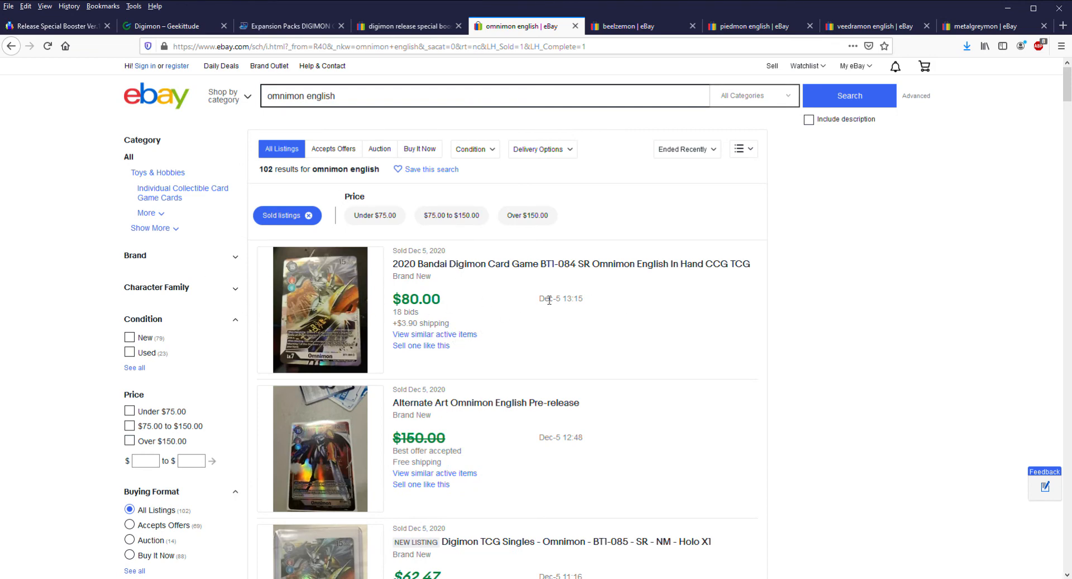
pyautogui.click(747, 26)
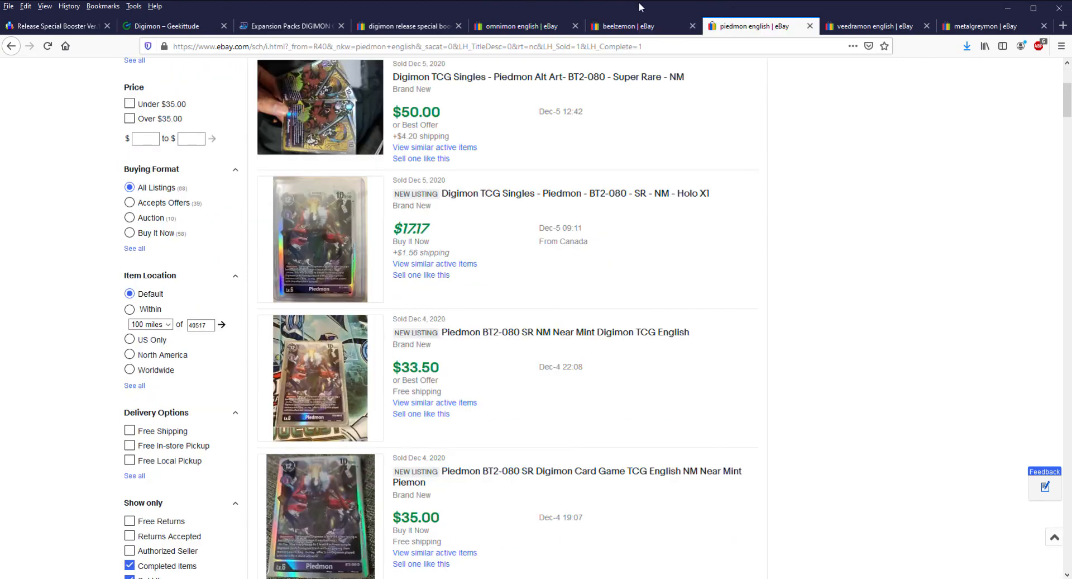
pyautogui.scroll(-3)
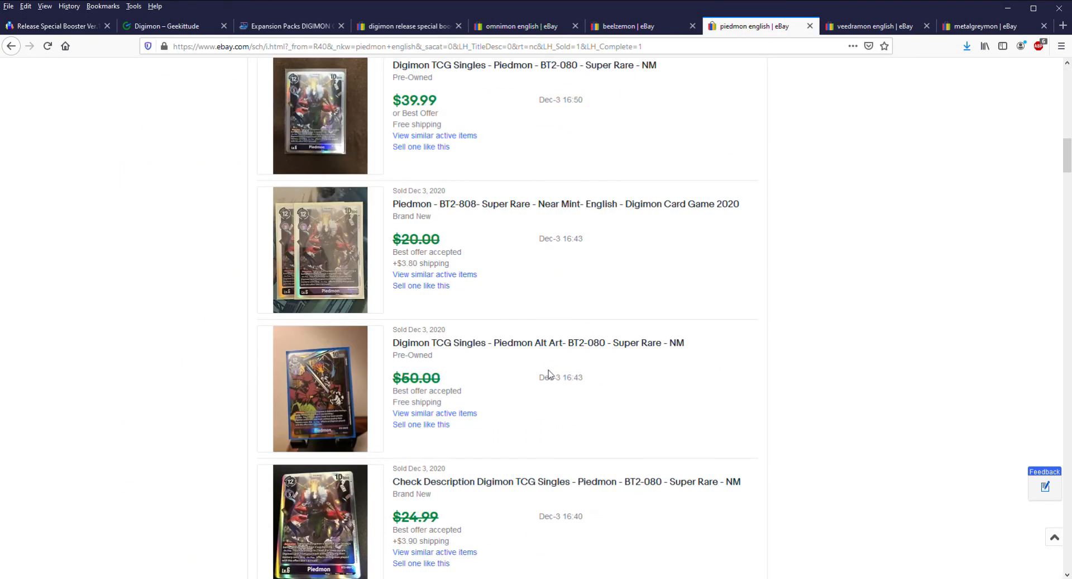
pyautogui.scroll(3)
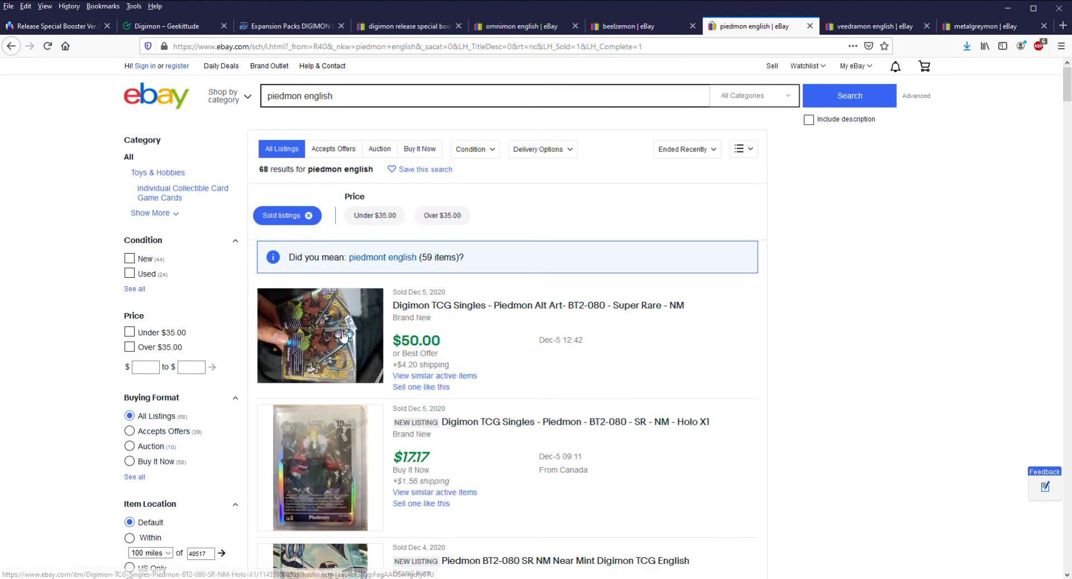
pyautogui.scroll(-3)
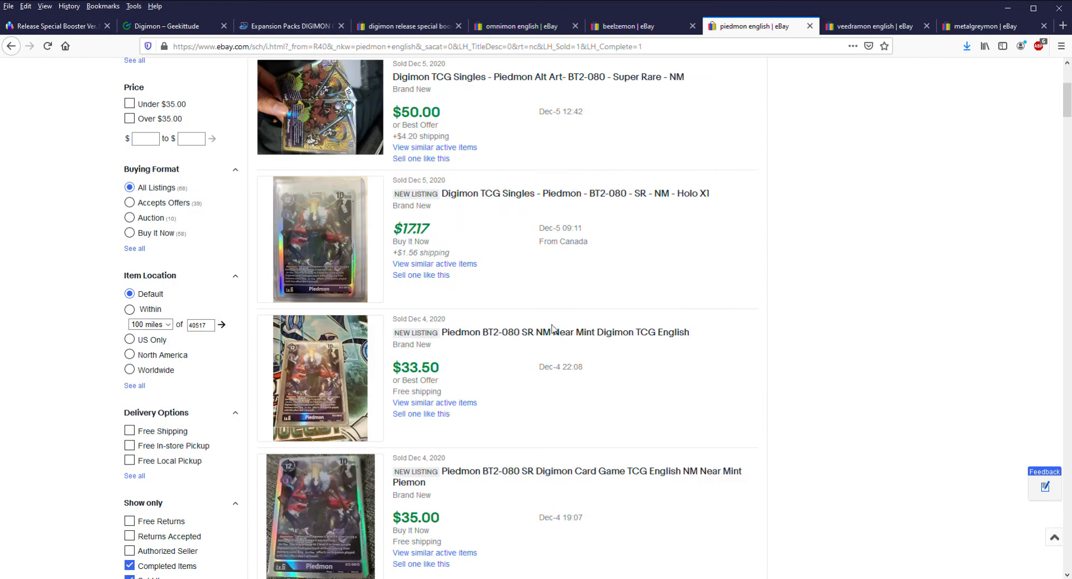
pyautogui.scroll(-3)
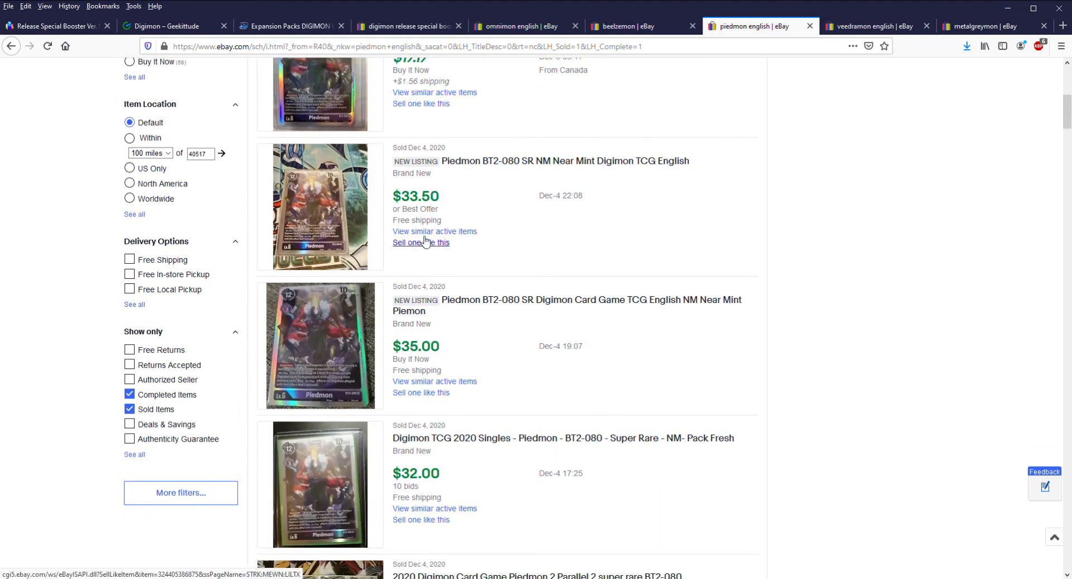
pyautogui.moveTo(479, 225)
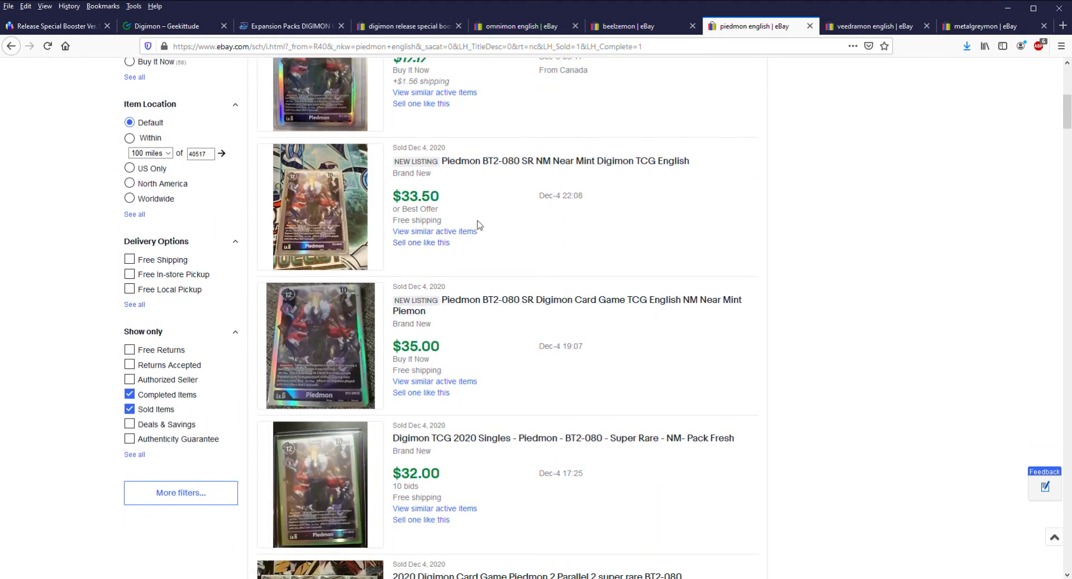
pyautogui.moveTo(522, 389)
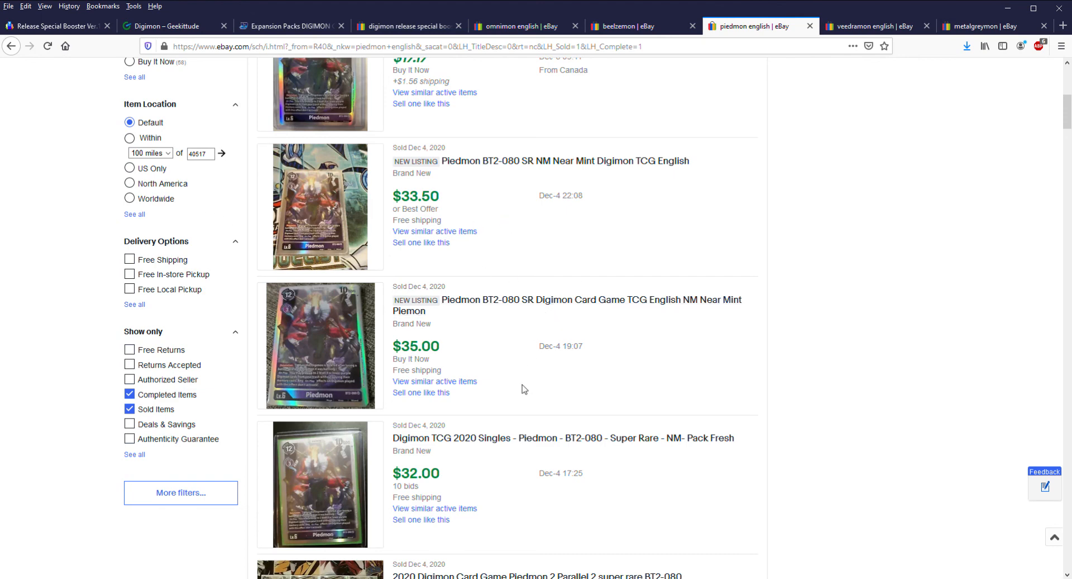
pyautogui.scroll(-3)
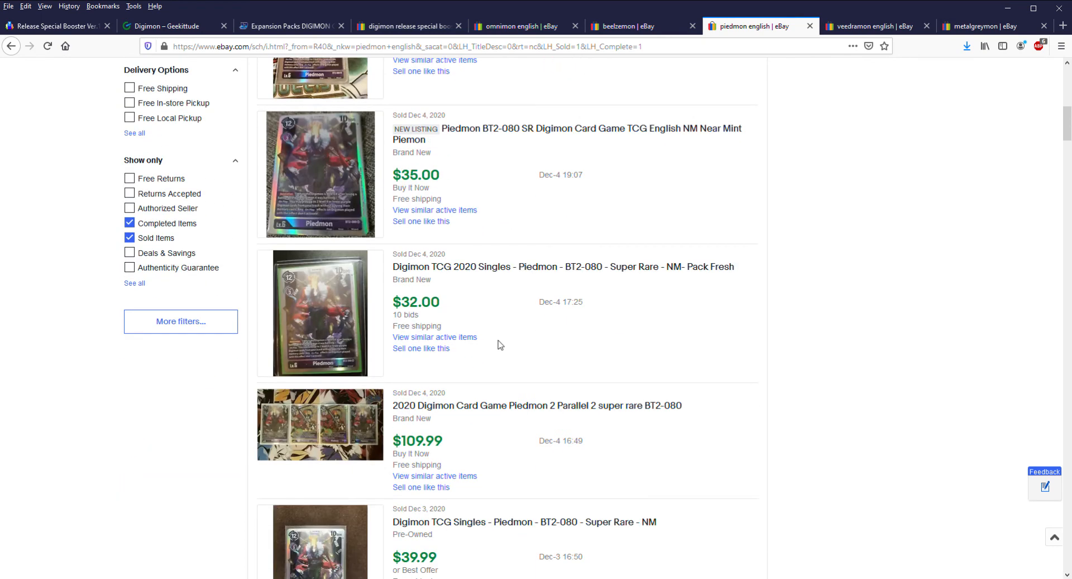
pyautogui.scroll(-3)
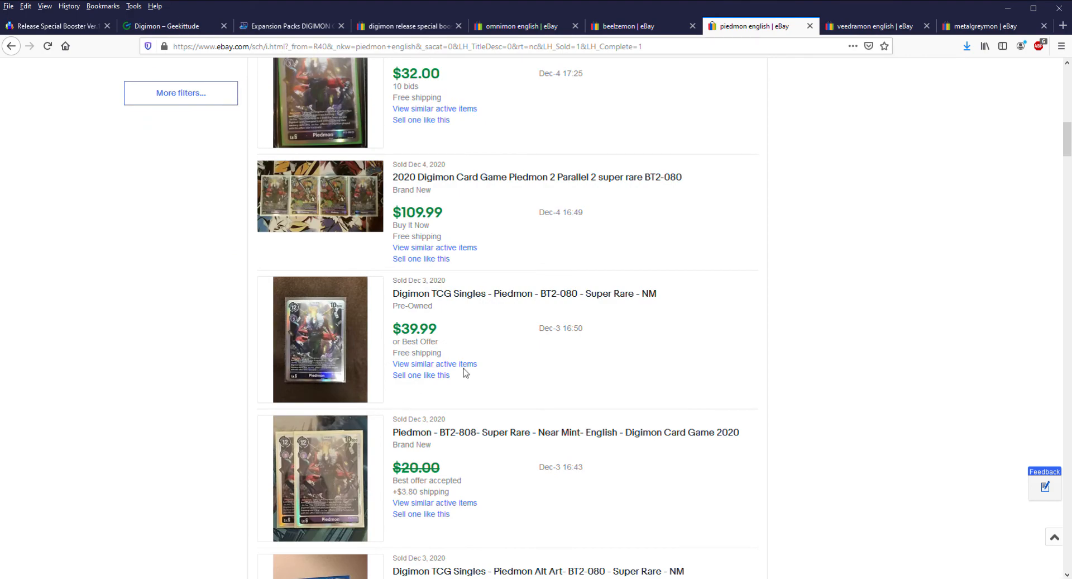
pyautogui.moveTo(480, 327)
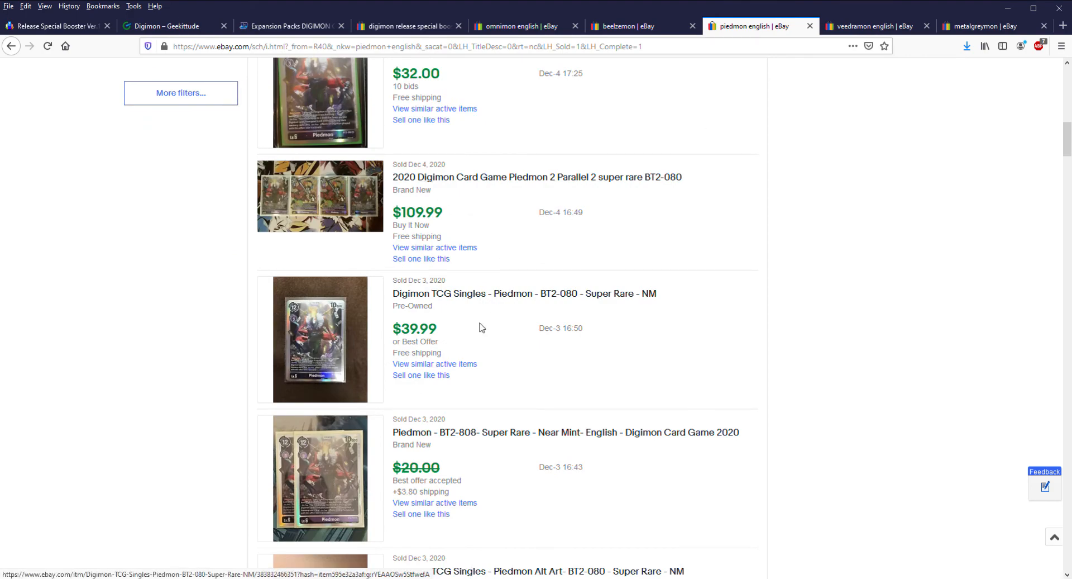
pyautogui.scroll(3)
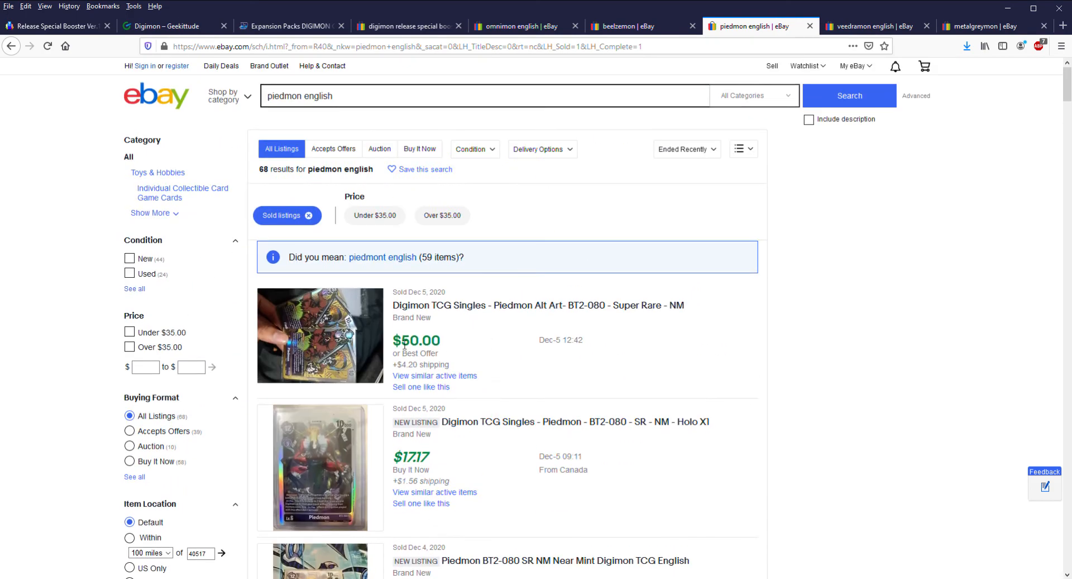
pyautogui.scroll(-3)
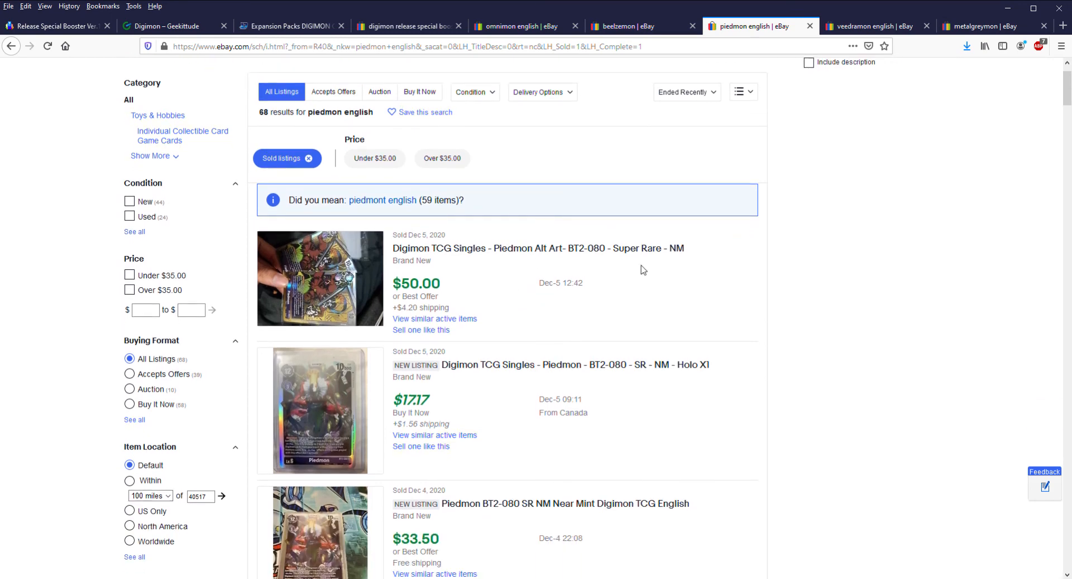
# - Recheck the sold MetalGreymon listings ($3.25–$35.99), then return to the Veedramon English results
pyautogui.click(874, 26)
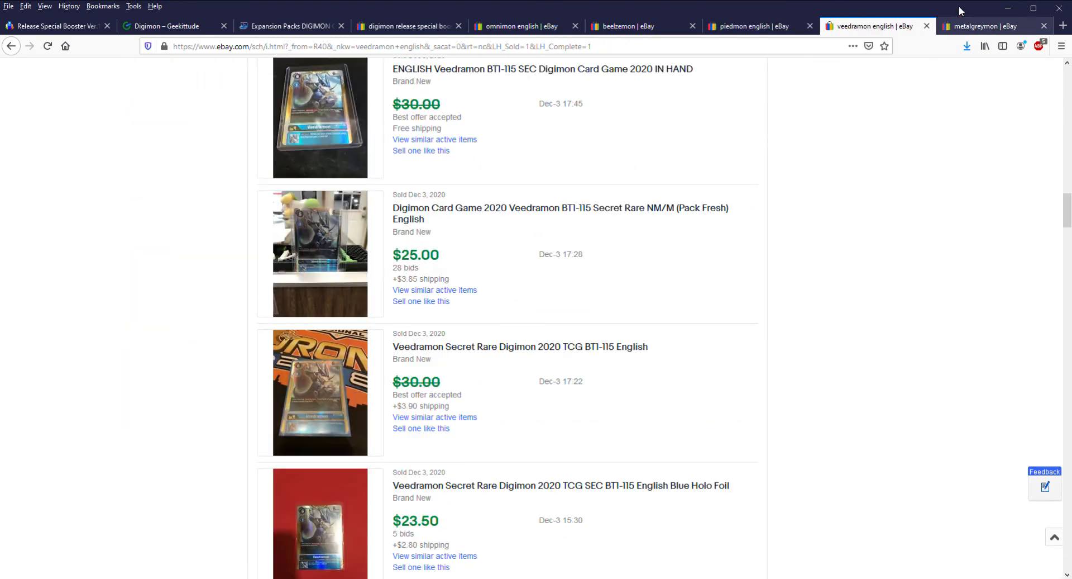
pyautogui.click(985, 26)
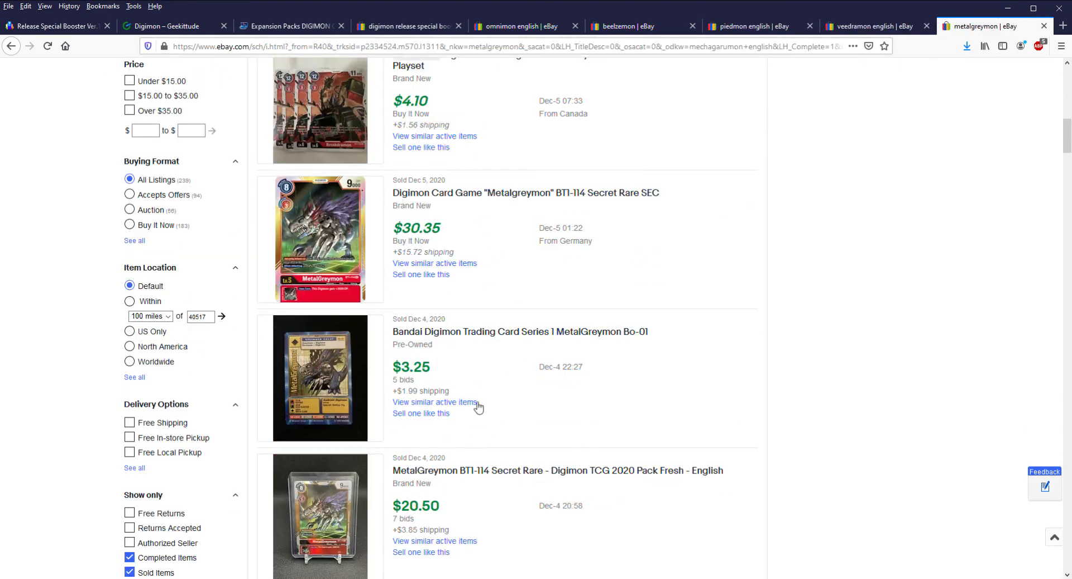
pyautogui.moveTo(612, 267)
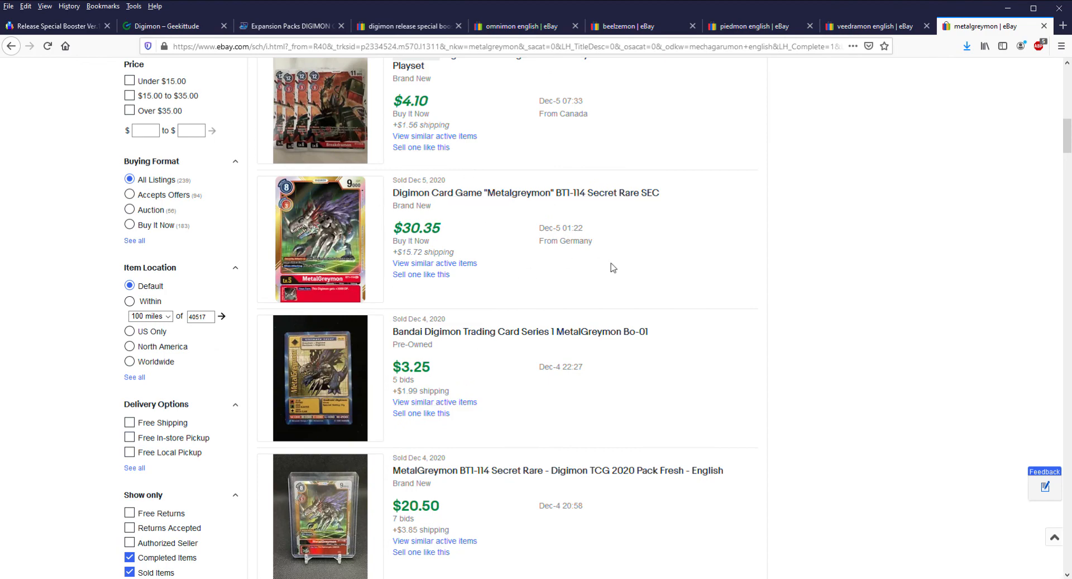
pyautogui.scroll(3)
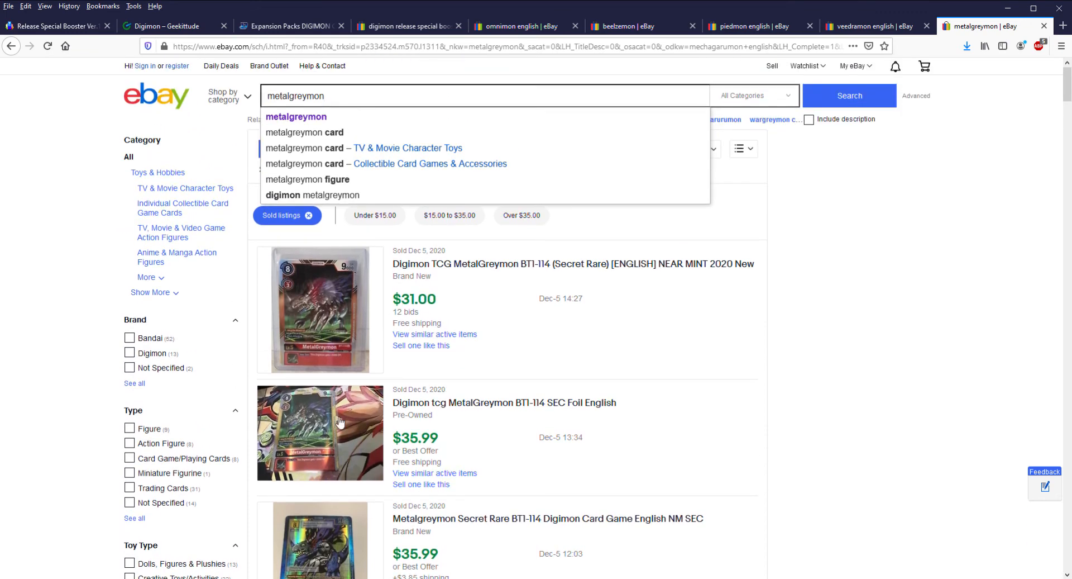
pyautogui.moveTo(412, 216)
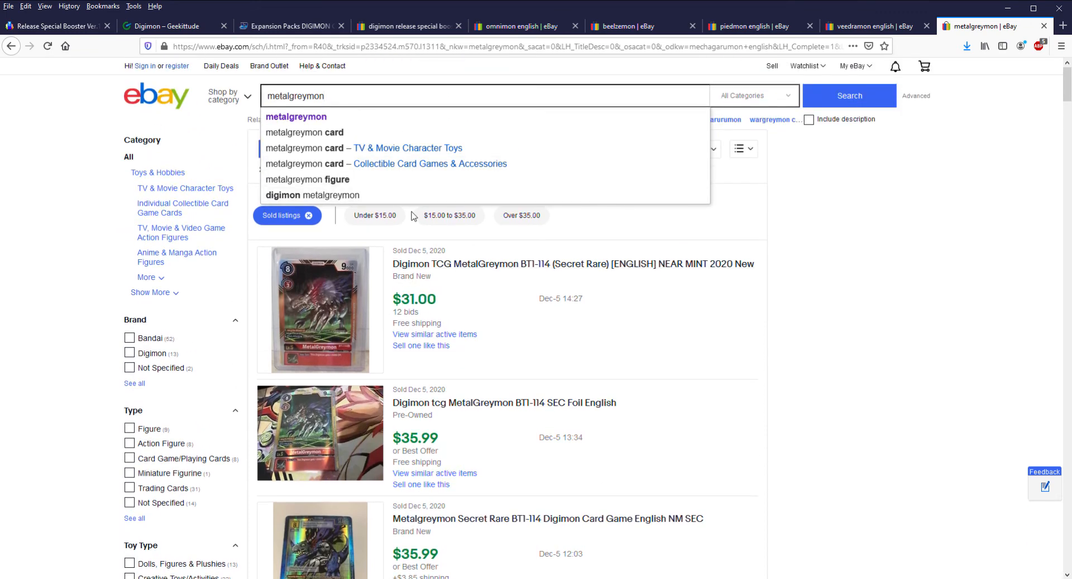
pyautogui.moveTo(404, 219)
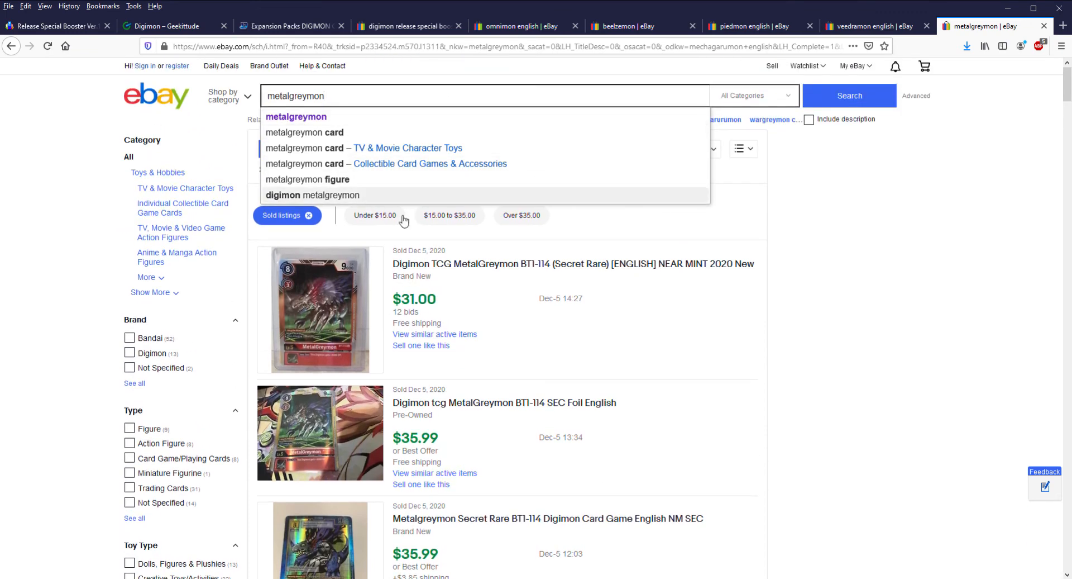
pyautogui.scroll(-3)
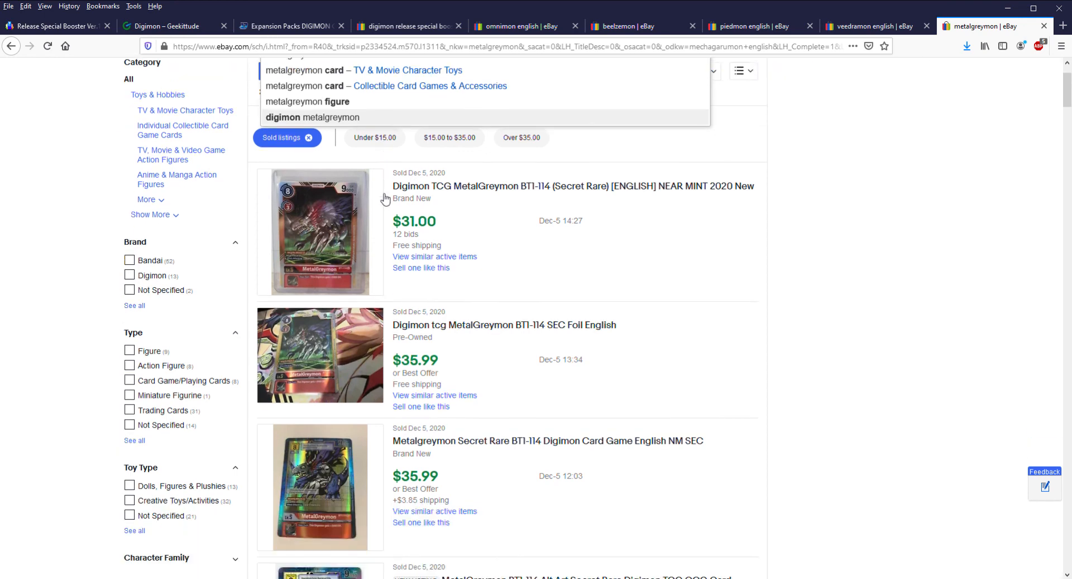
pyautogui.click(869, 25)
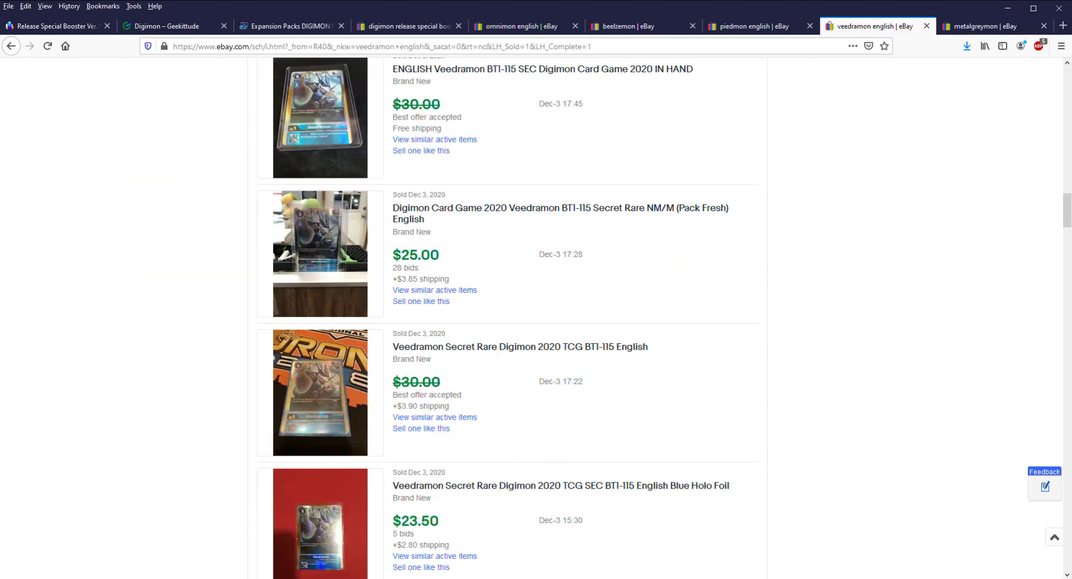
# - Cycle through Piedmon, Beelzemon, booster box, Geekittude, TCGplayer and Omnimon pages, ending on Piedmon English
pyautogui.click(752, 25)
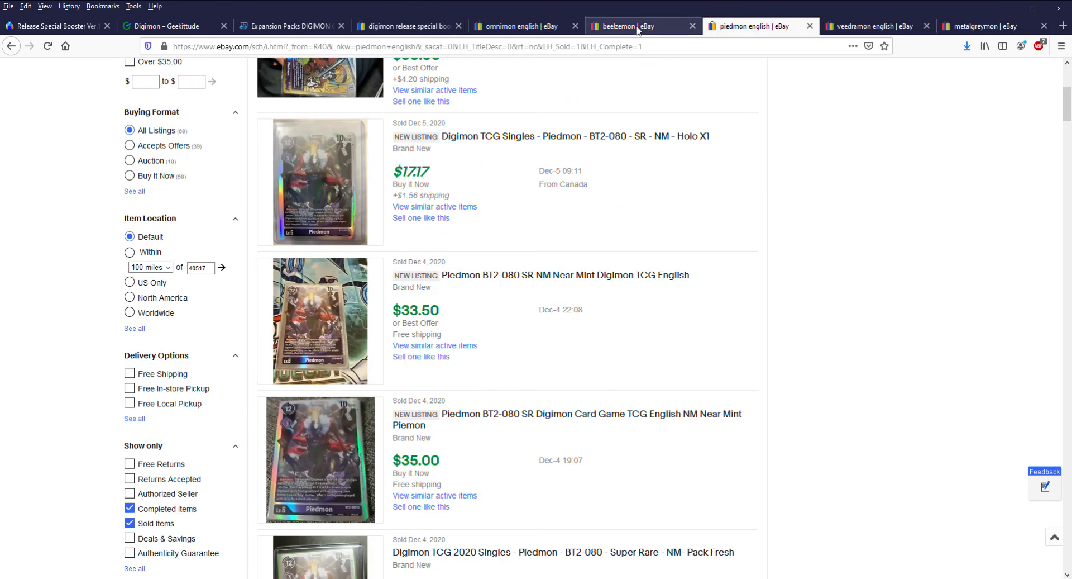
pyautogui.click(626, 25)
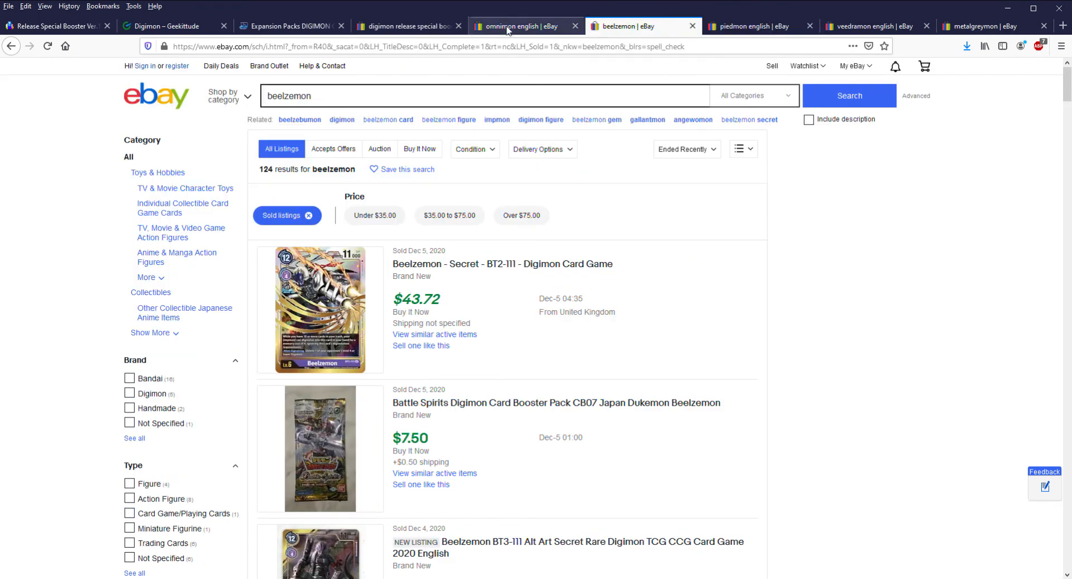
pyautogui.click(403, 26)
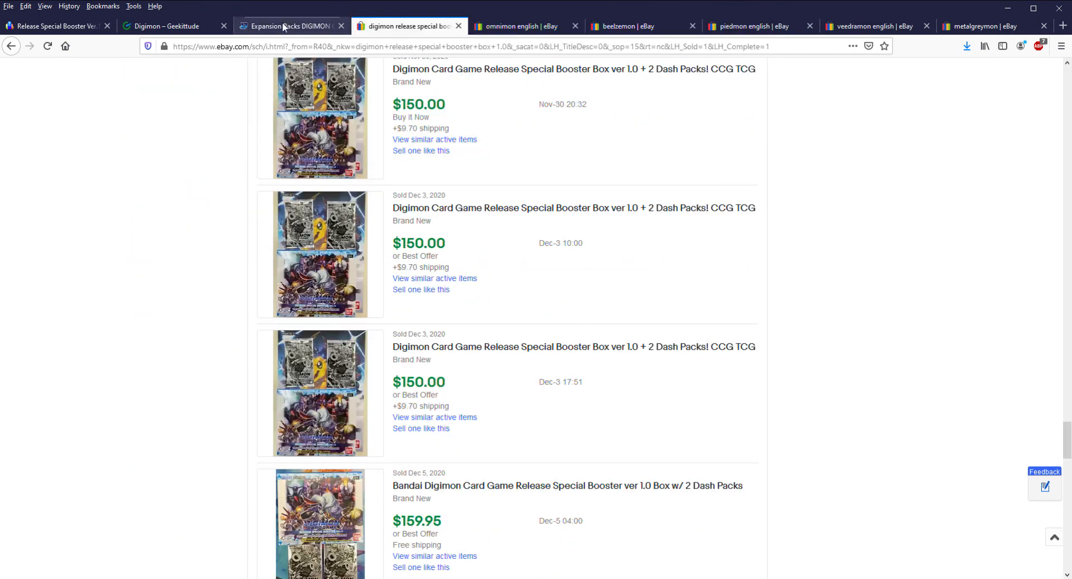
pyautogui.click(168, 26)
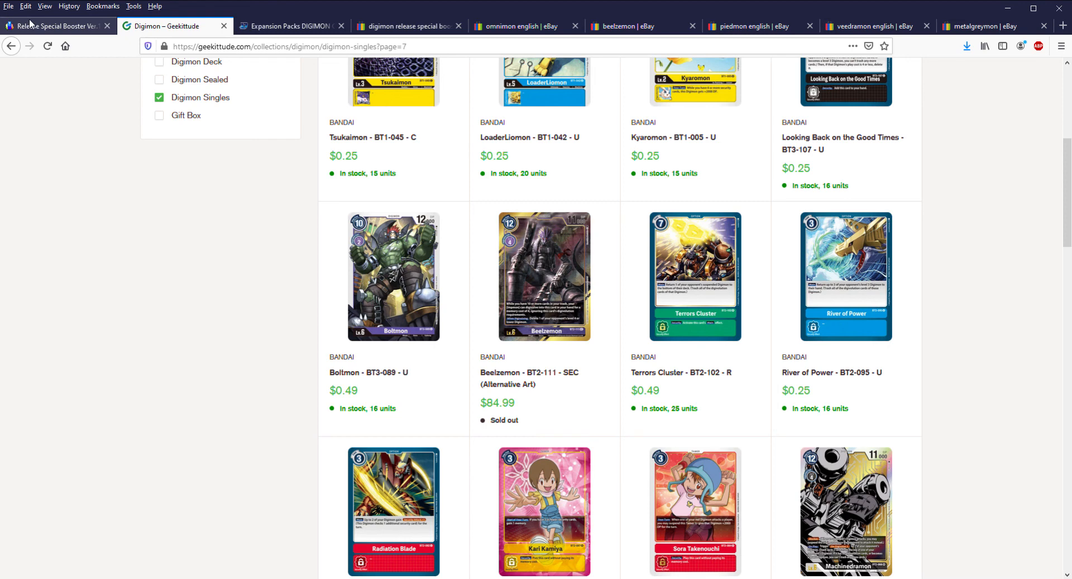
pyautogui.click(55, 26)
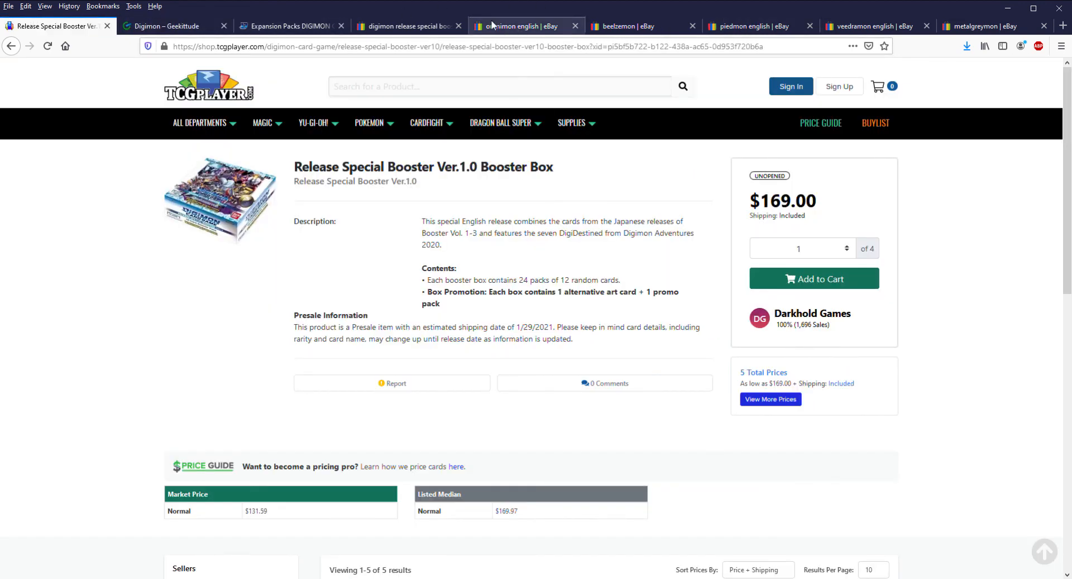
pyautogui.click(519, 25)
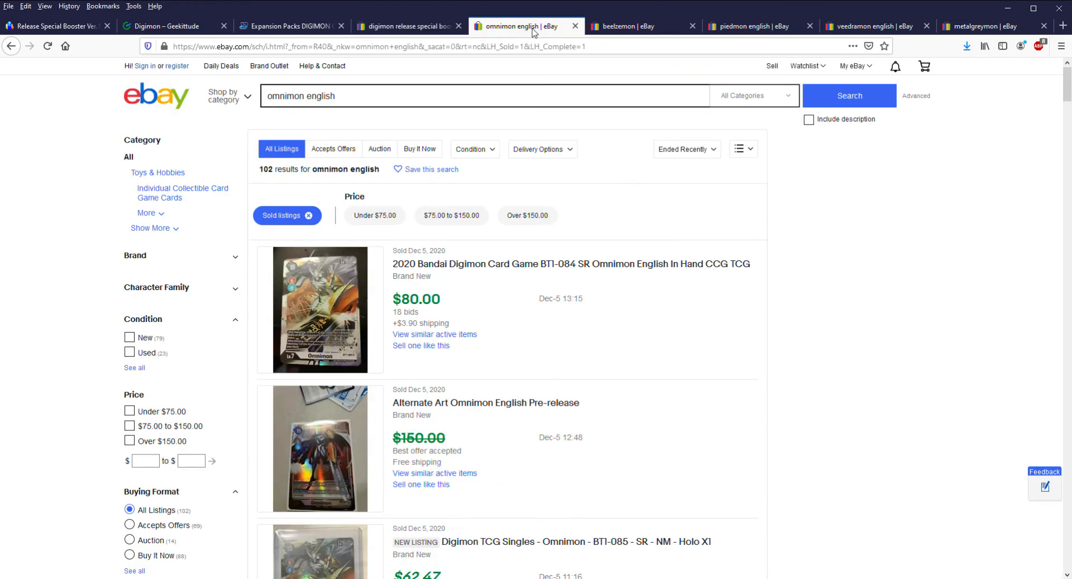
pyautogui.click(747, 26)
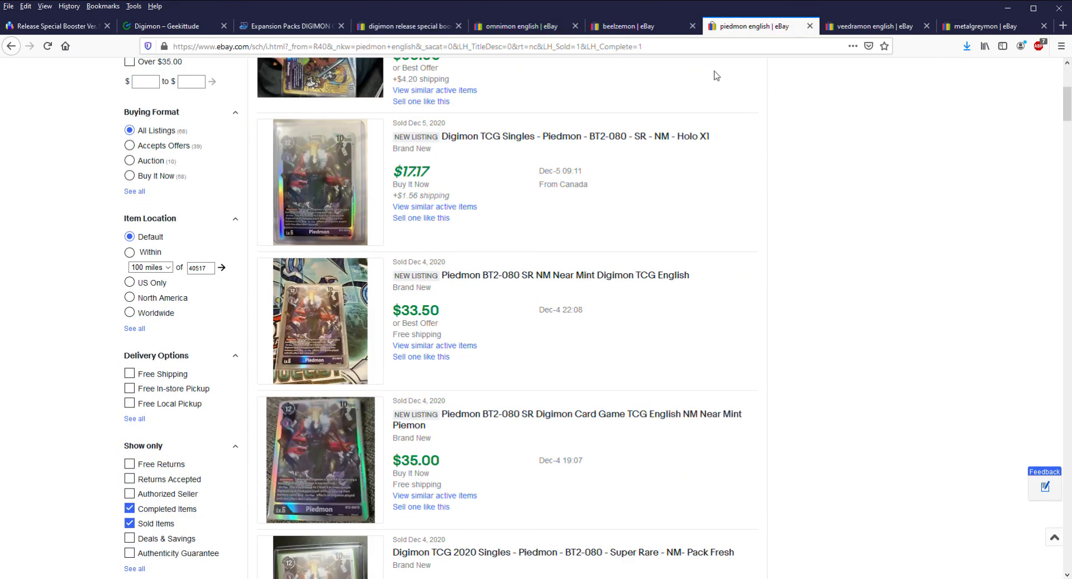
pyautogui.scroll(-3)
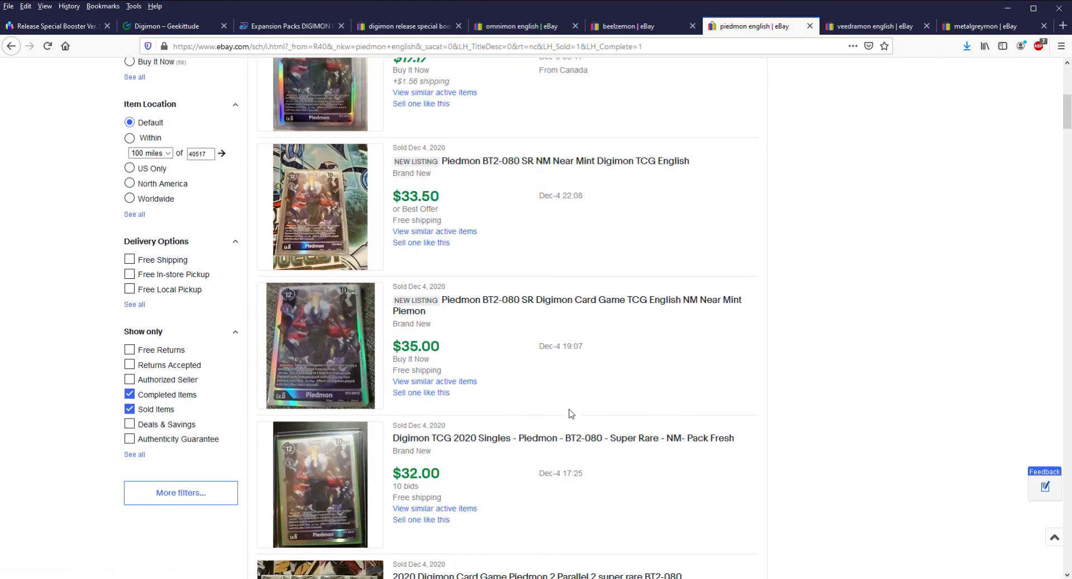
pyautogui.scroll(3)
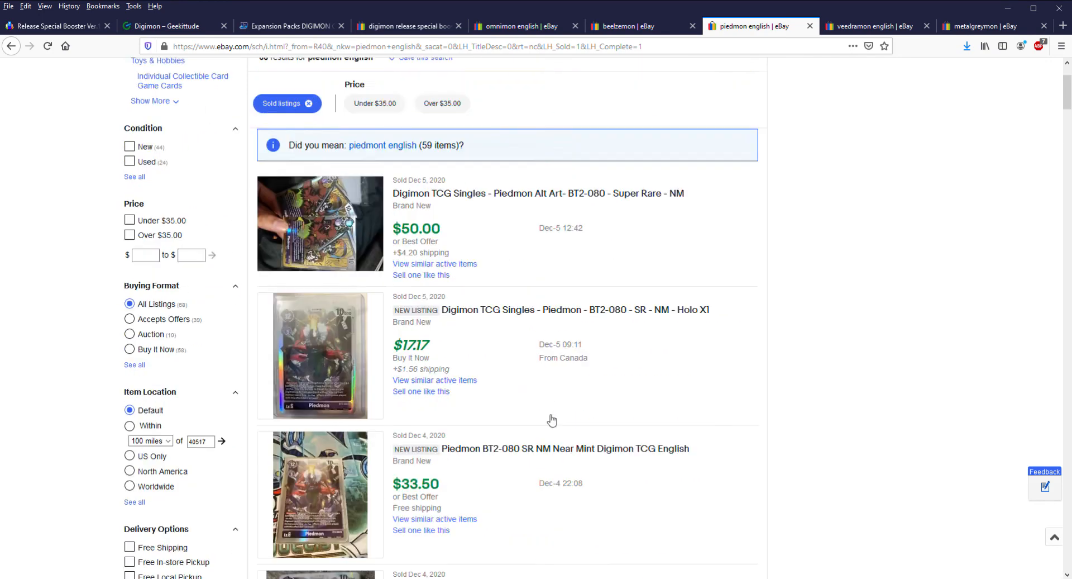
pyautogui.scroll(3)
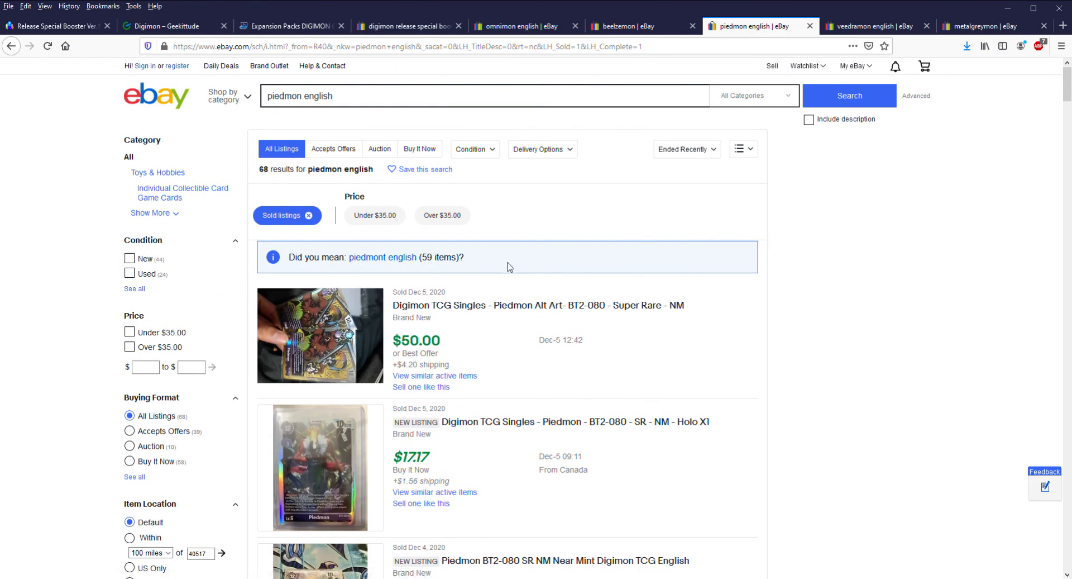
pyautogui.scroll(-3)
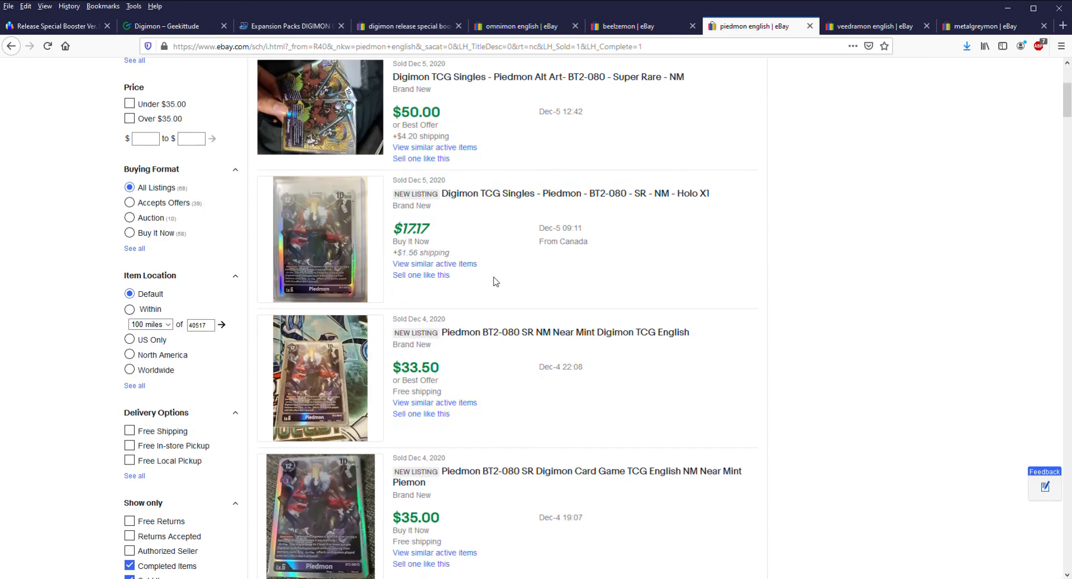
pyautogui.scroll(-3)
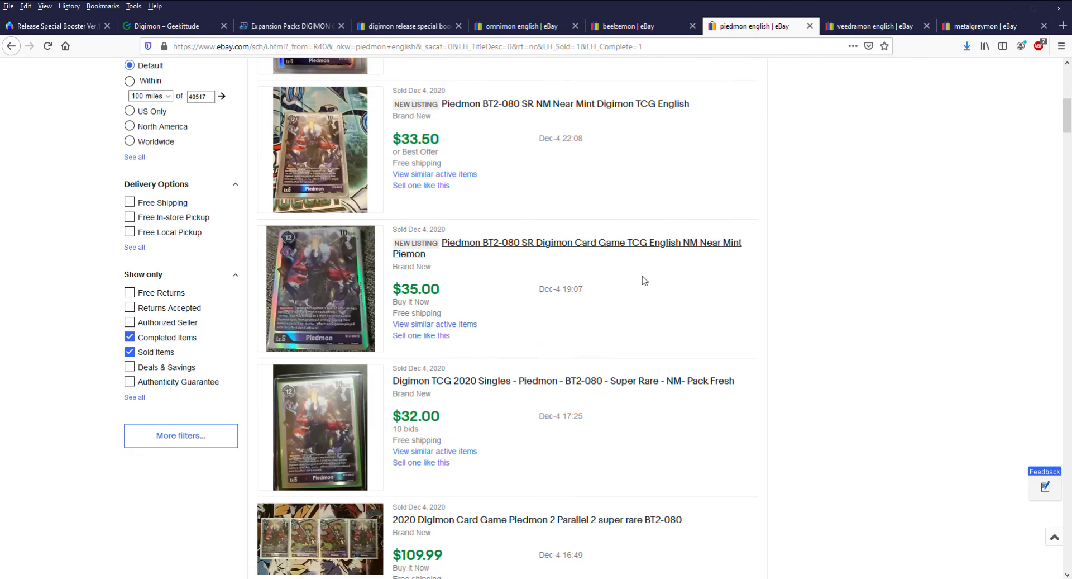
pyautogui.scroll(3)
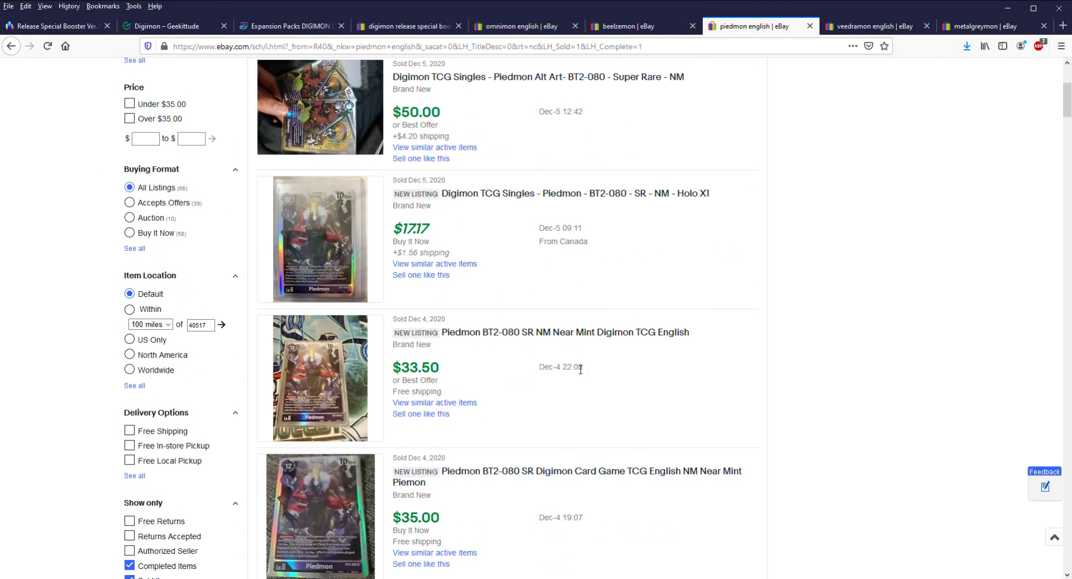
pyautogui.scroll(3)
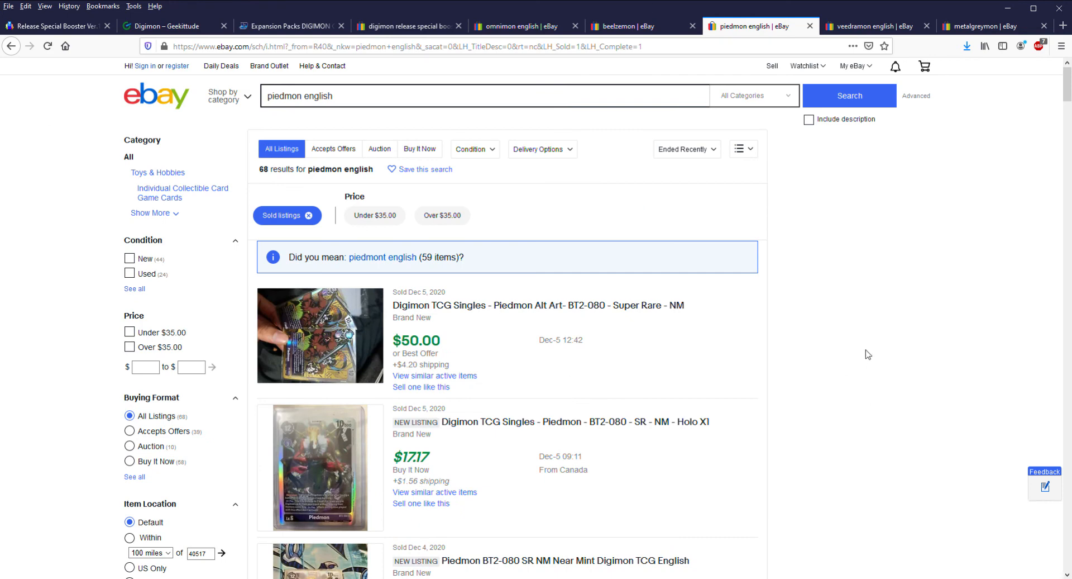
pyautogui.moveTo(731, 337)
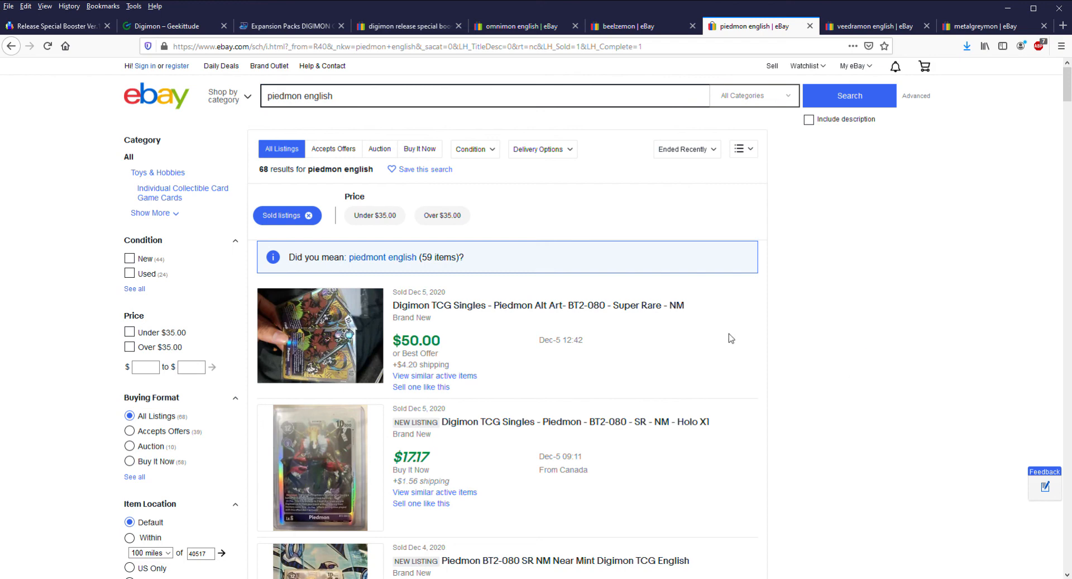
pyautogui.moveTo(546, 181)
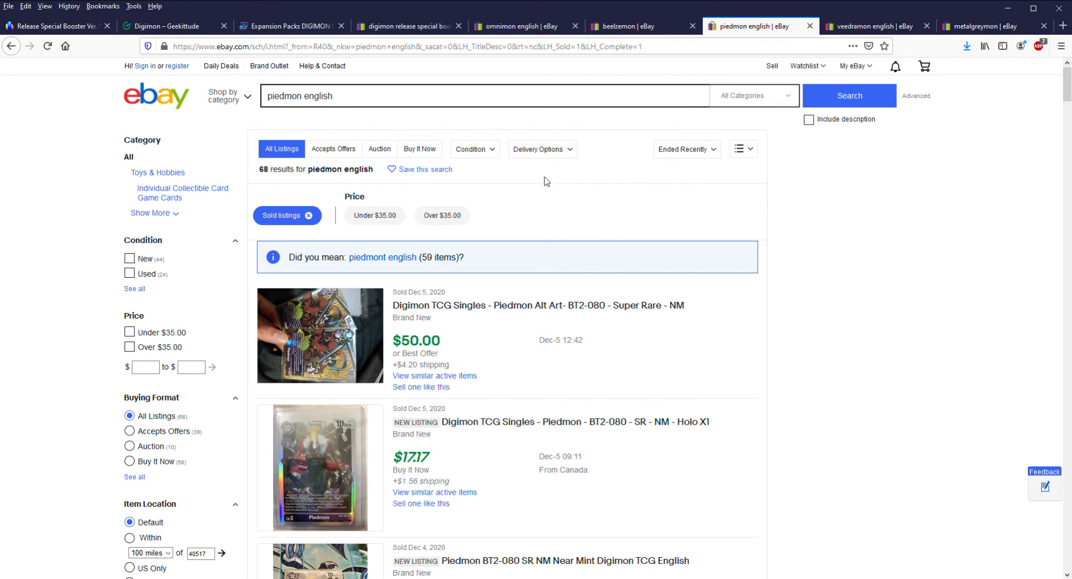